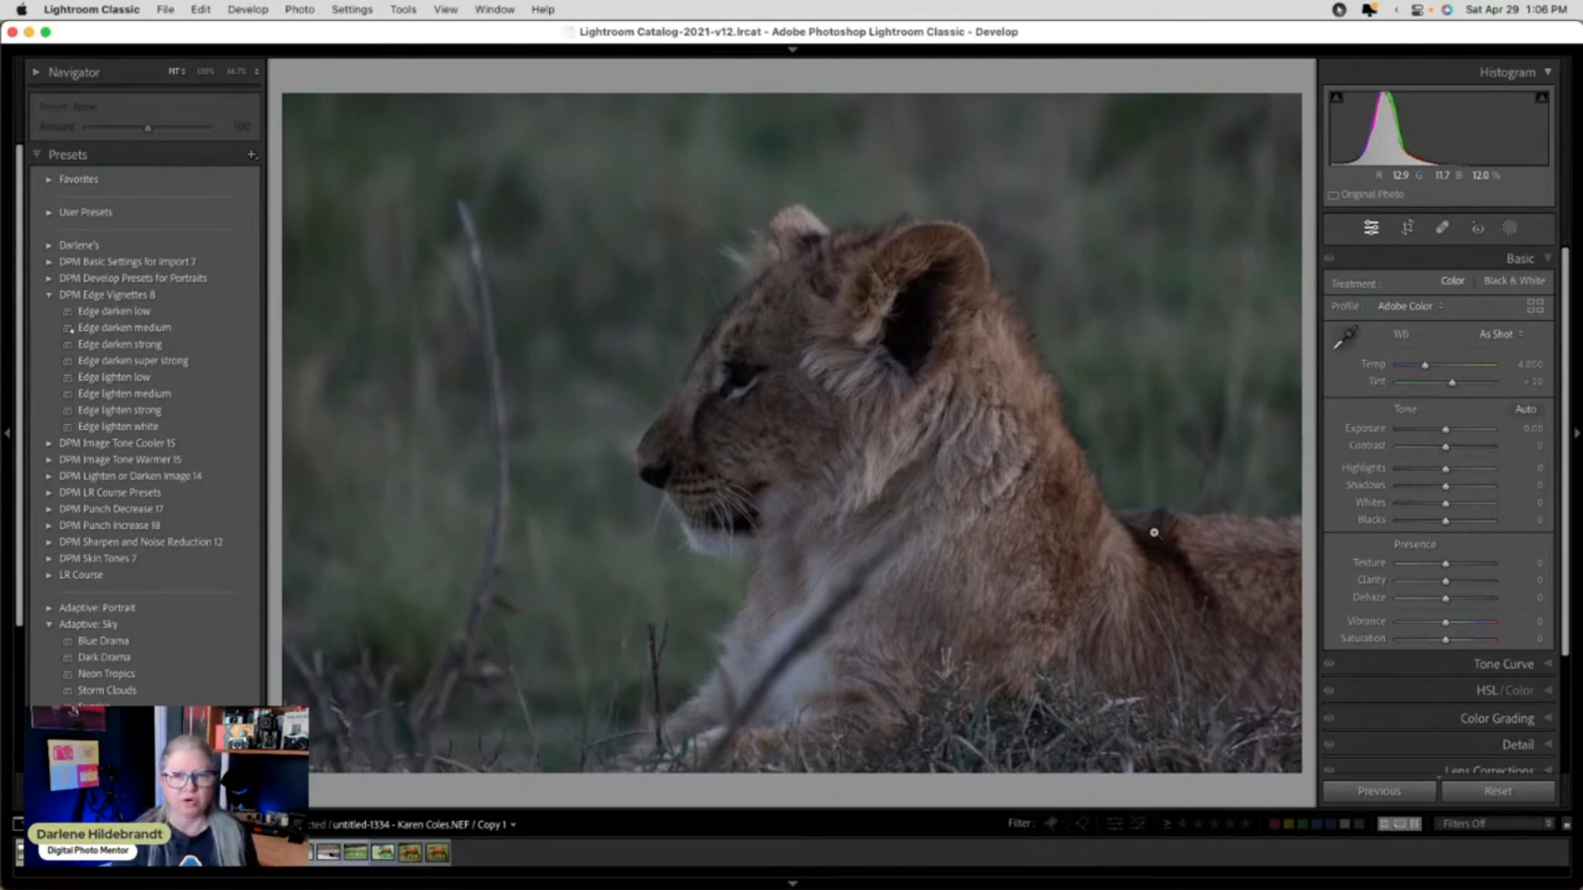
# Hide and re-show the histogram, then view the photo's camera metadata.
pyautogui.click(1285, 492)
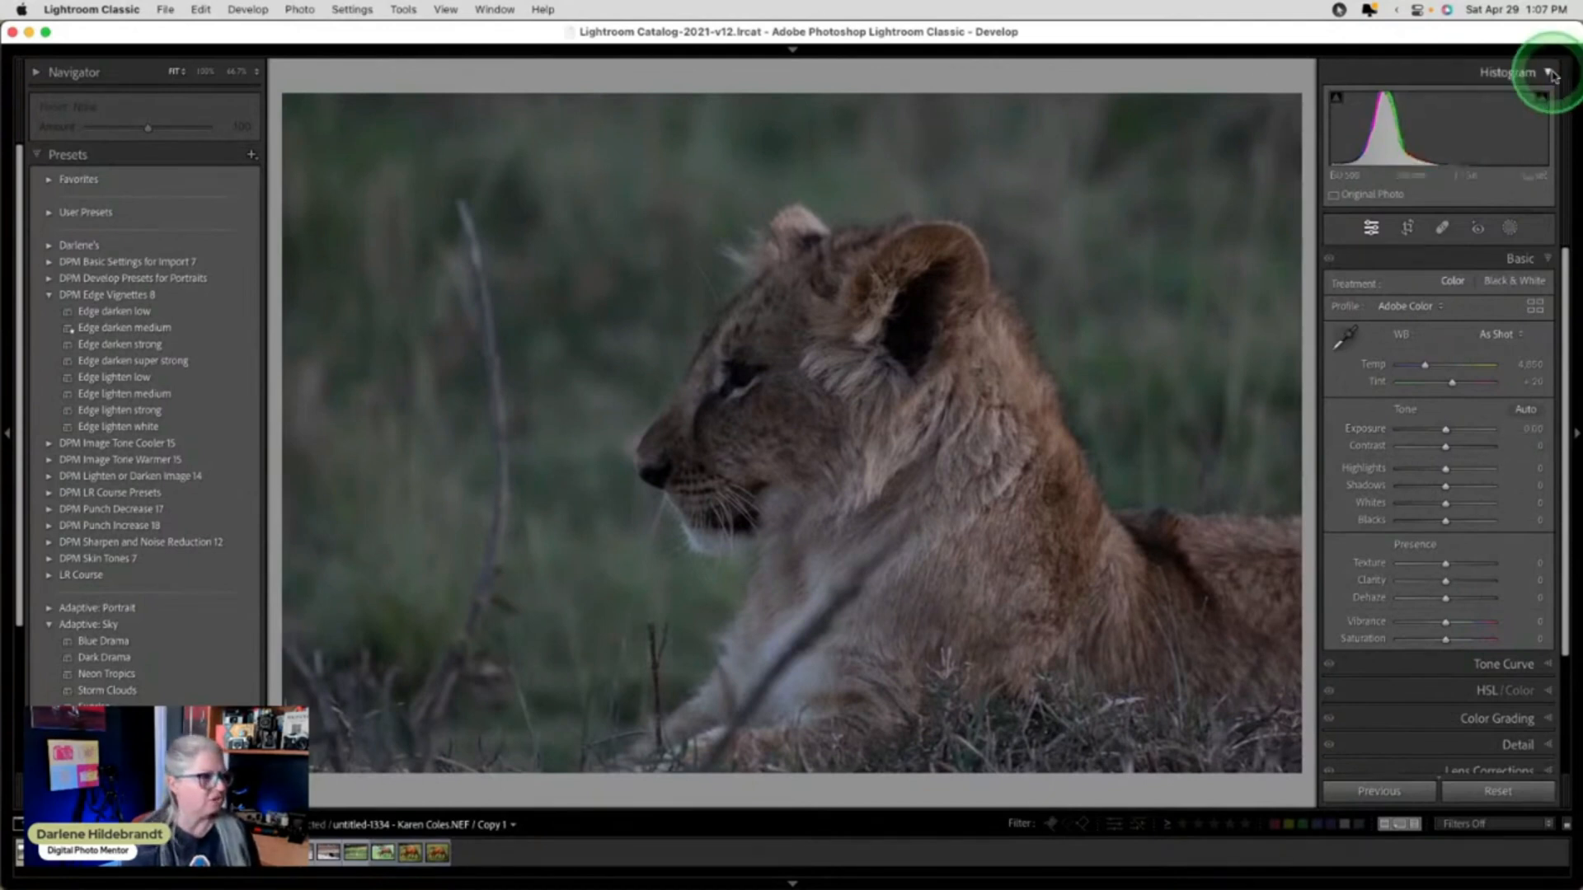
pyautogui.click(1548, 72)
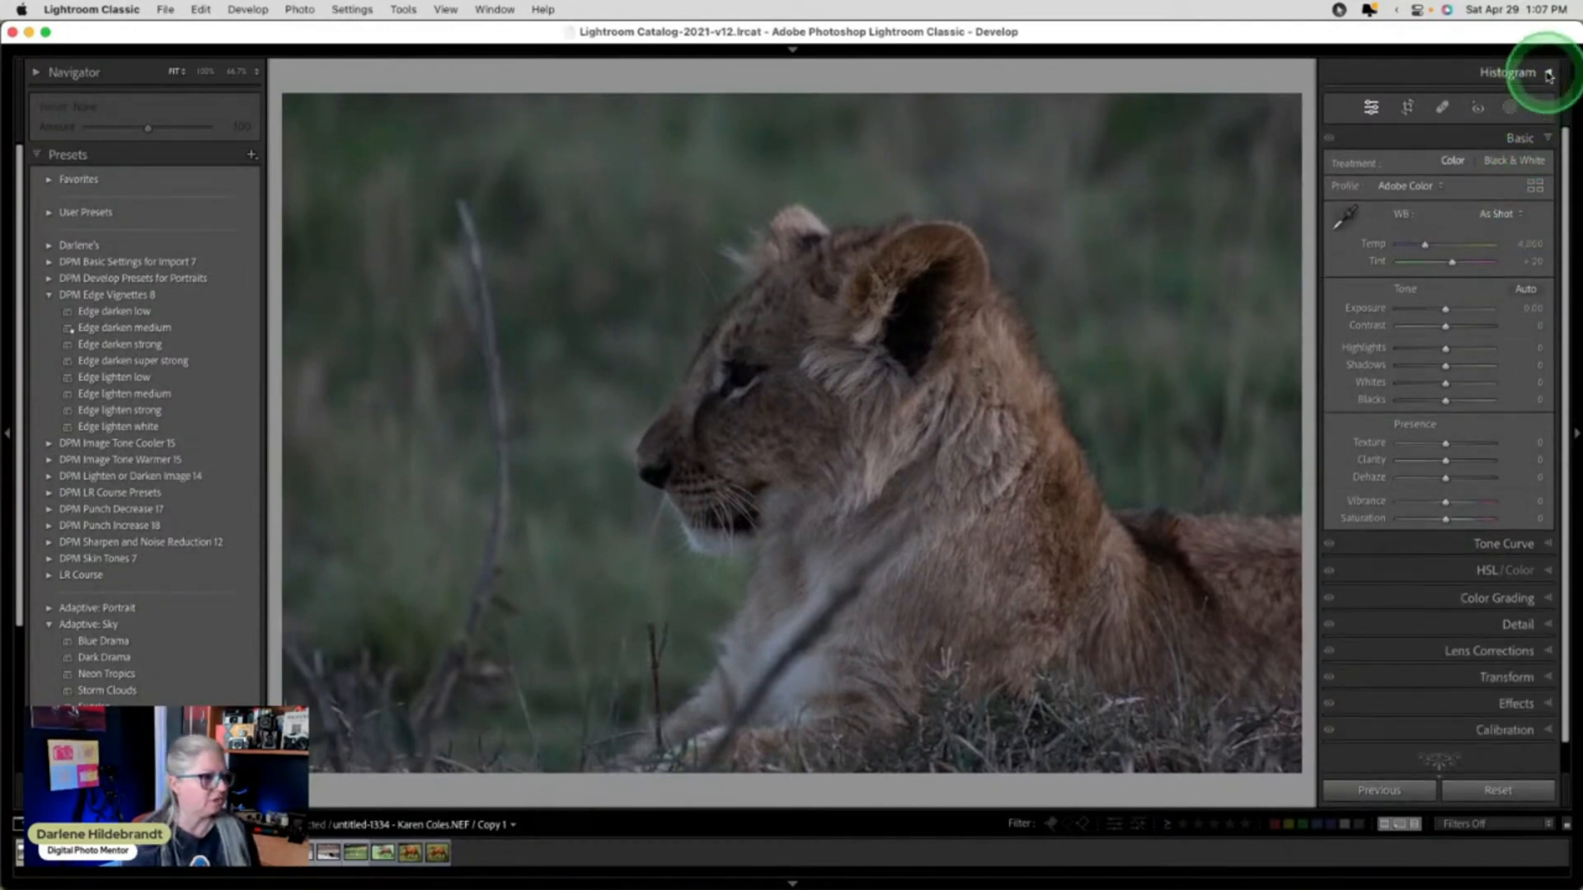
pyautogui.click(1548, 72)
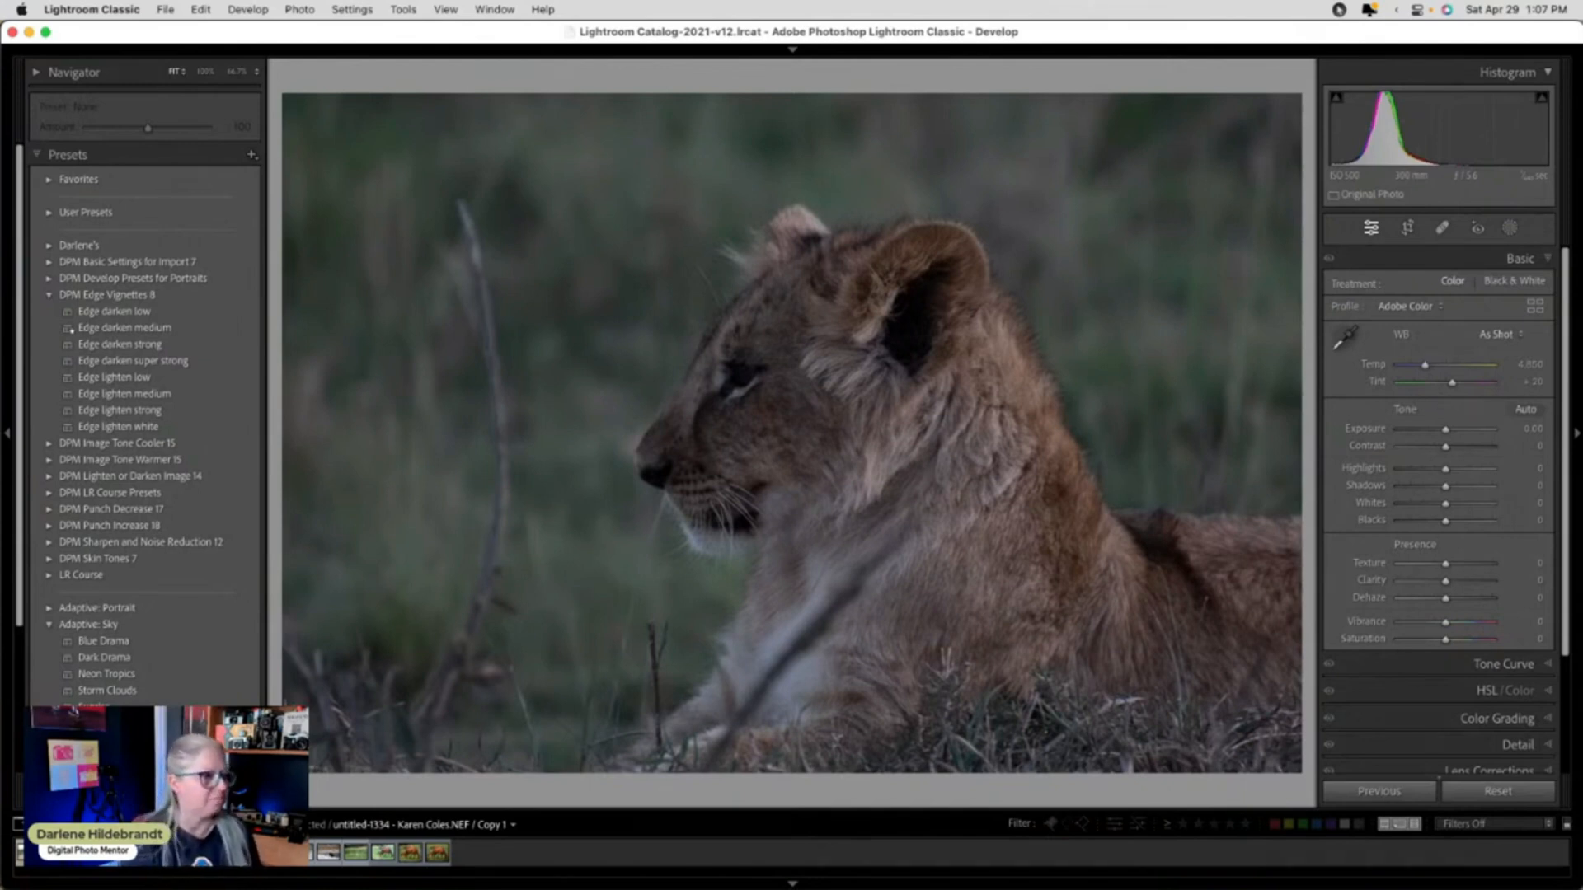
pyautogui.click(1452, 280)
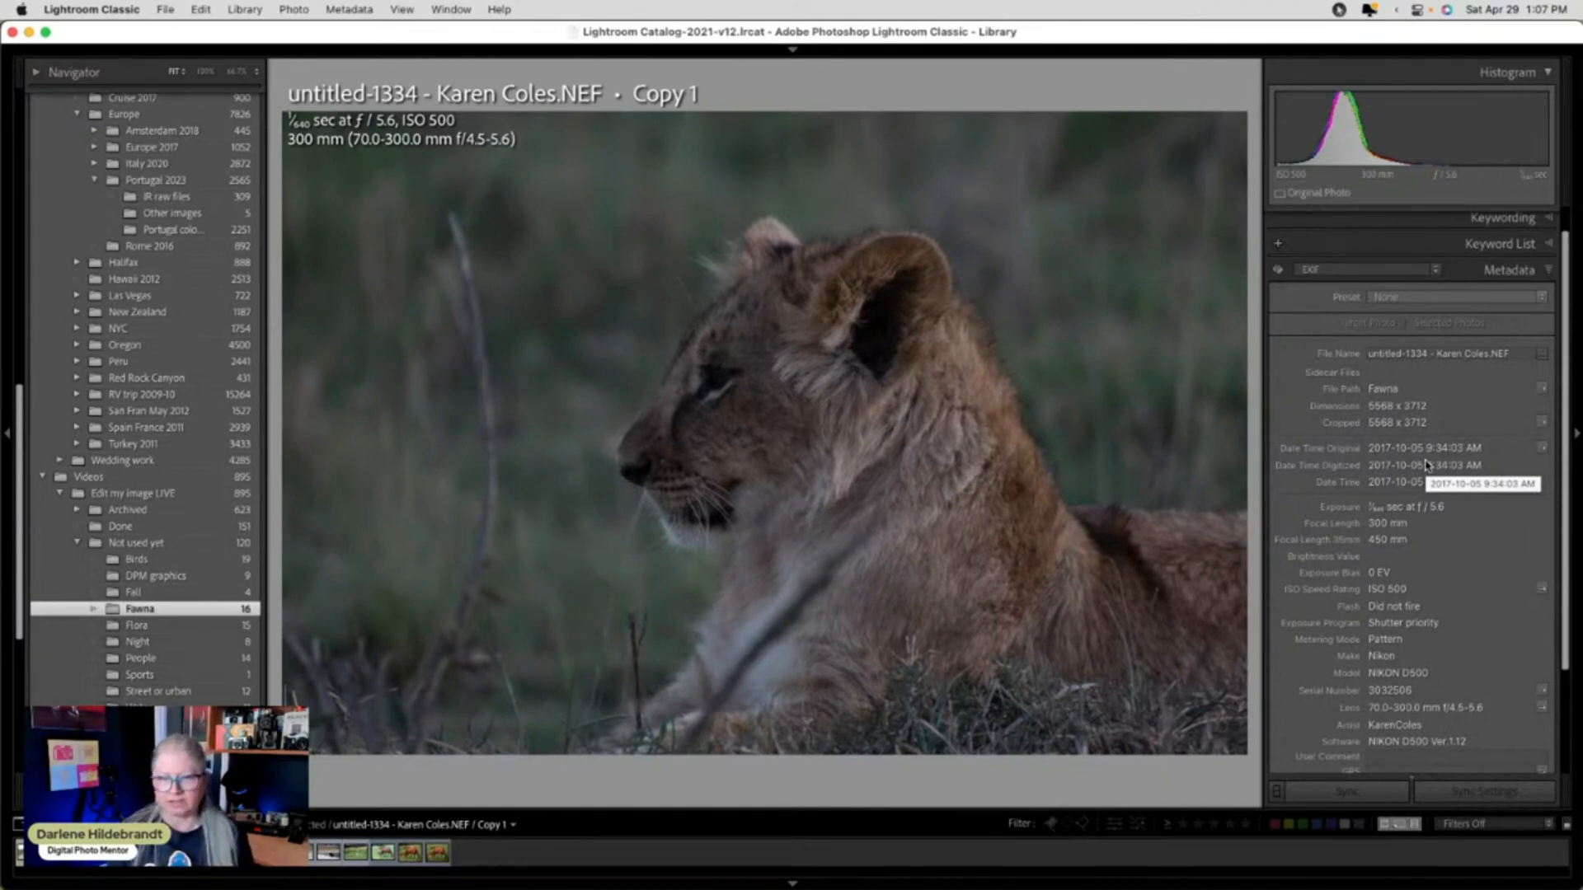
pyautogui.click(1362, 442)
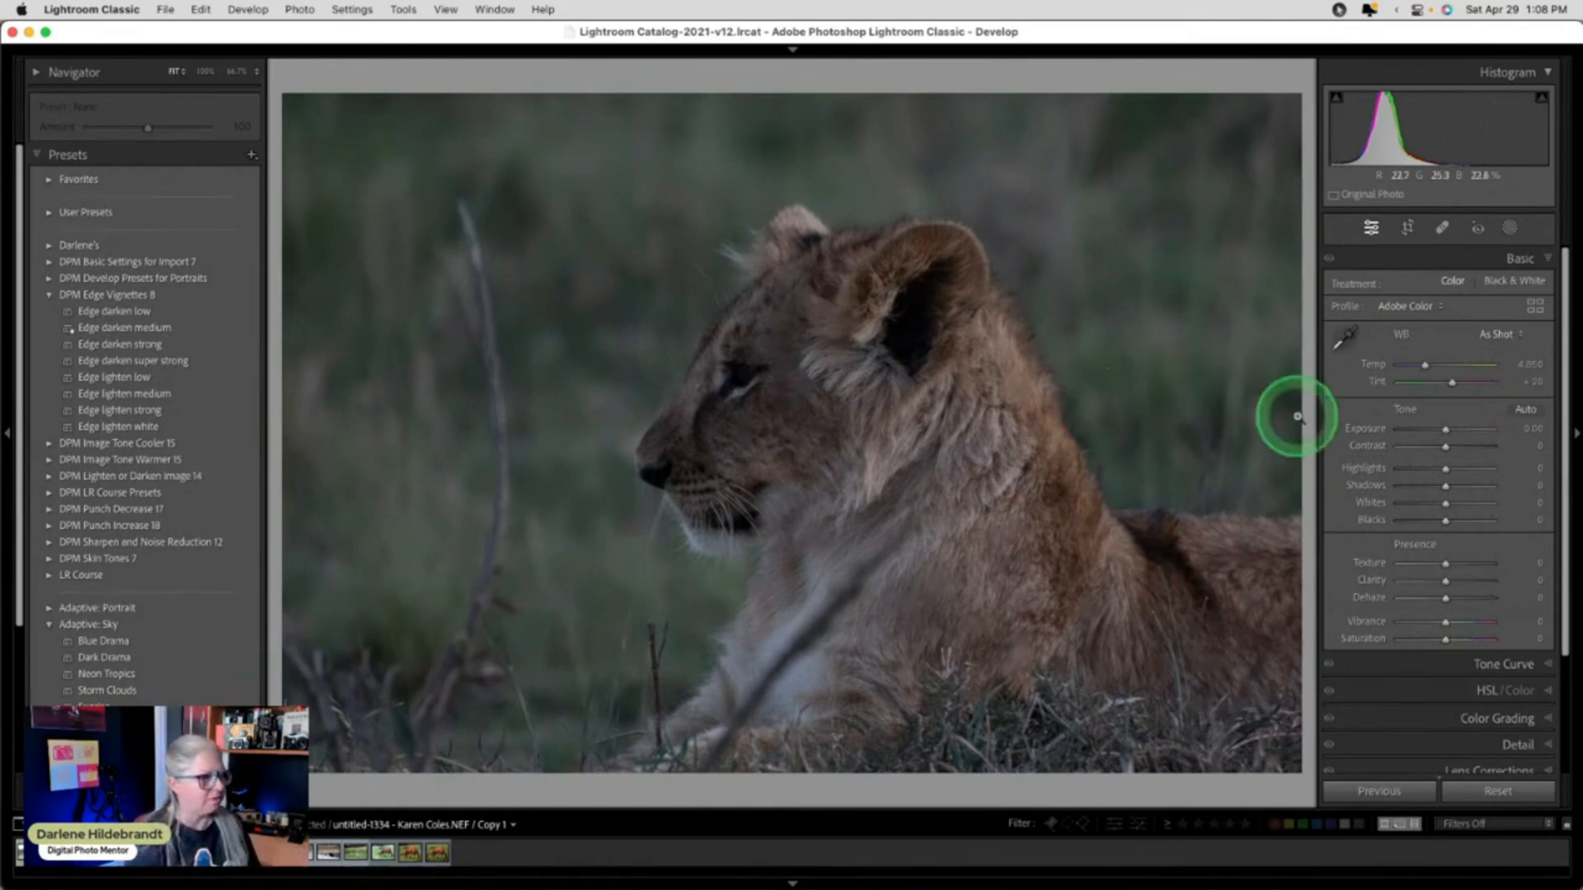
# Drag Exposure up and down to fine-tune brightness, settling at +0.50.
pyautogui.moveTo(1447, 429); pyautogui.dragTo(1474, 428)
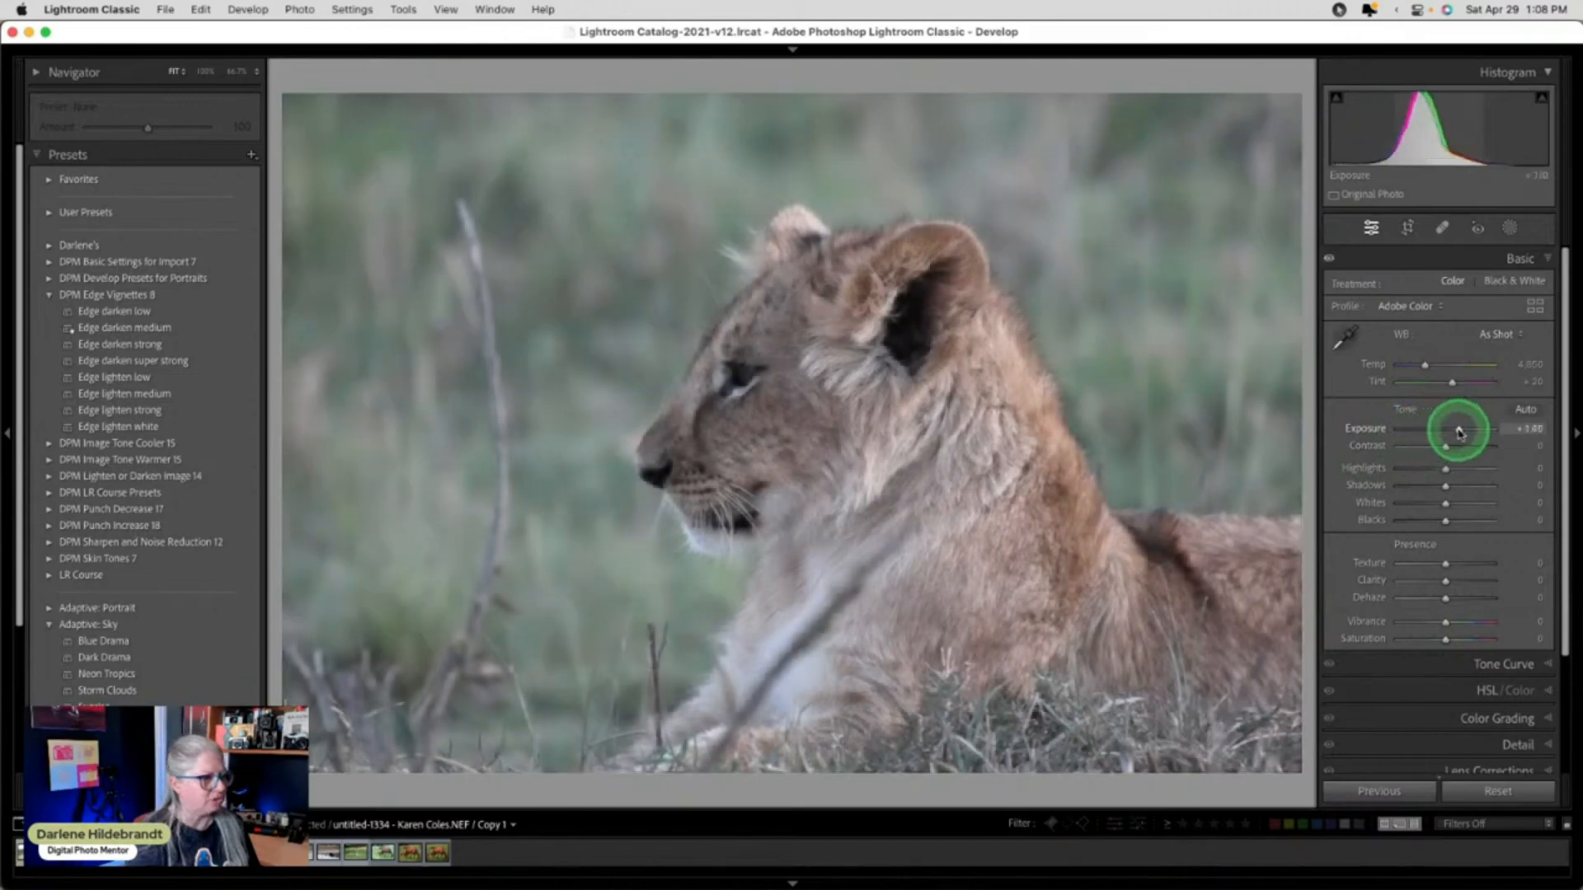
pyautogui.moveTo(1464, 429); pyautogui.dragTo(1445, 429)
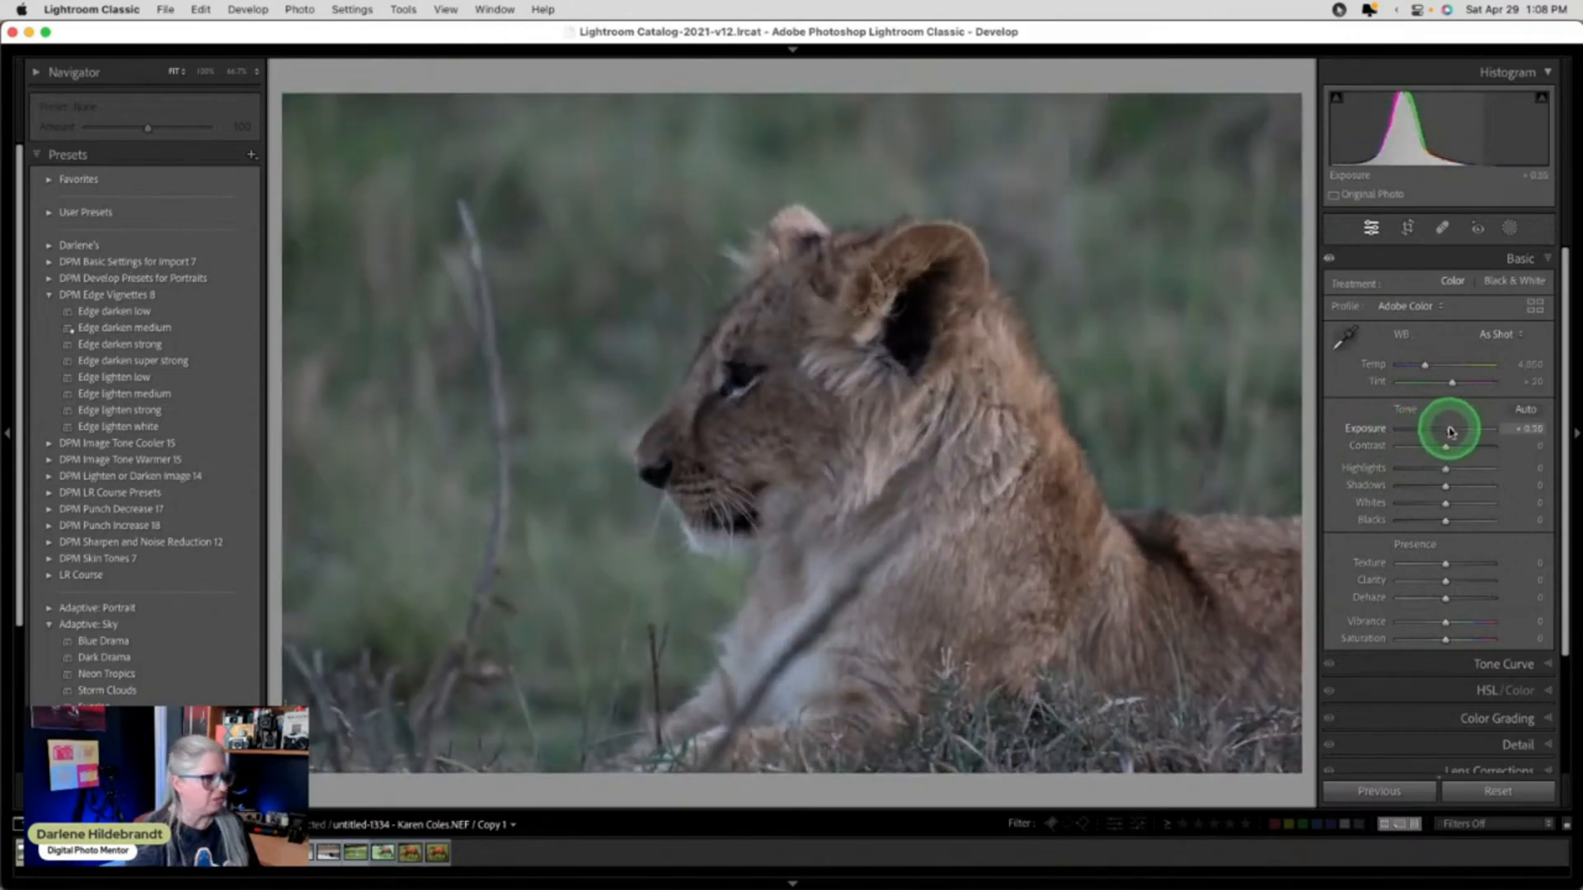
pyautogui.moveTo(1448, 431); pyautogui.dragTo(1464, 431)
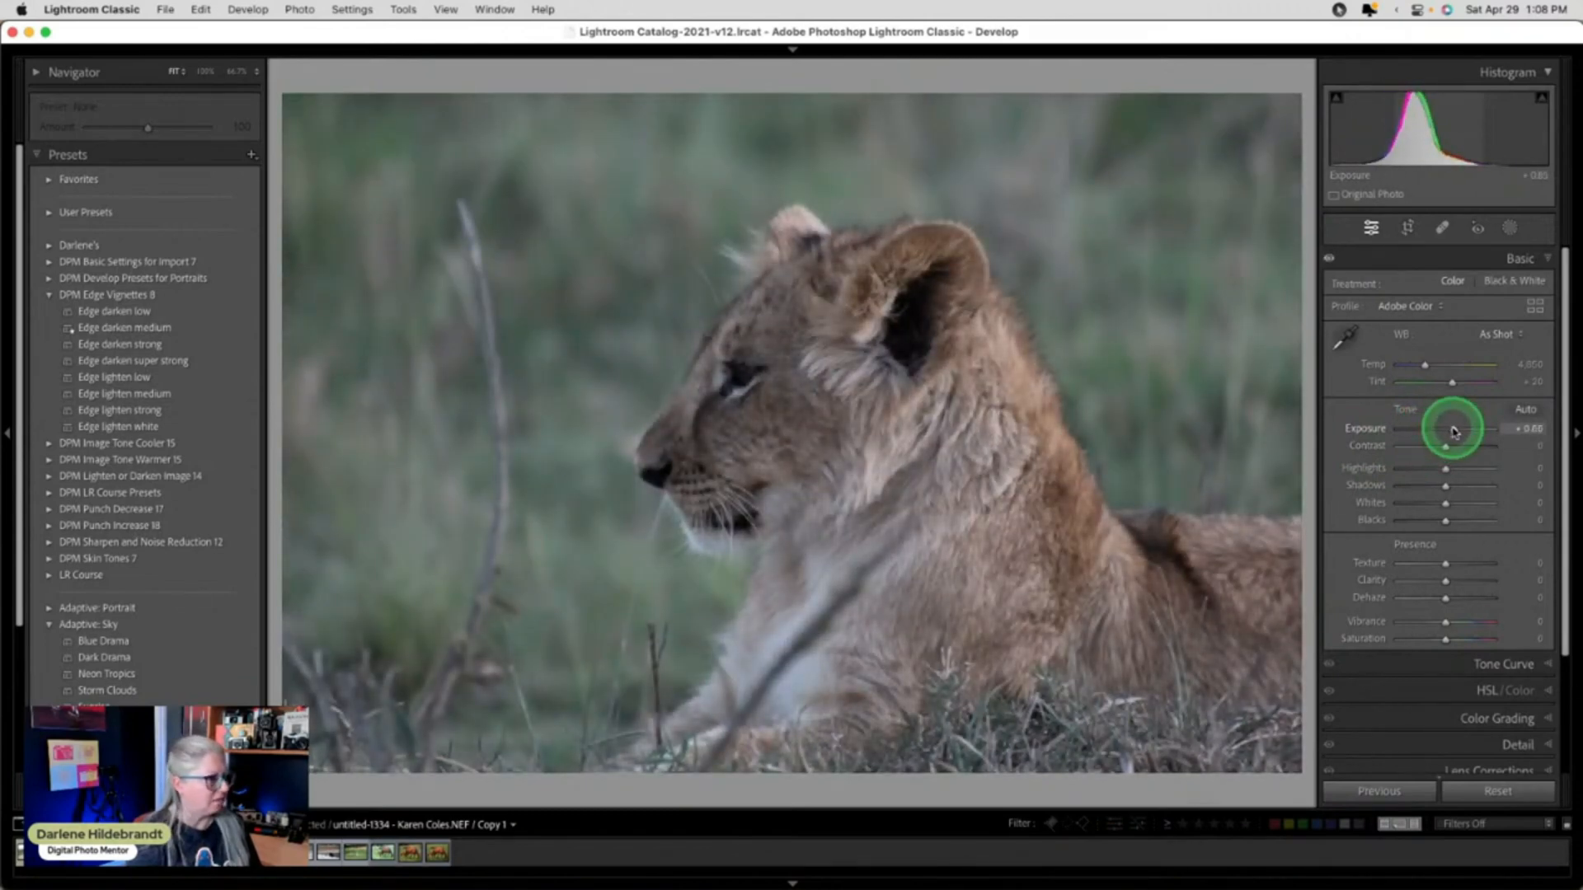
pyautogui.moveTo(1426, 427); pyautogui.dragTo(1464, 427)
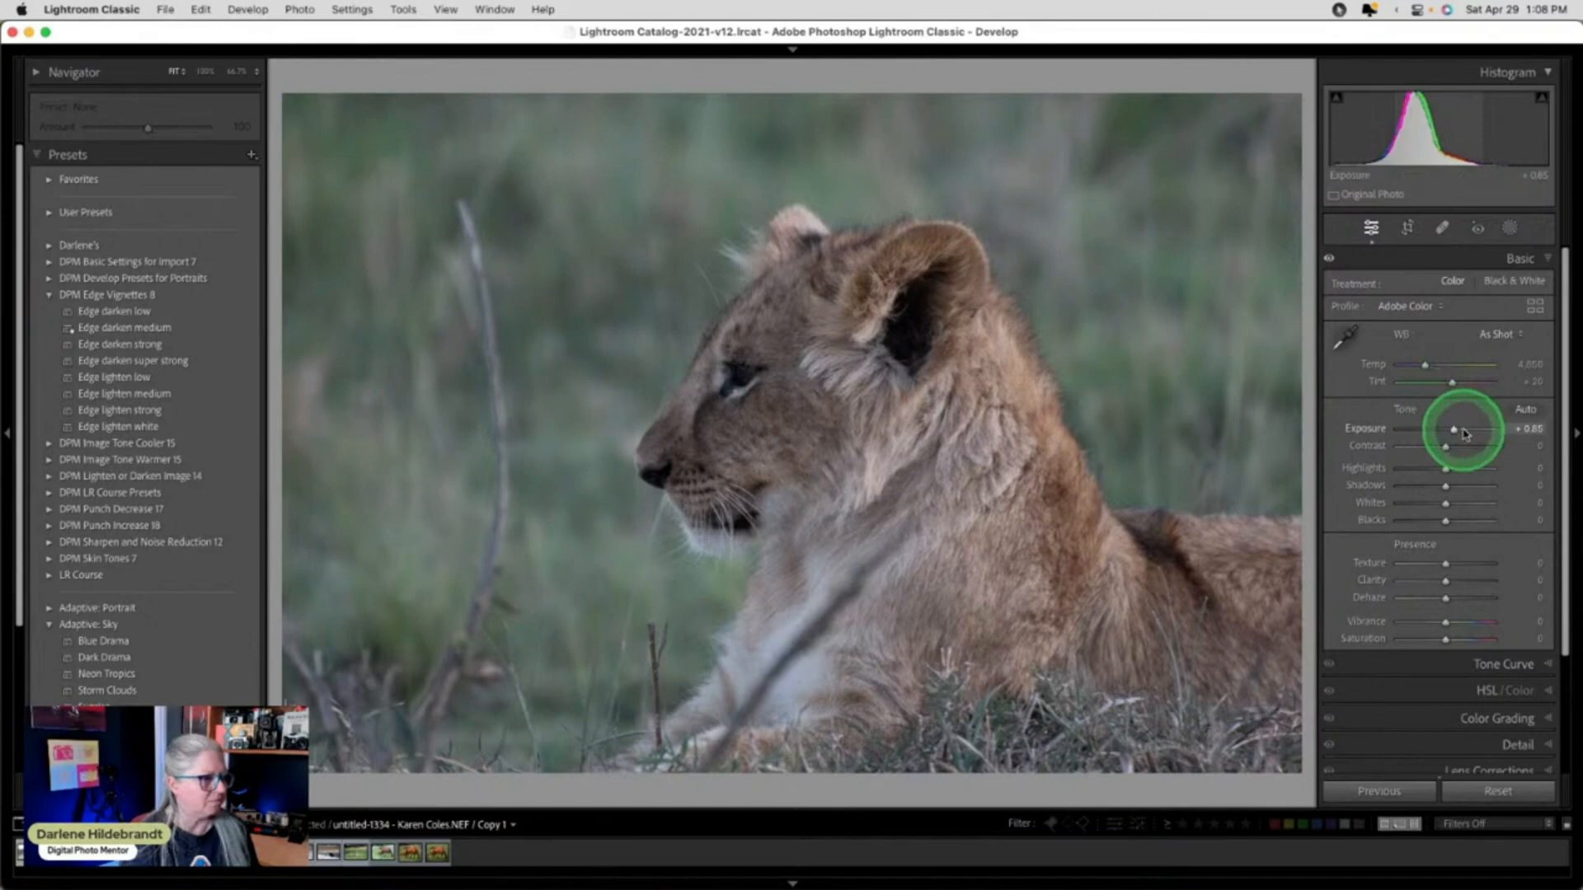
pyautogui.moveTo(1484, 428); pyautogui.dragTo(1452, 428)
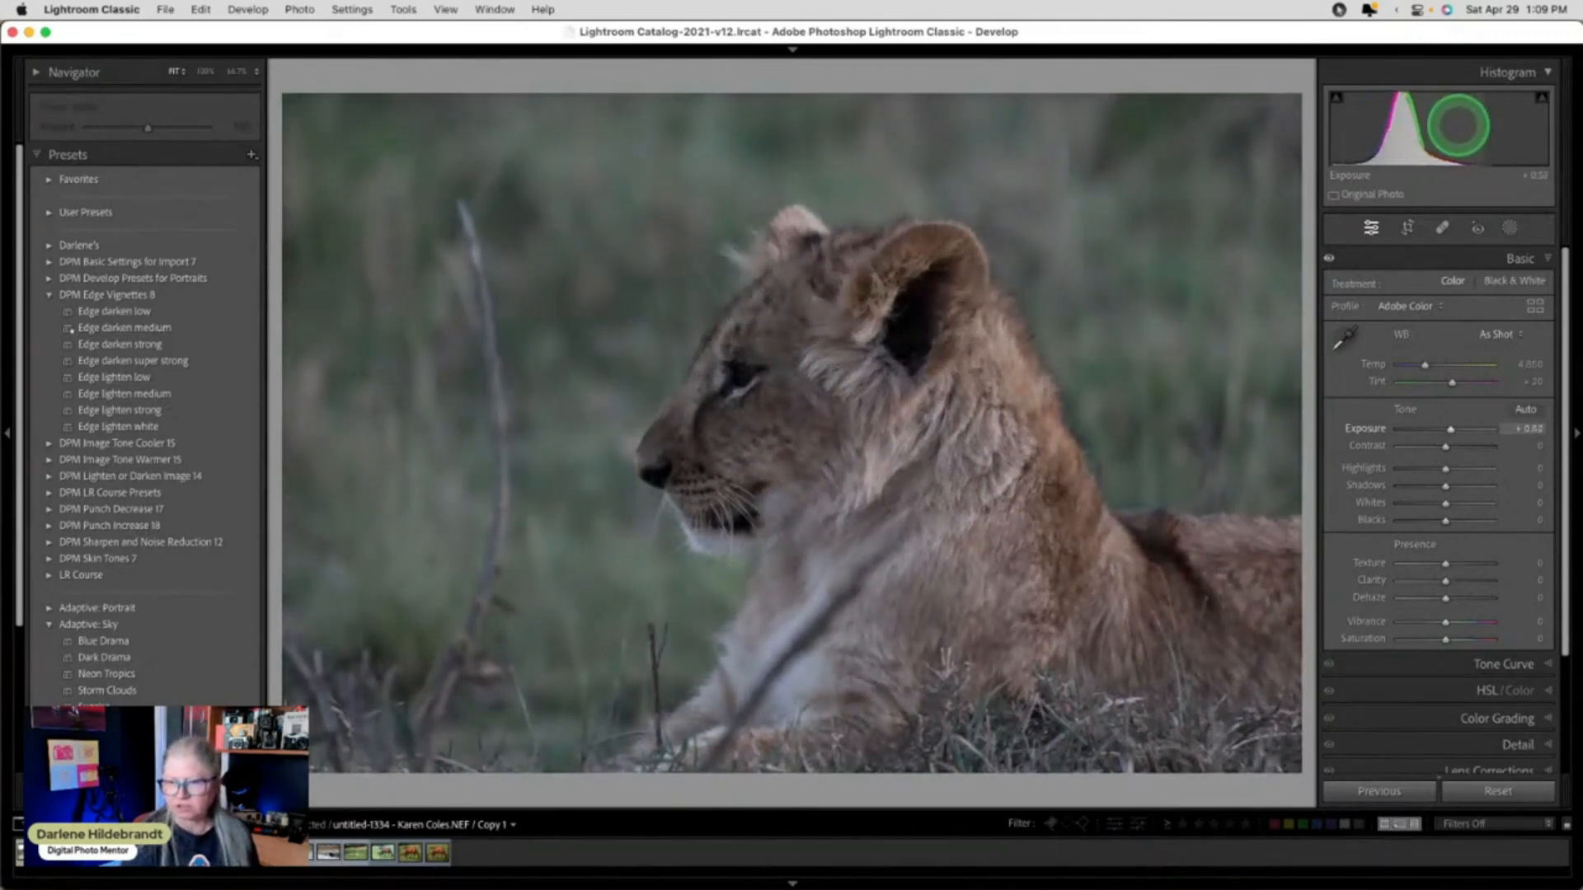
pyautogui.moveTo(1448, 429); pyautogui.dragTo(1474, 429)
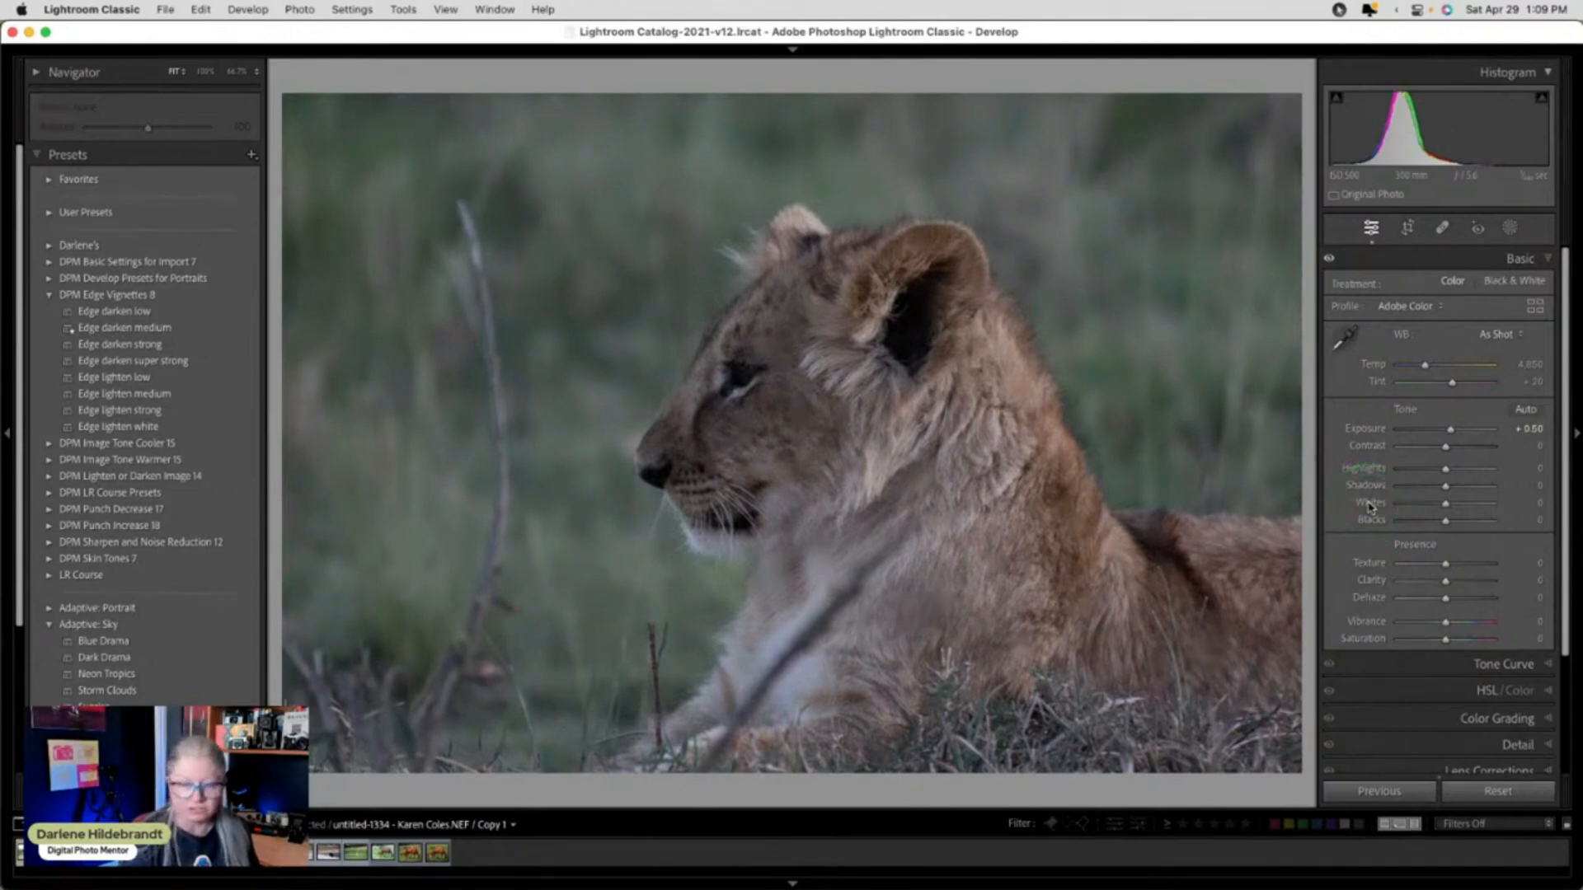
# Raise Whites to about +66 and lower Blacks to -33 while checking clipping.
pyautogui.moveTo(1447, 503); pyautogui.dragTo(1510, 503)
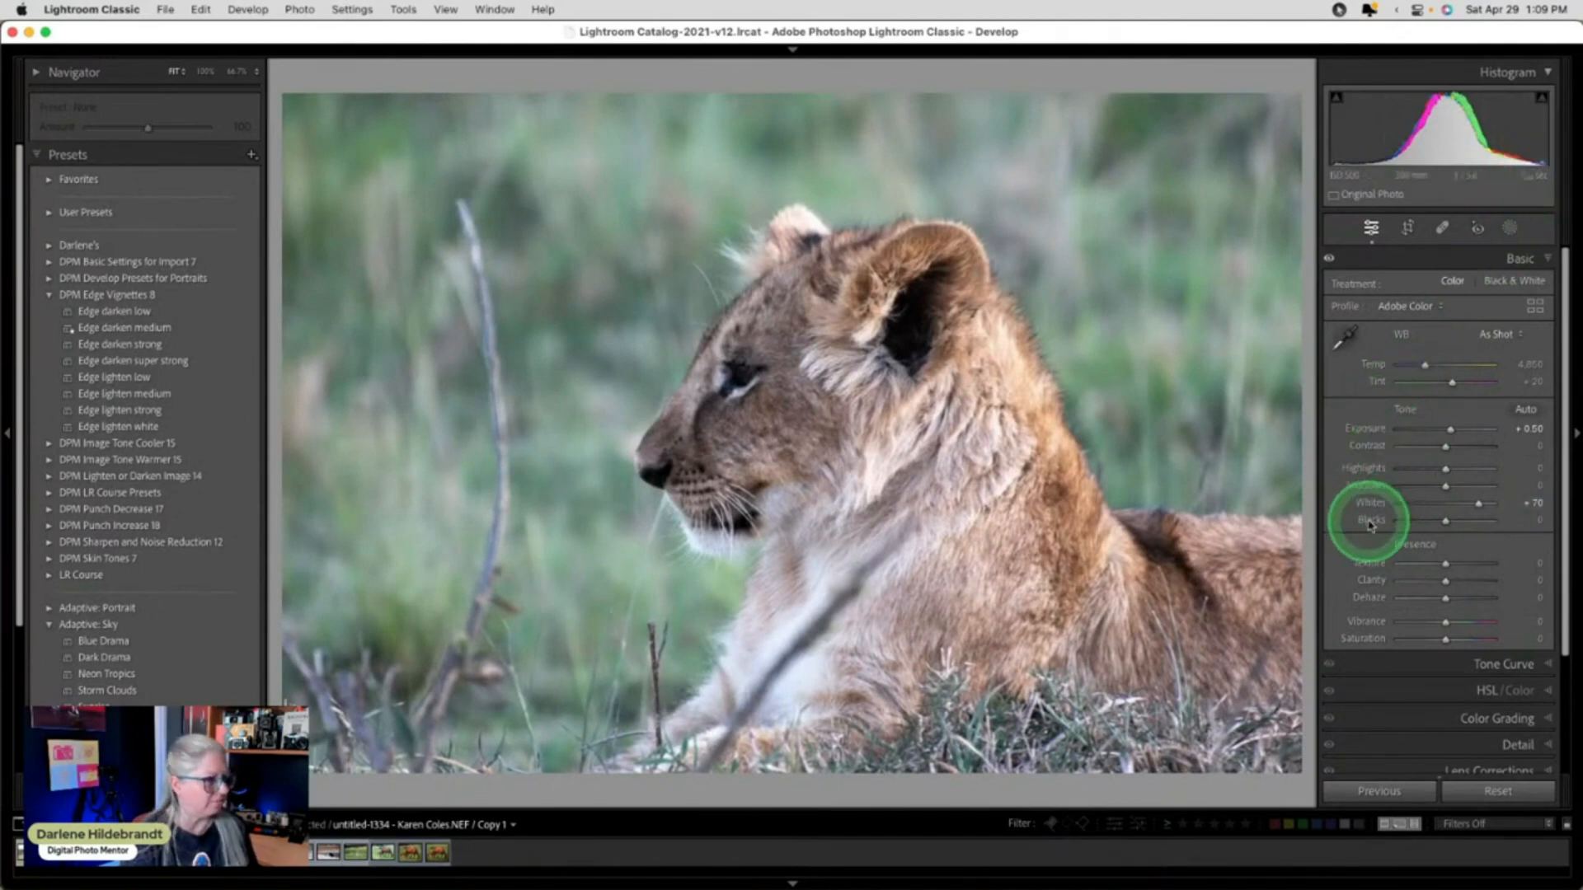
pyautogui.moveTo(1448, 522); pyautogui.dragTo(1433, 522)
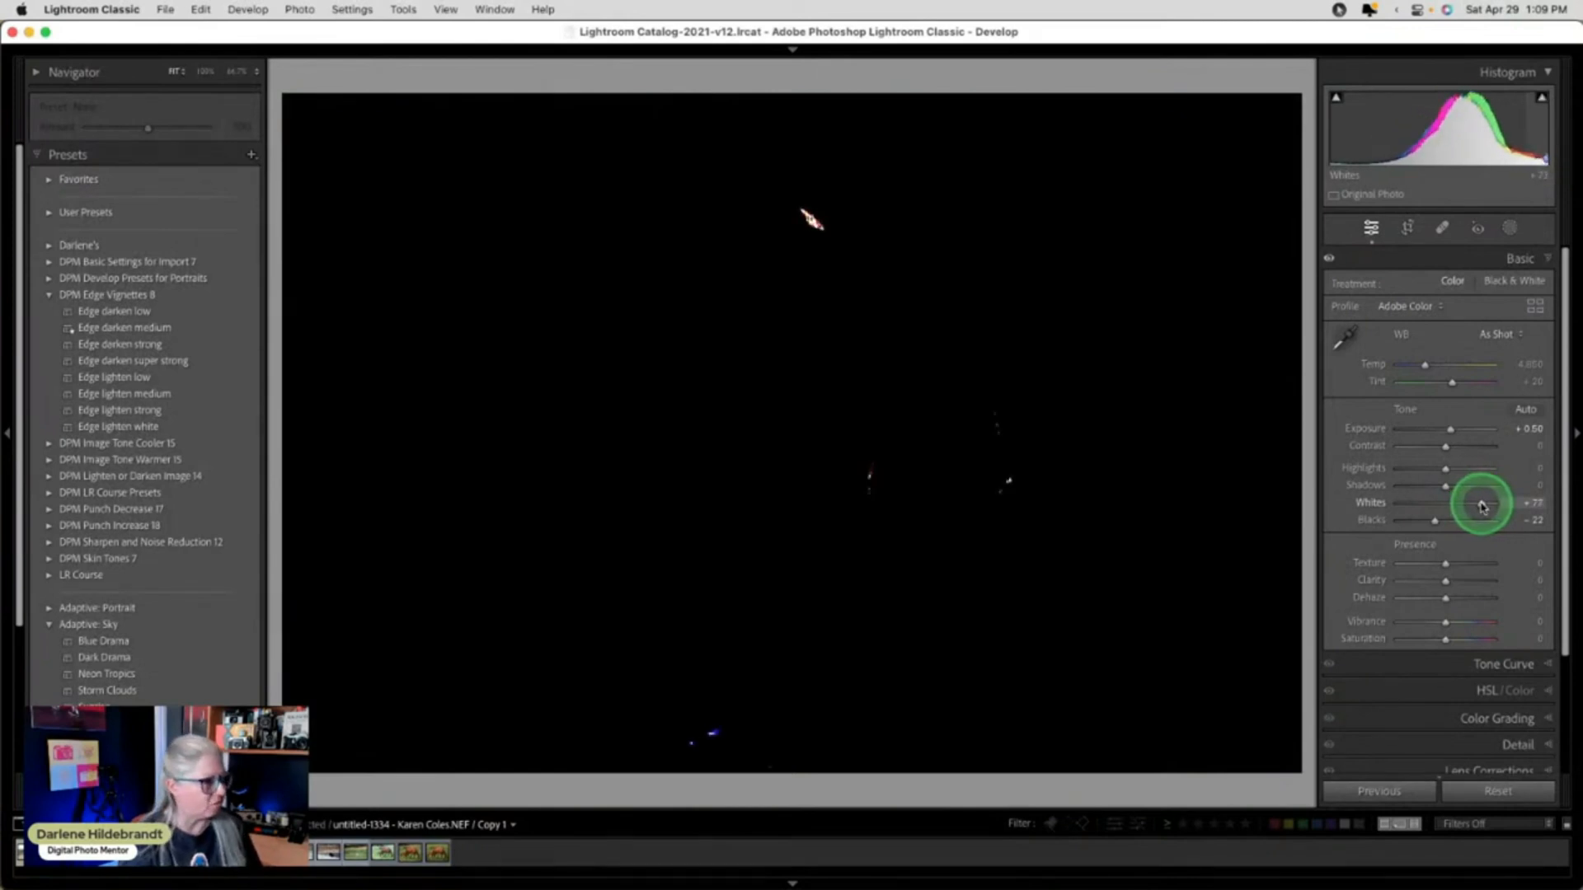
pyautogui.moveTo(1439, 503); pyautogui.dragTo(1431, 503)
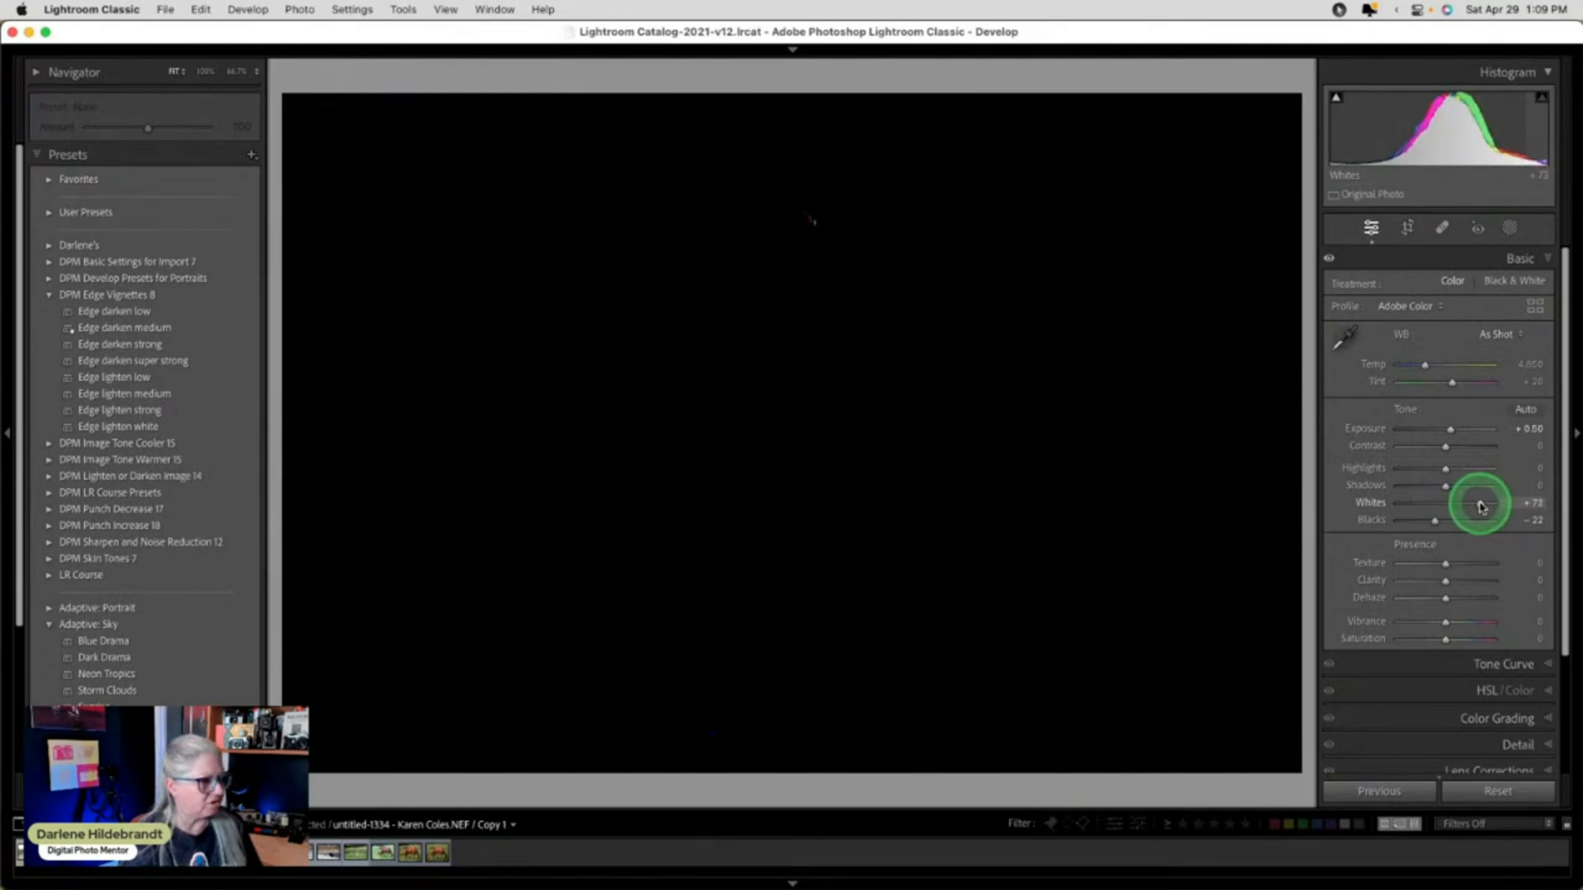
pyautogui.moveTo(1469, 503); pyautogui.dragTo(1489, 502)
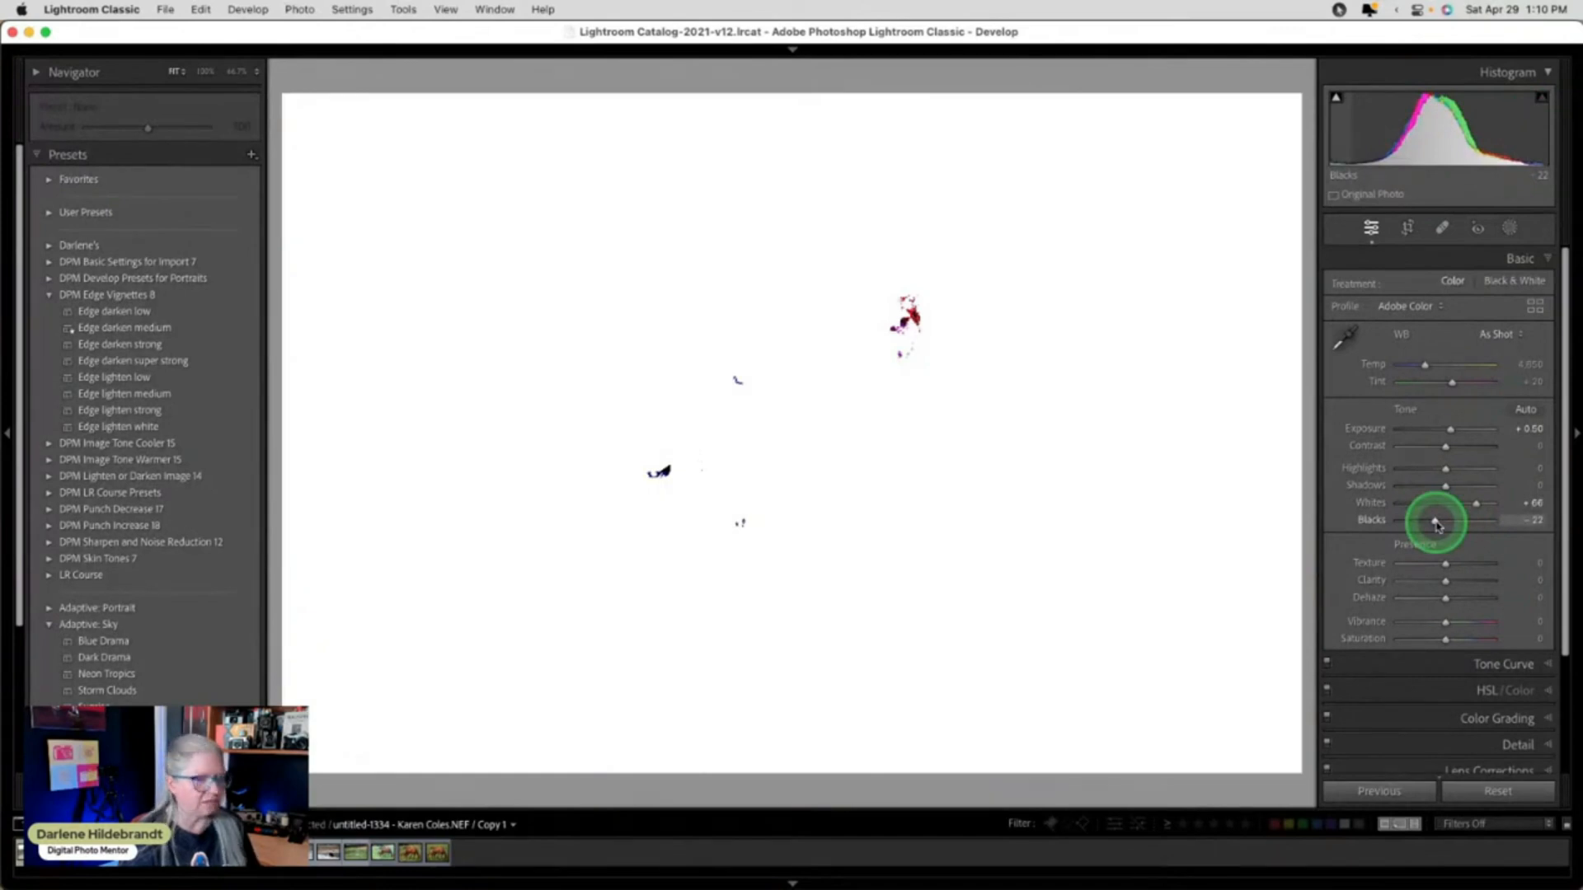
pyautogui.moveTo(1438, 522); pyautogui.dragTo(1431, 523)
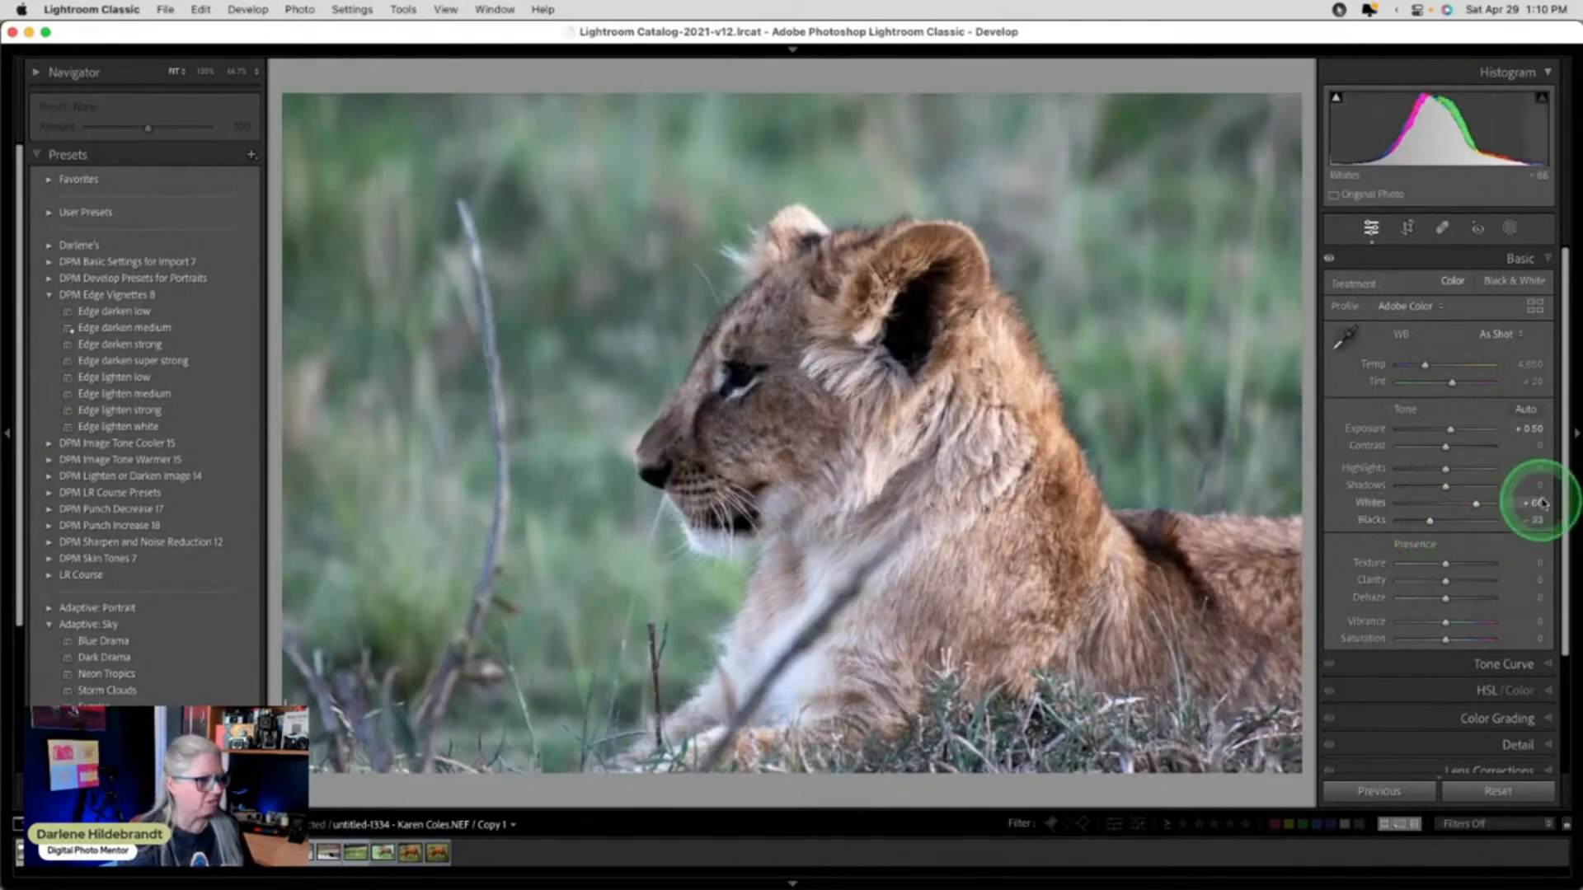
pyautogui.moveTo(1358, 530)
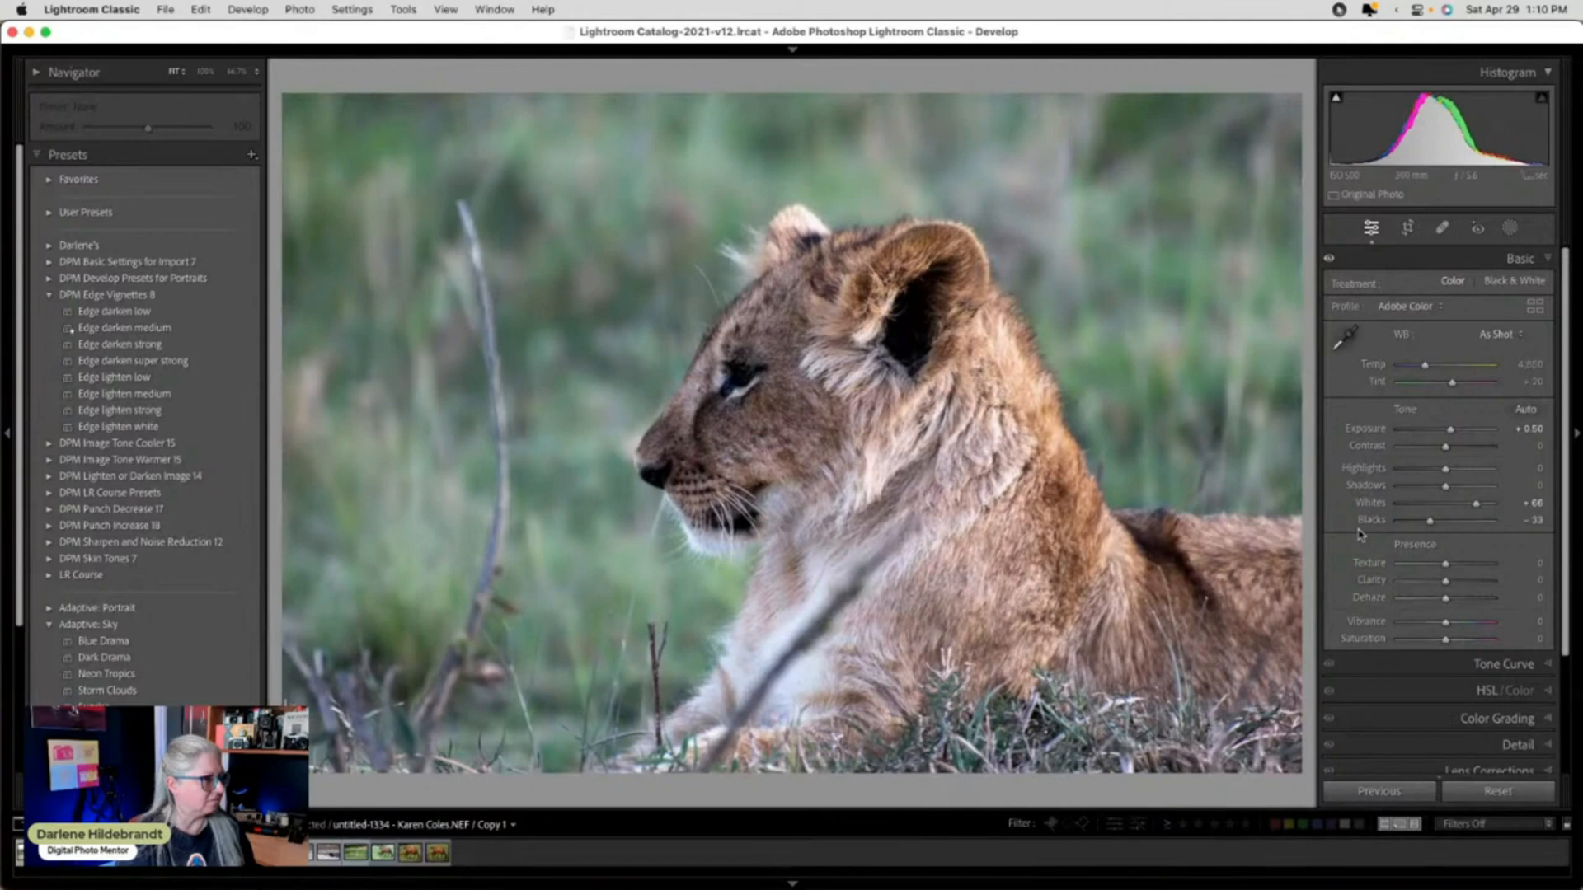
pyautogui.click(192, 512)
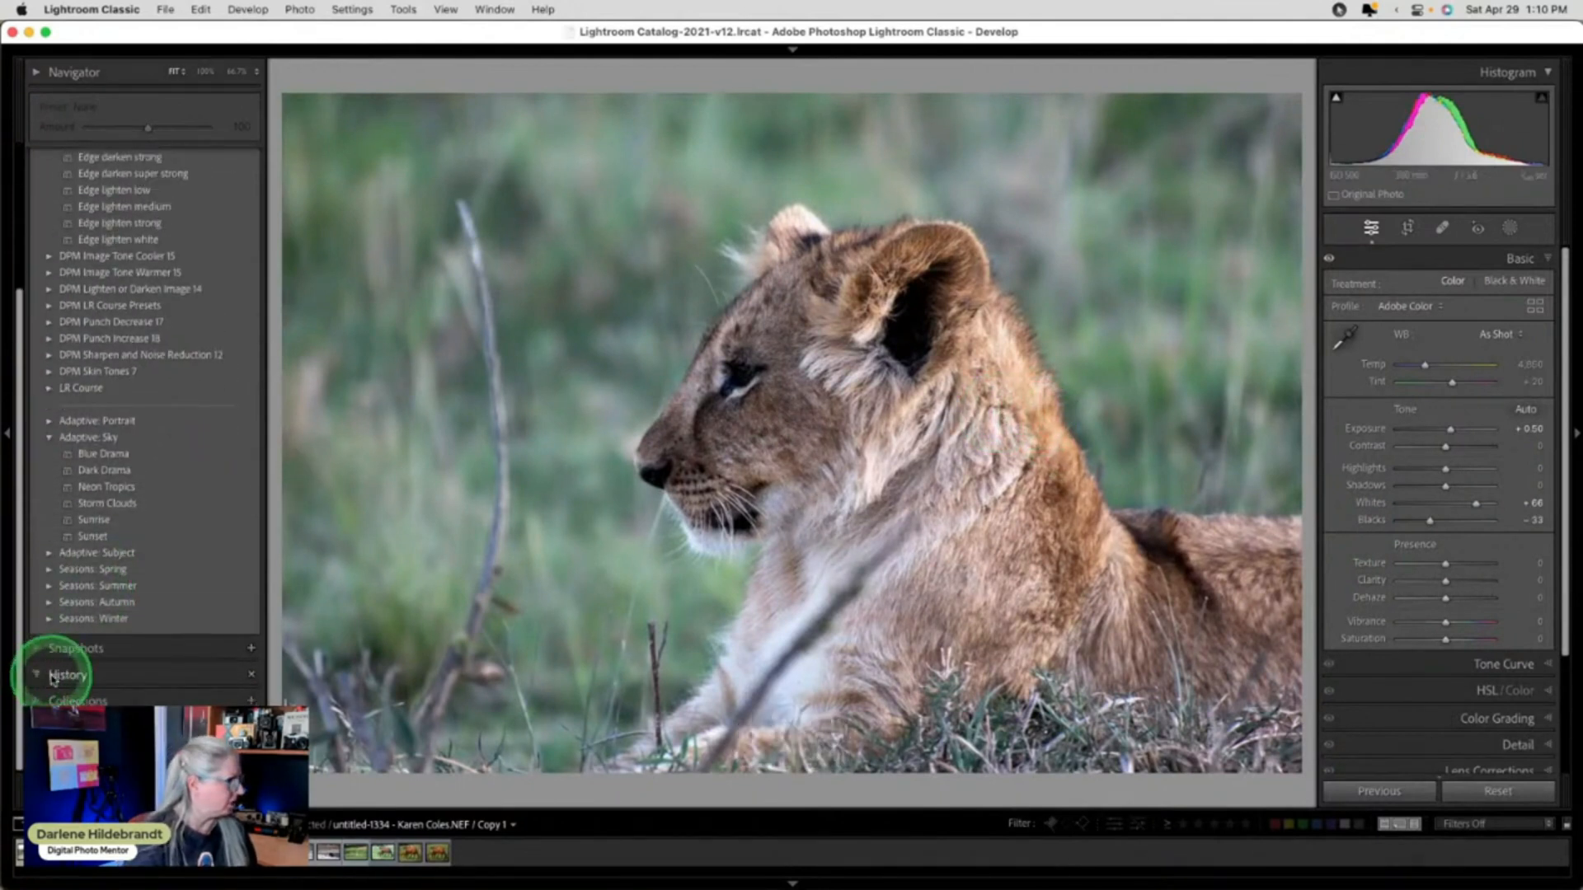
pyautogui.rightClick(96, 340)
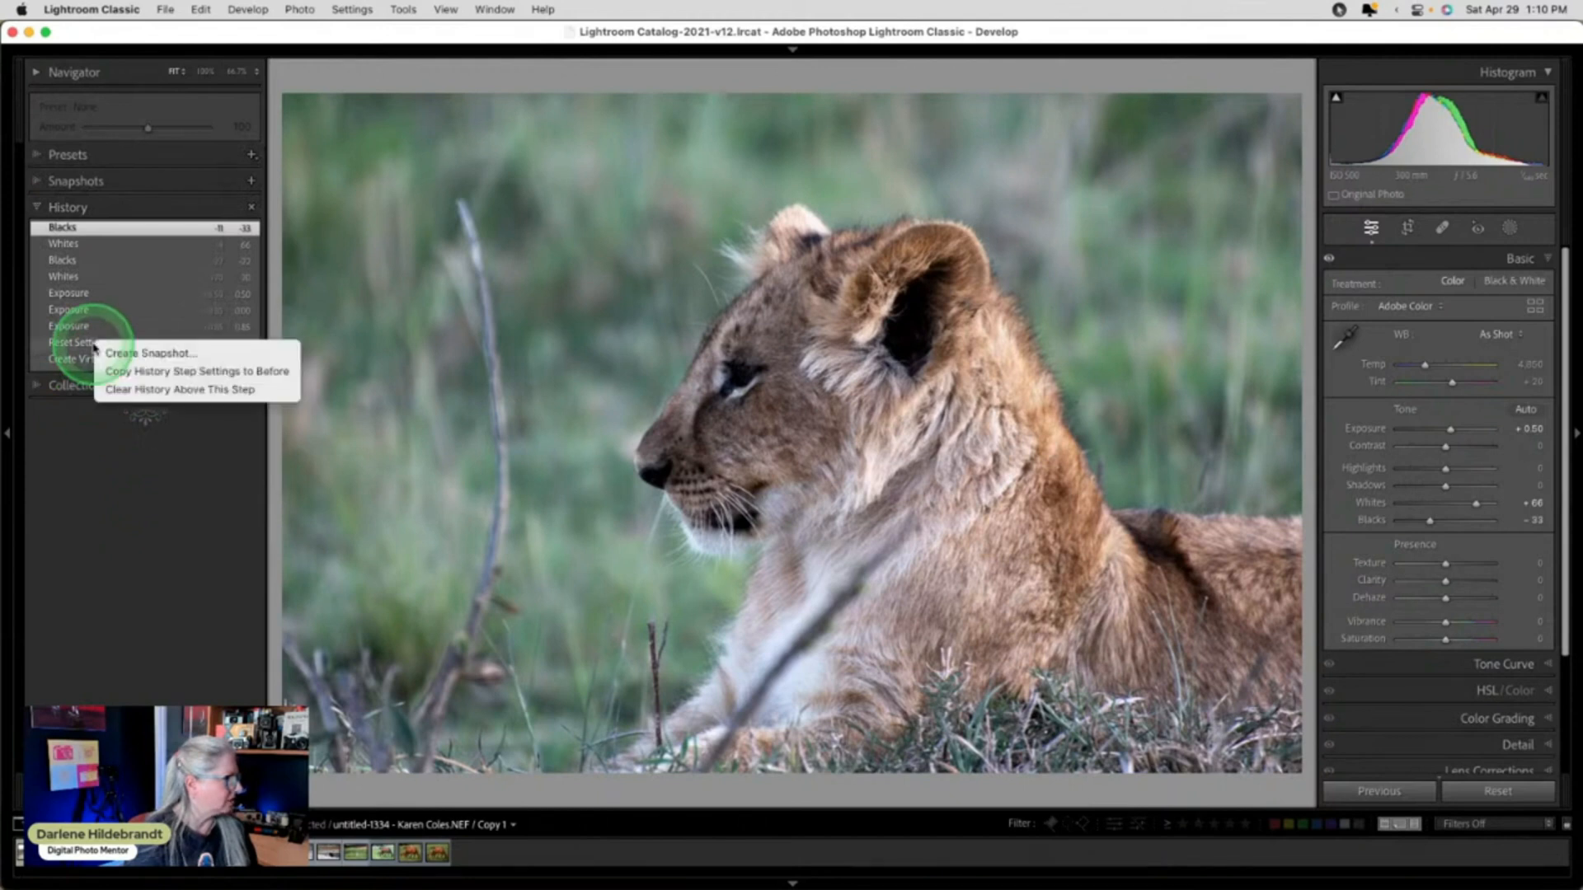
pyautogui.moveTo(194, 372)
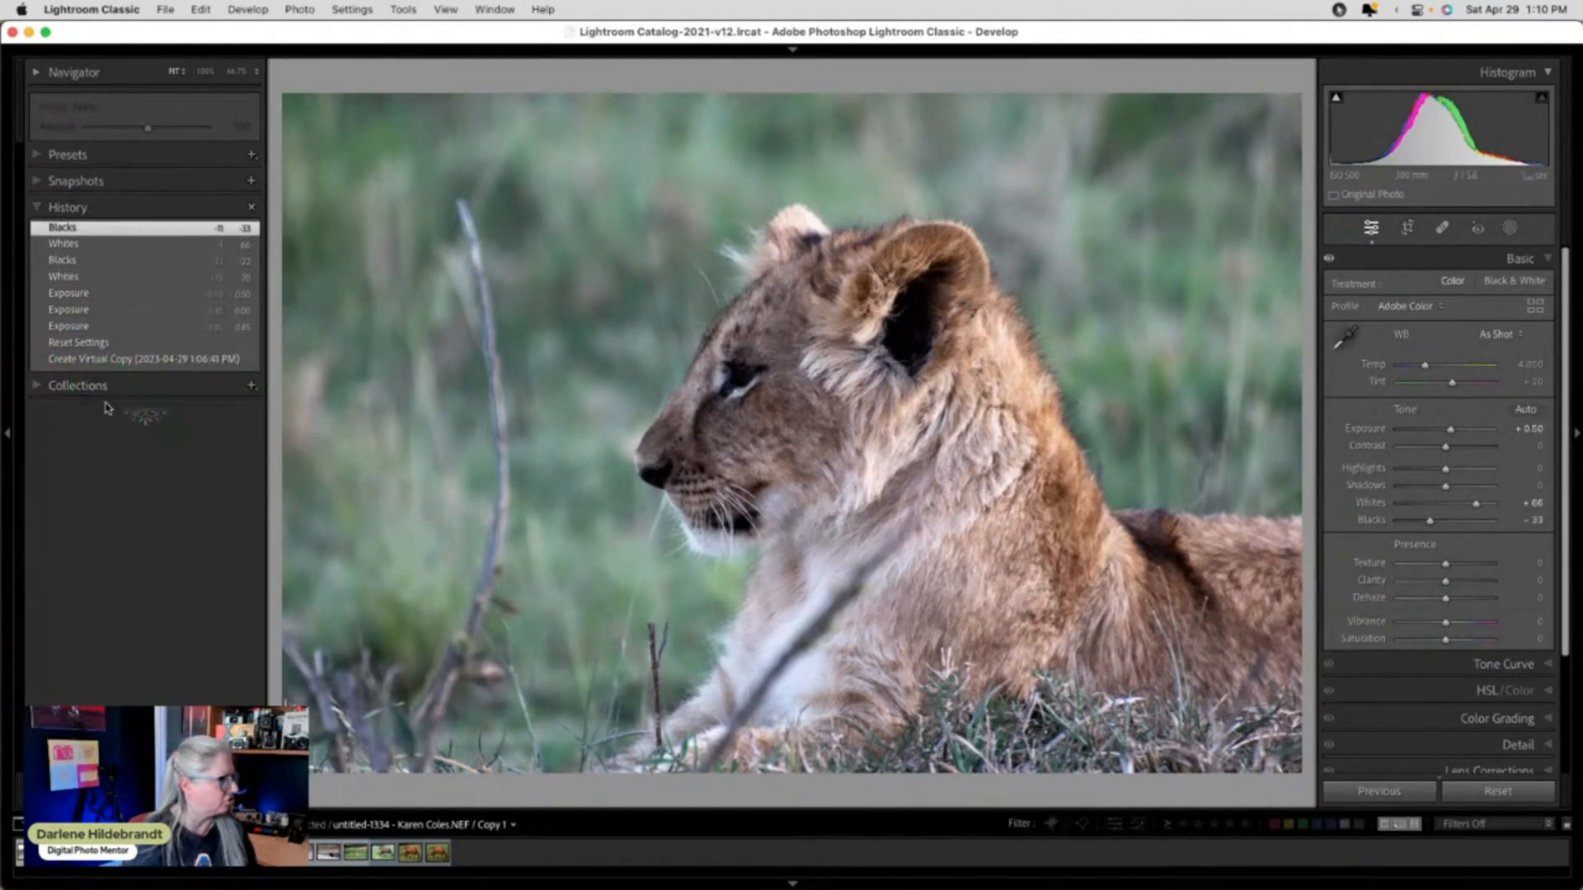
pyautogui.click(68, 153)
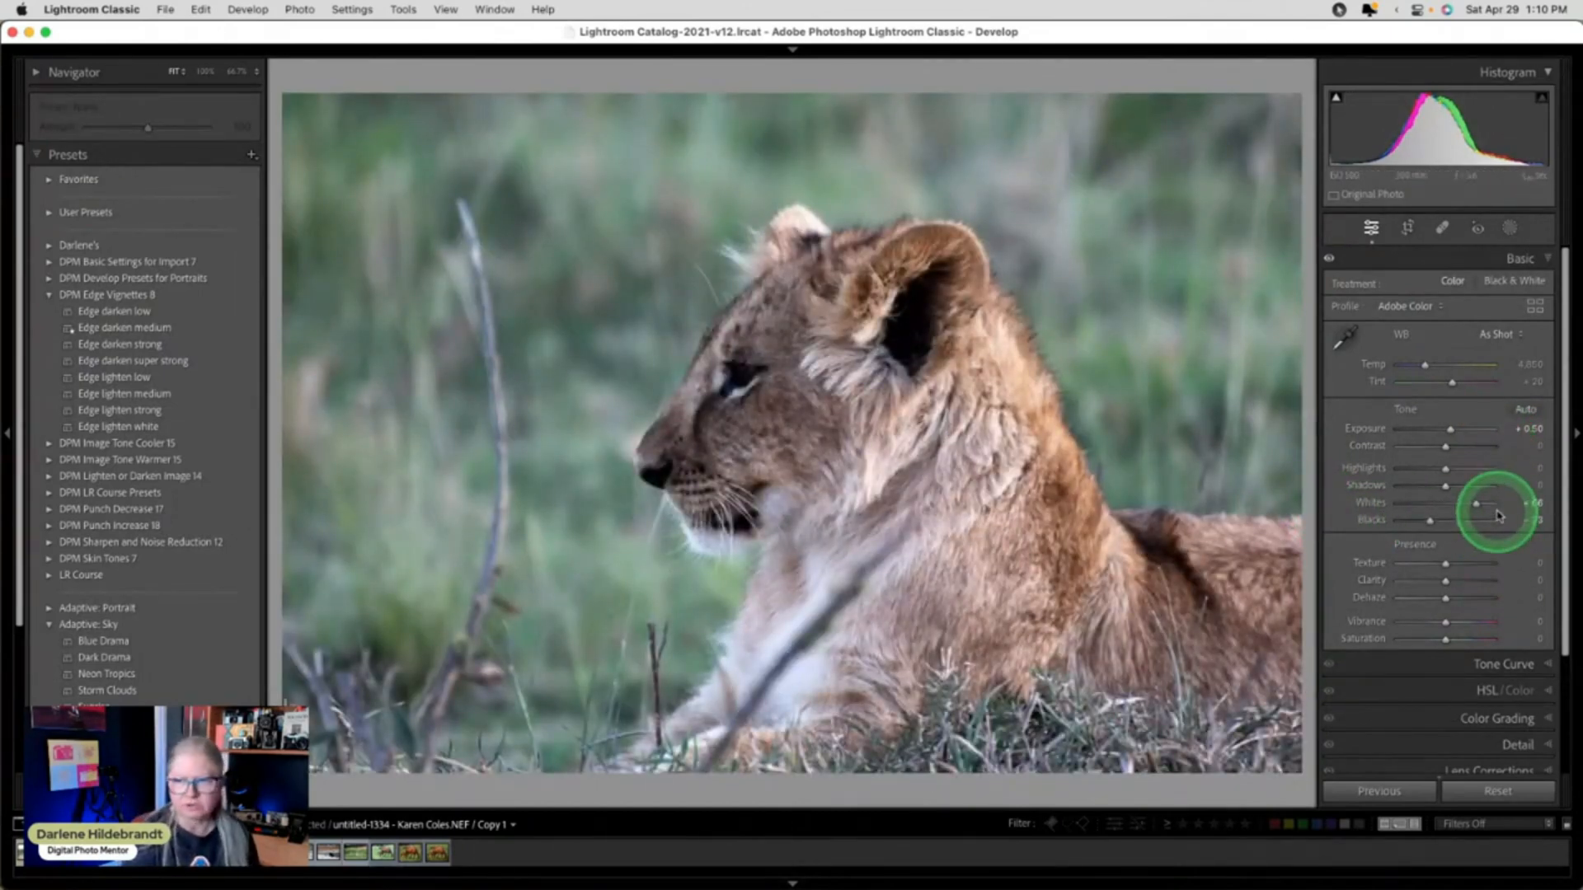
pyautogui.moveTo(1474, 520); pyautogui.dragTo(1449, 520)
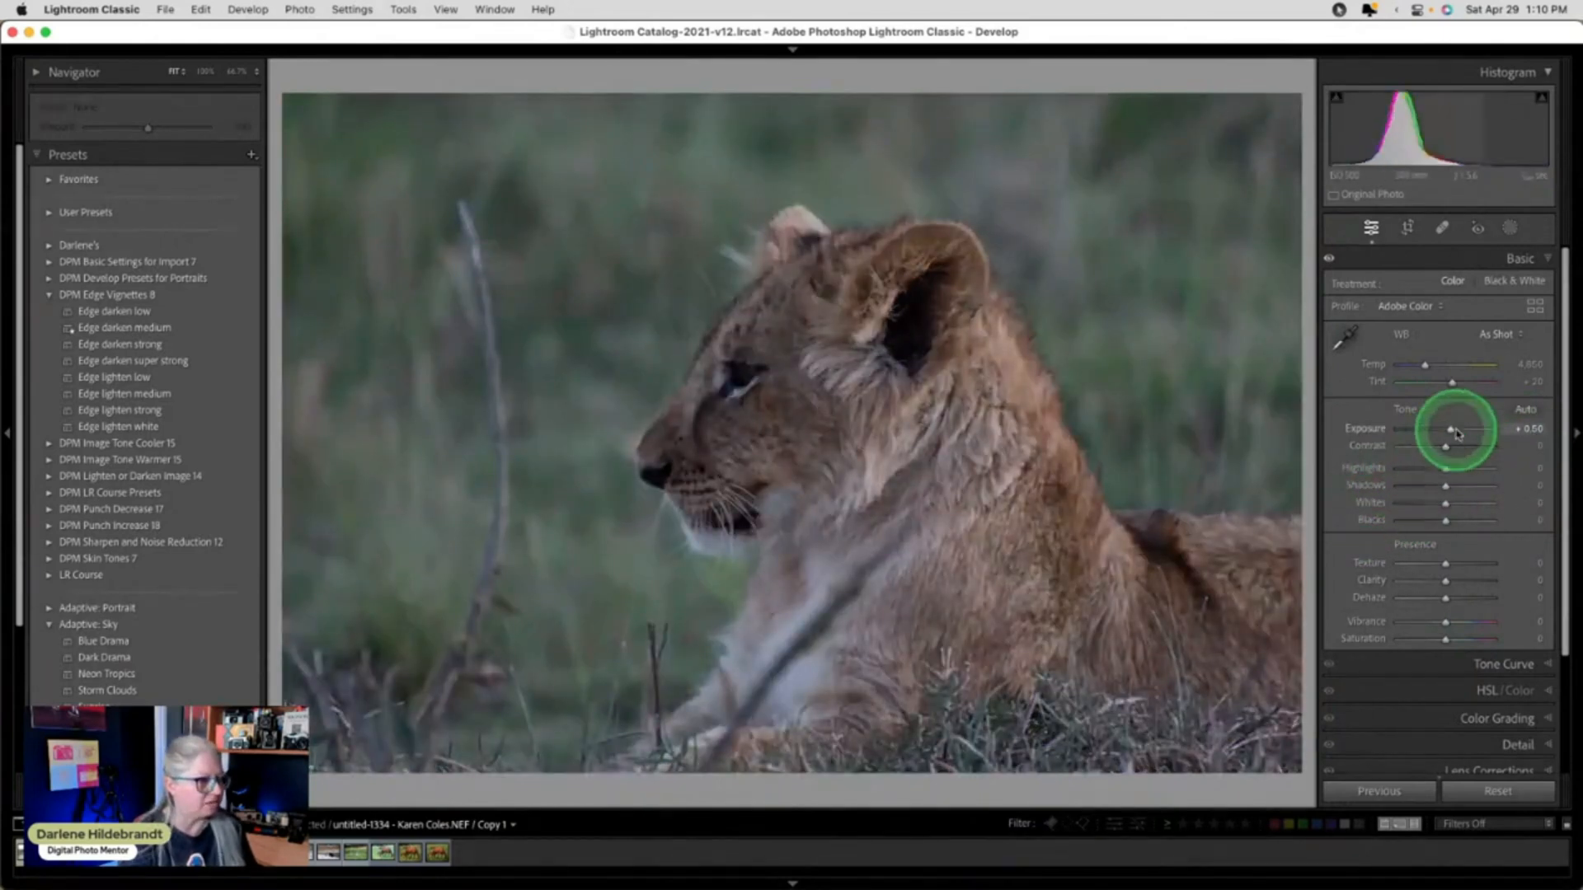
pyautogui.moveTo(1452, 428); pyautogui.dragTo(1487, 428)
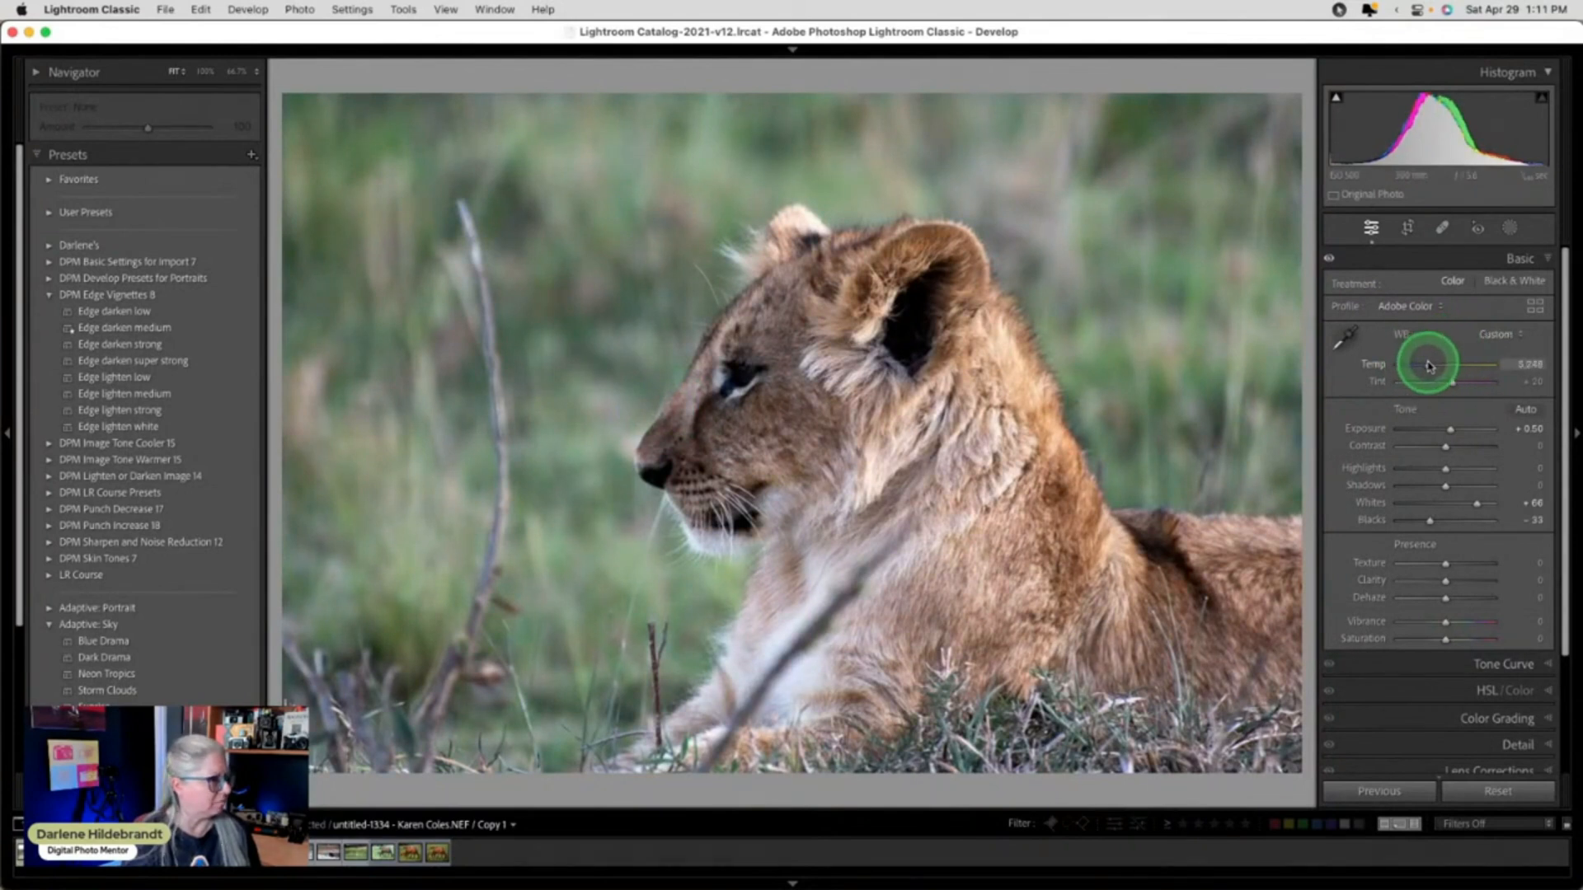
# Warm the temperature to about 5,676 and ease Tint down to +17.
pyautogui.moveTo(1438, 365); pyautogui.dragTo(1470, 365)
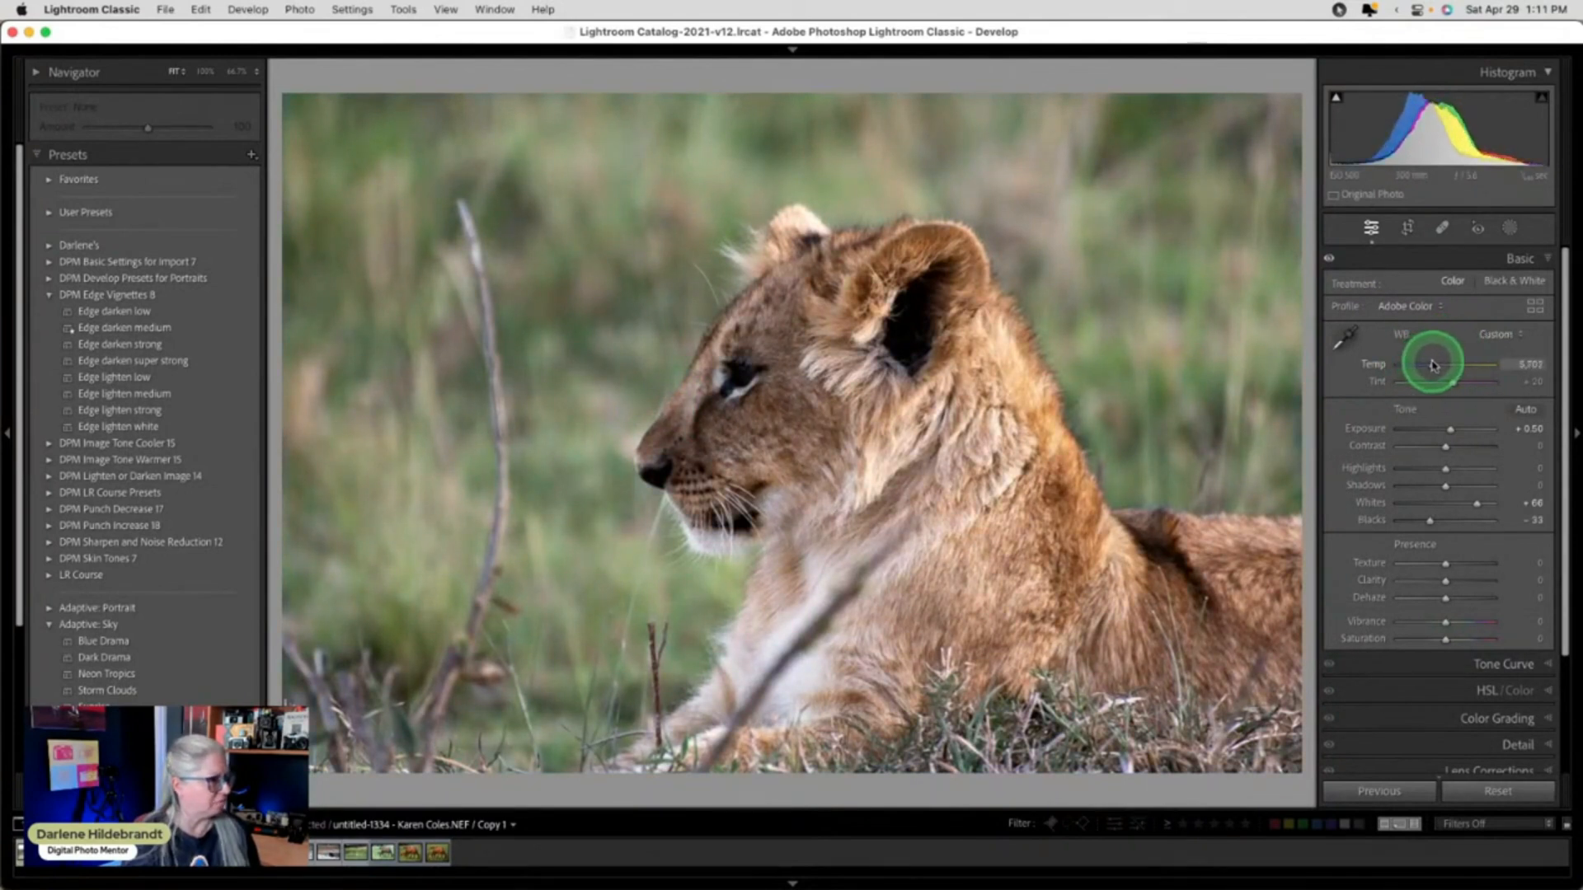
pyautogui.moveTo(1474, 363); pyautogui.dragTo(1453, 363)
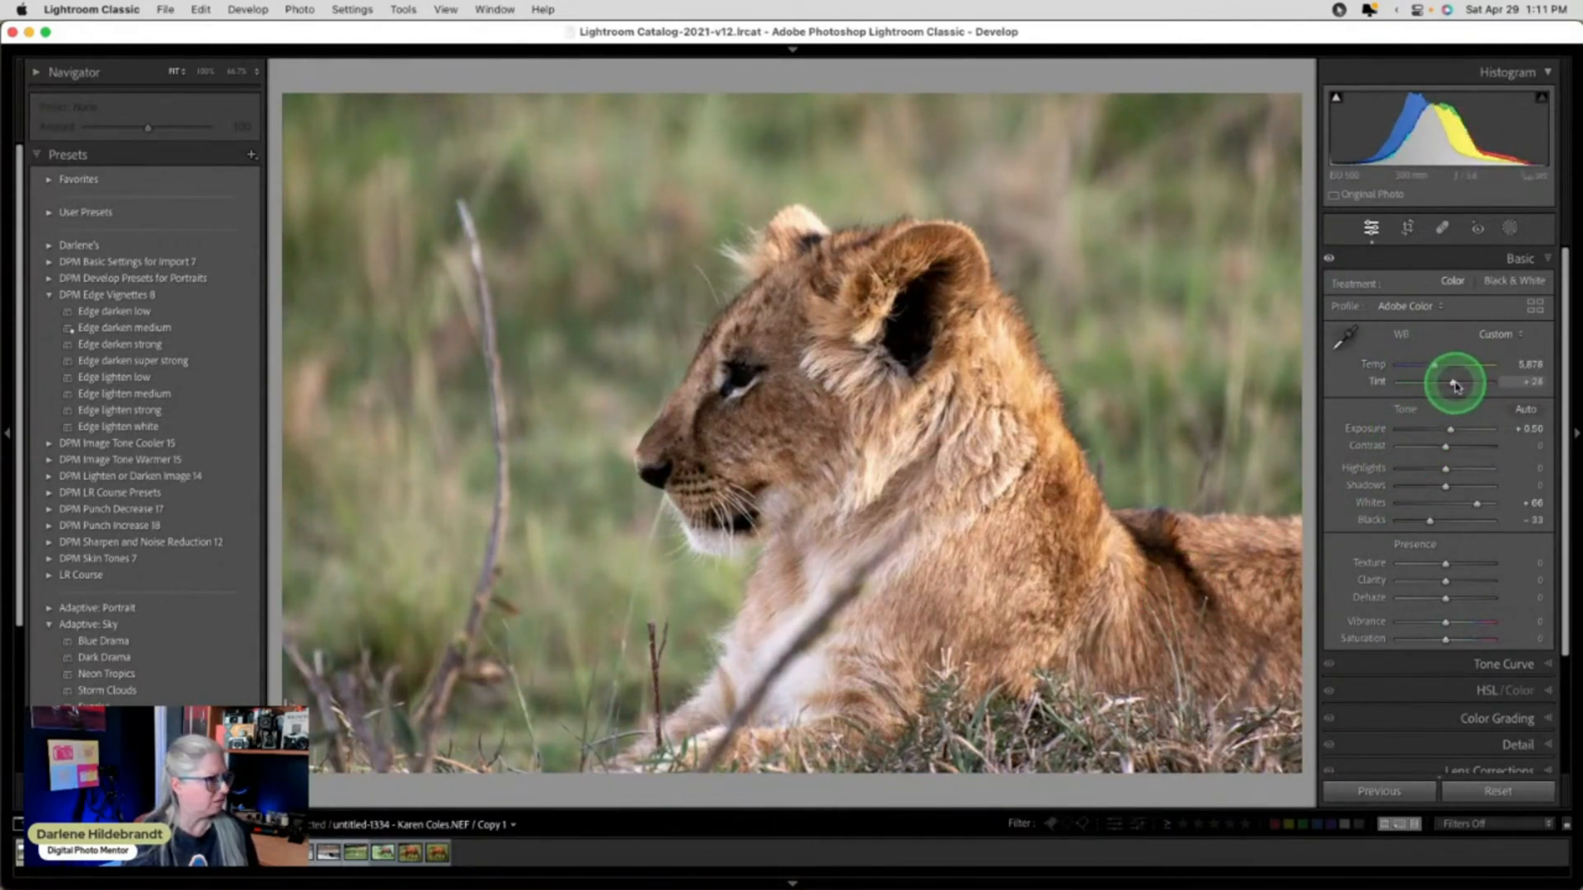
pyautogui.moveTo(1454, 381); pyautogui.dragTo(1444, 381)
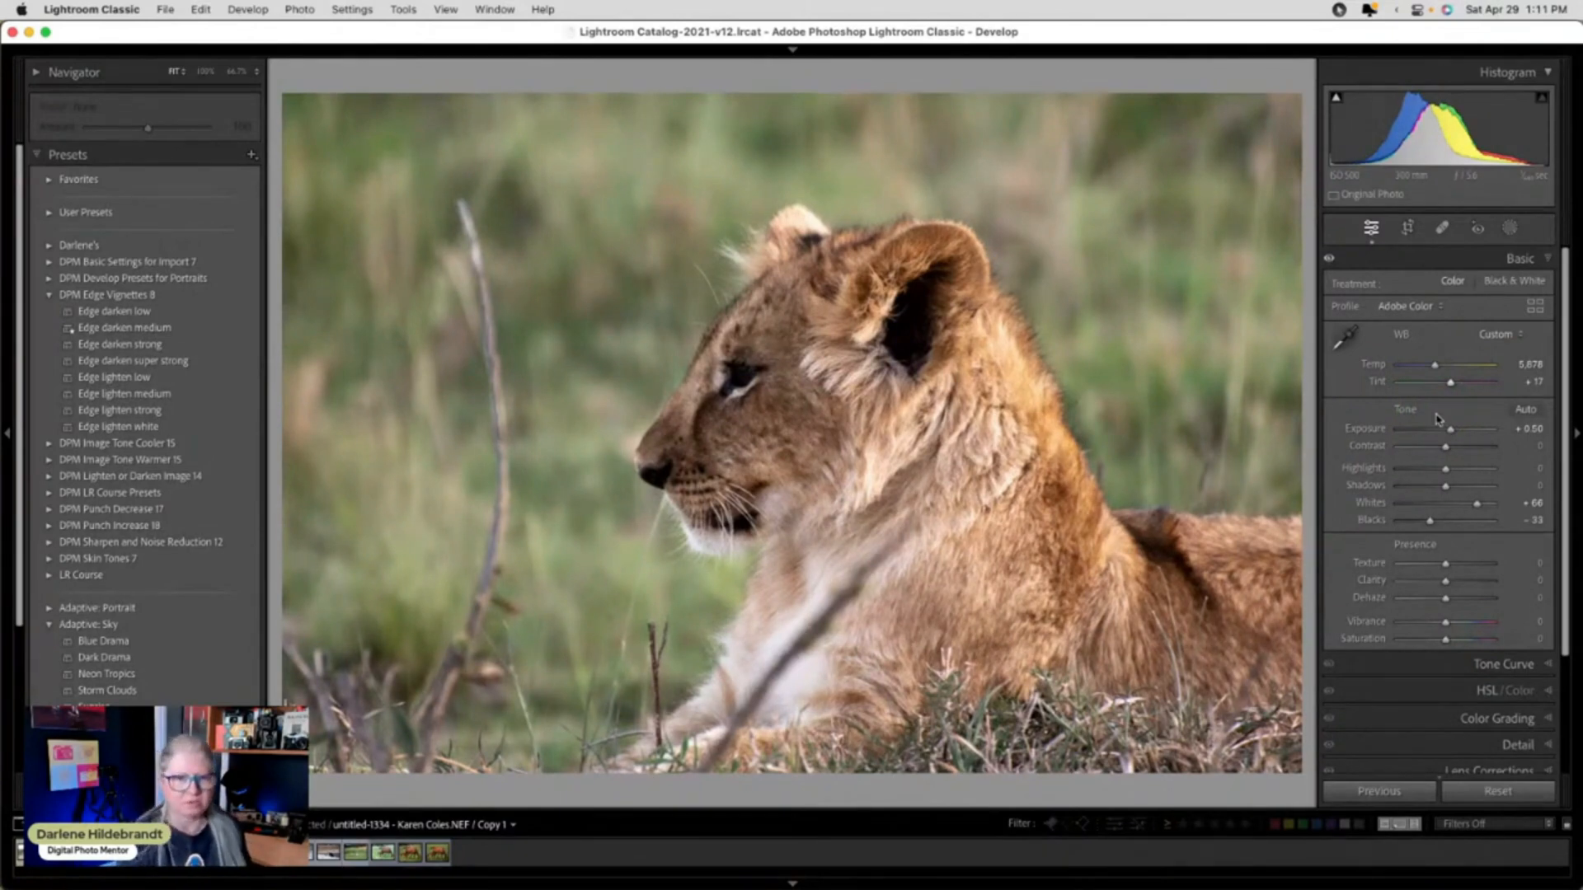
# Apply the 'Edge darken medium' preset, review the Effects panel vignette, and zoom into the face.
pyautogui.click(181, 316)
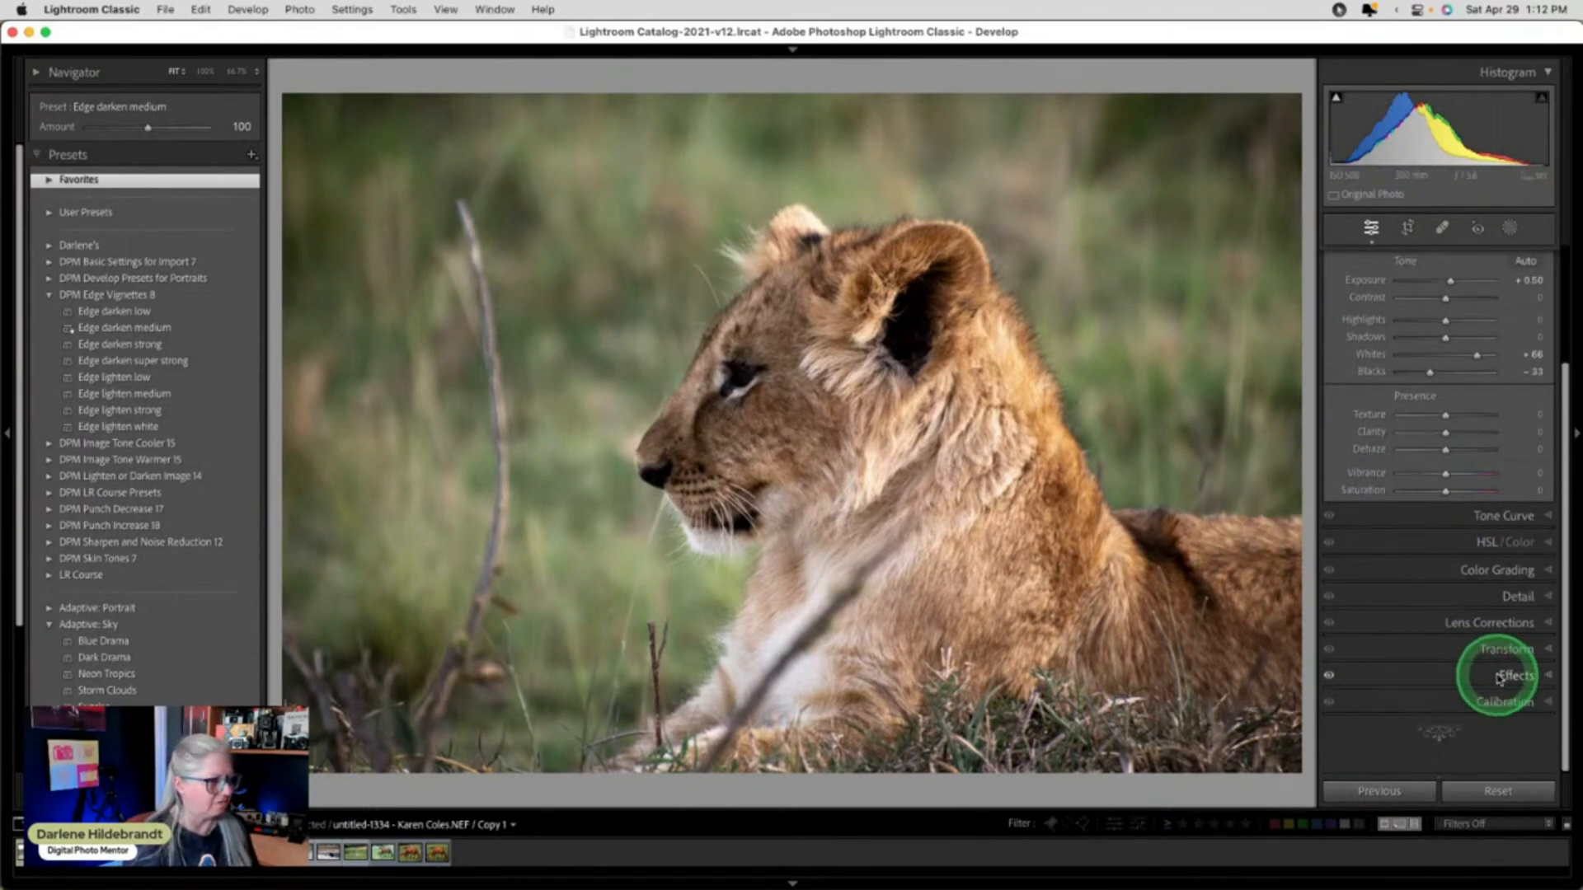
pyautogui.click(1515, 675)
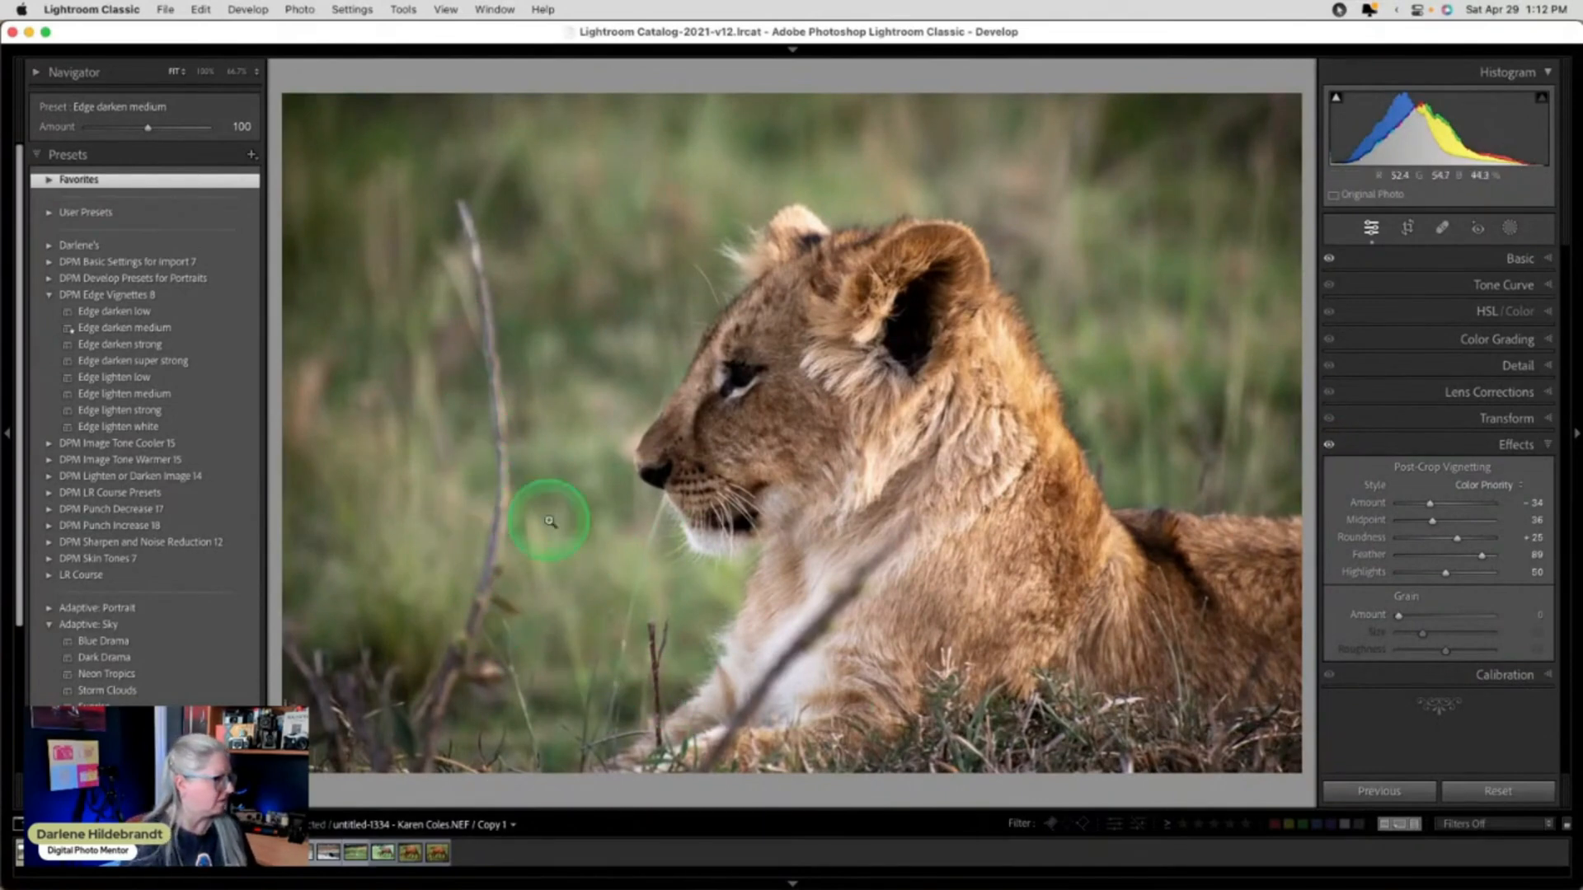
pyautogui.click(549, 522)
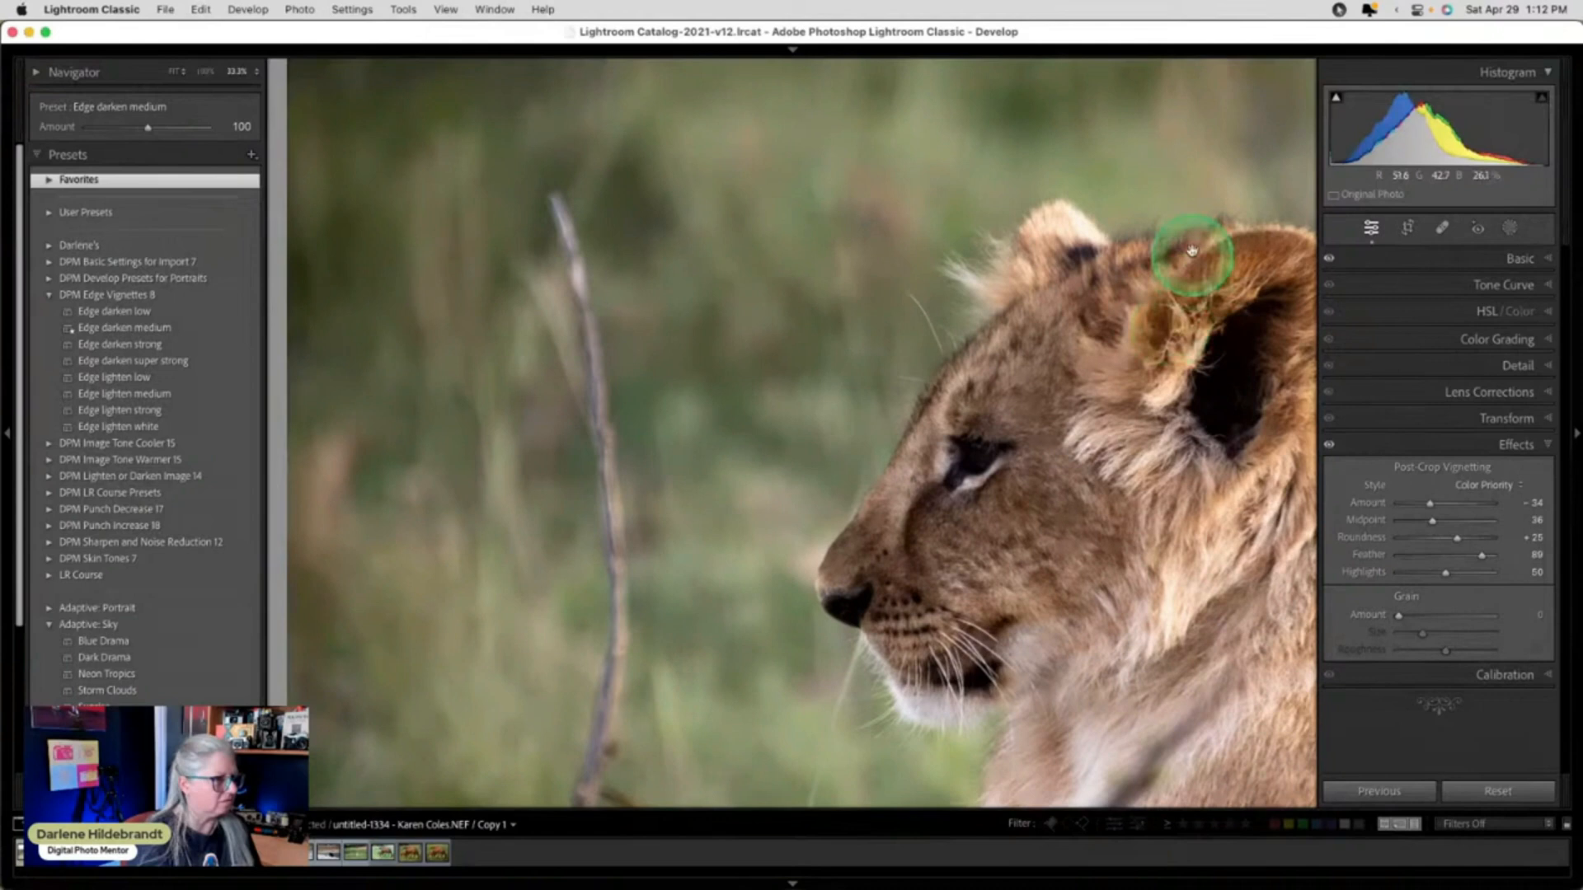
# Paint out the tall stick left of the face with Content-Aware Remove, refreshing the fill.
pyautogui.click(1442, 227)
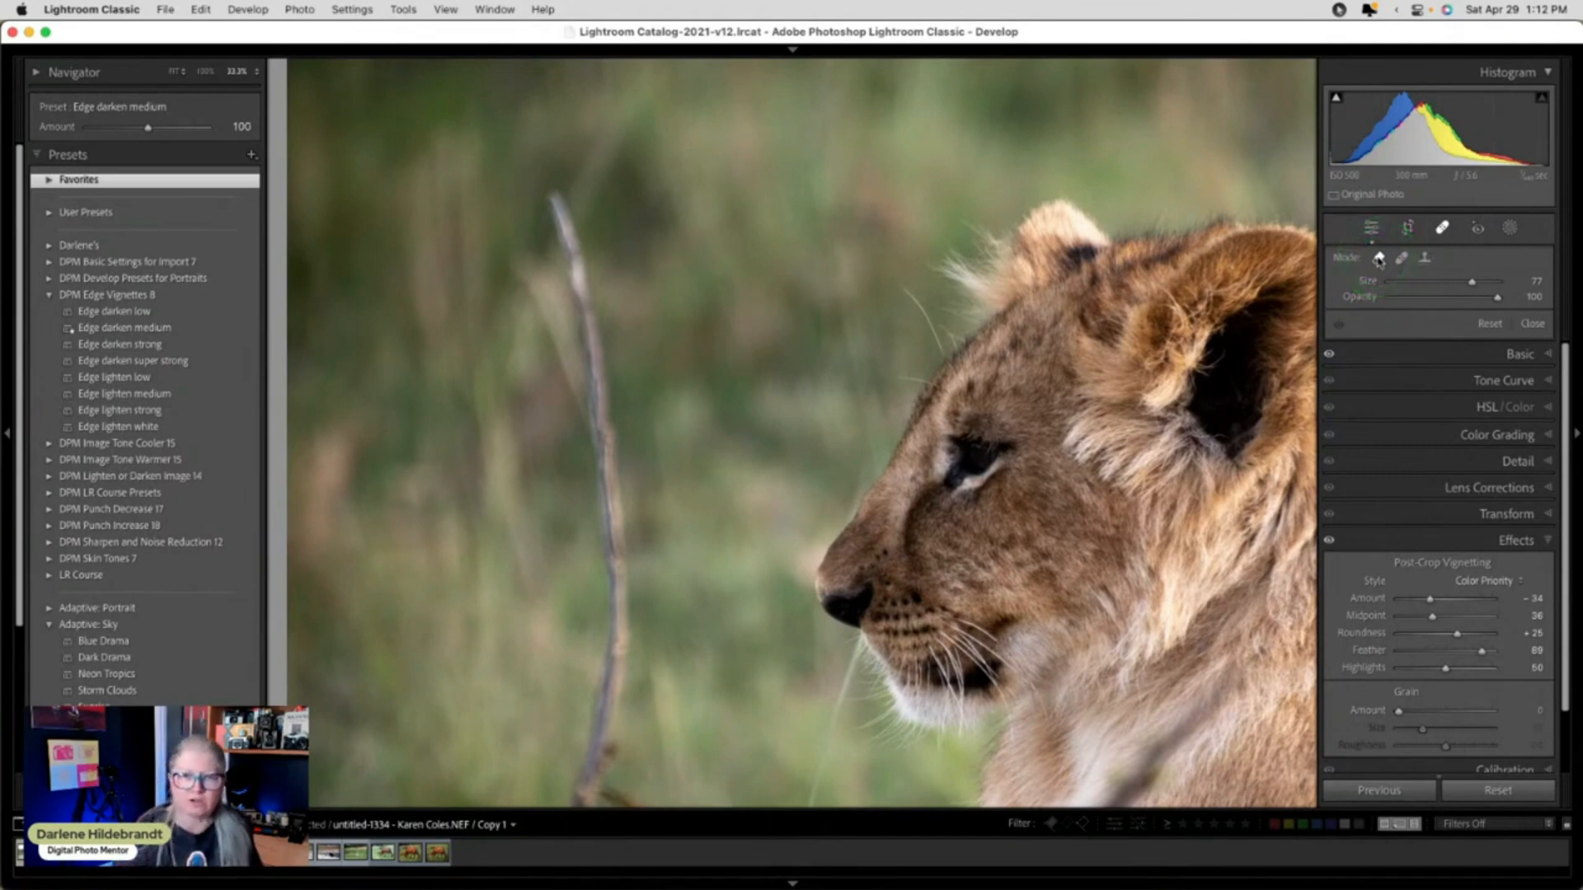
pyautogui.moveTo(1378, 257)
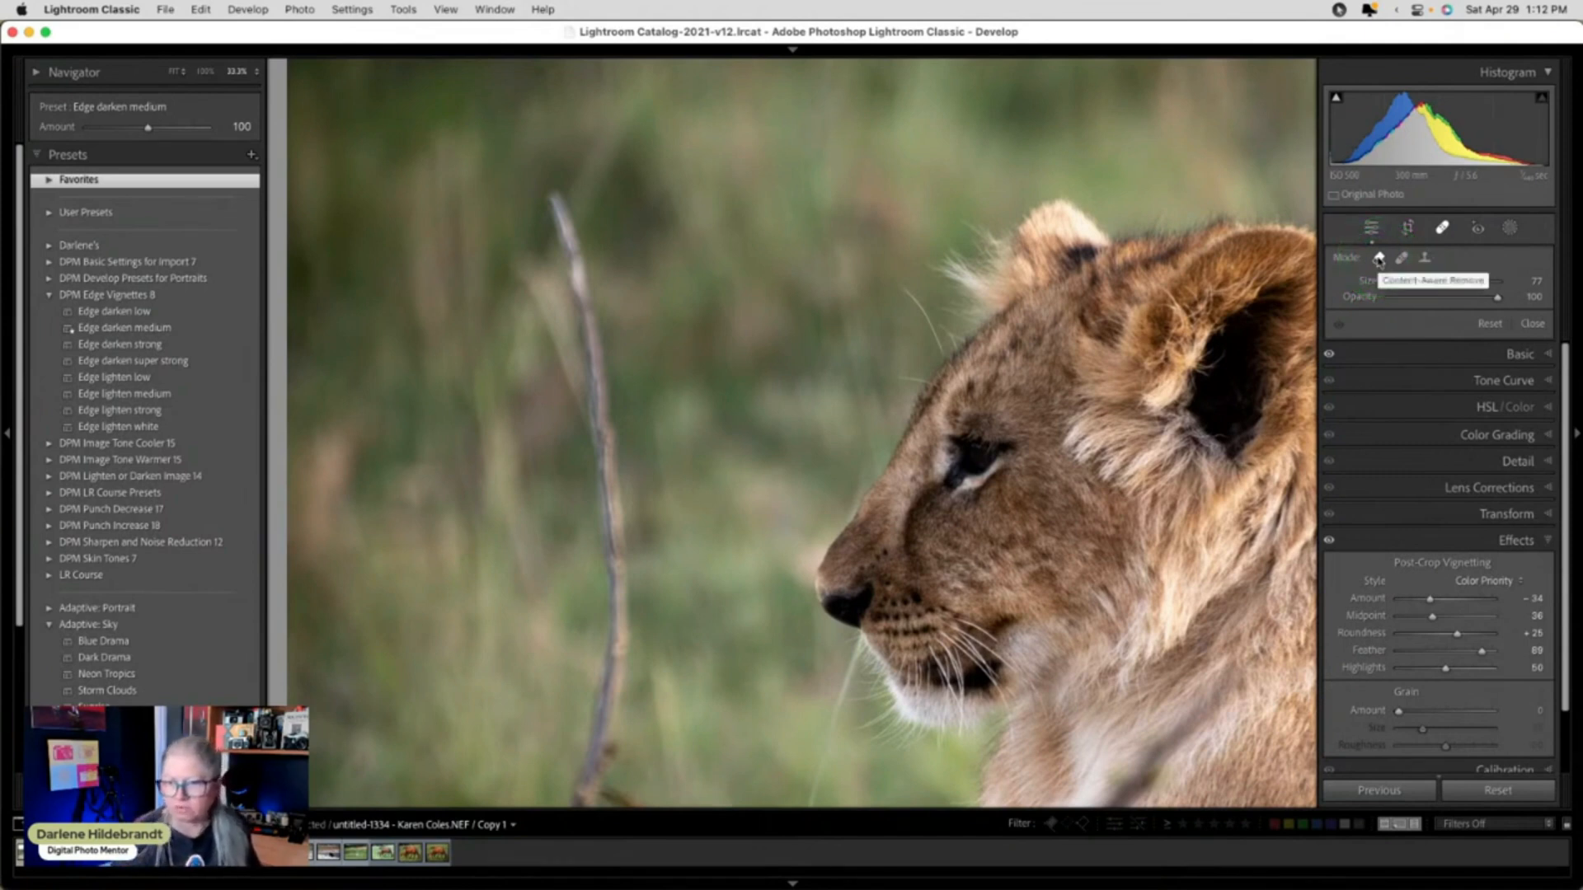
pyautogui.click(583, 207)
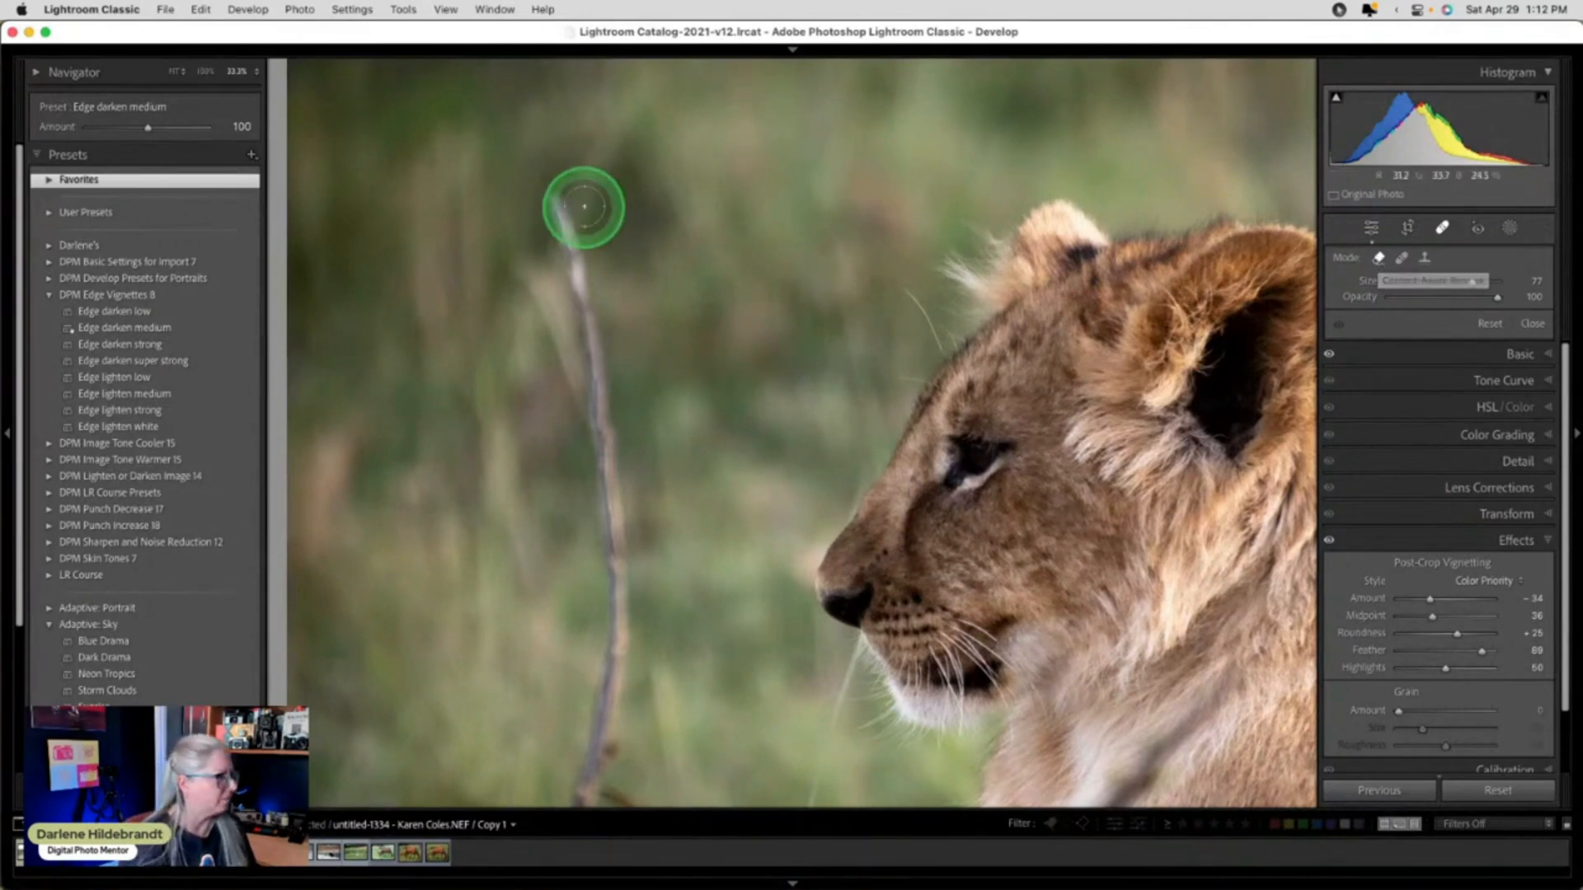
pyautogui.moveTo(583, 207); pyautogui.dragTo(764, 296)
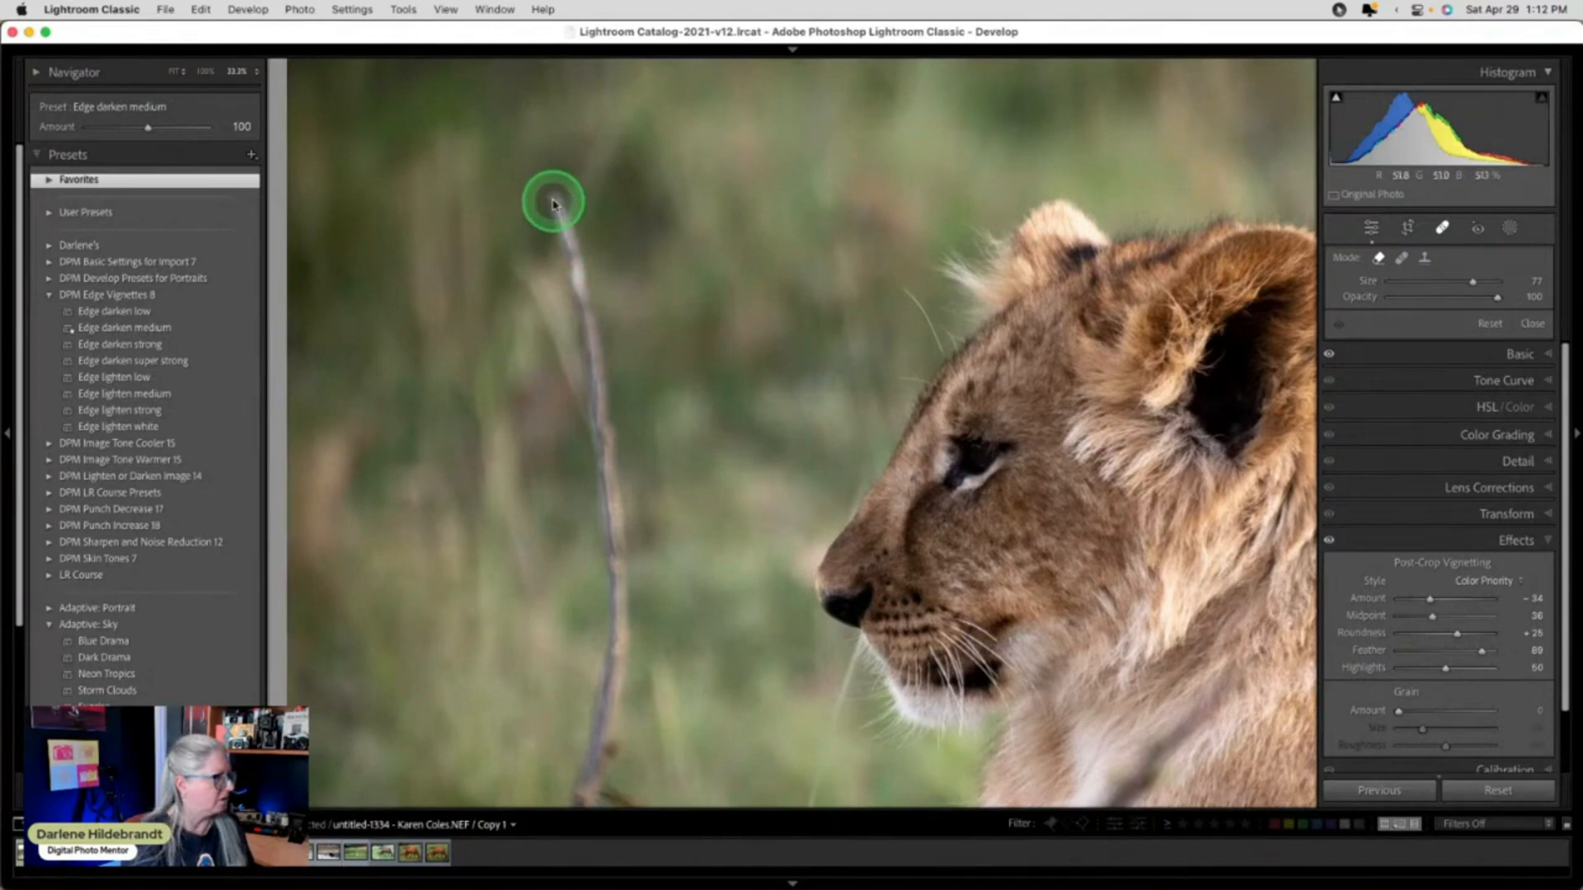
pyautogui.moveTo(552, 202); pyautogui.dragTo(579, 303)
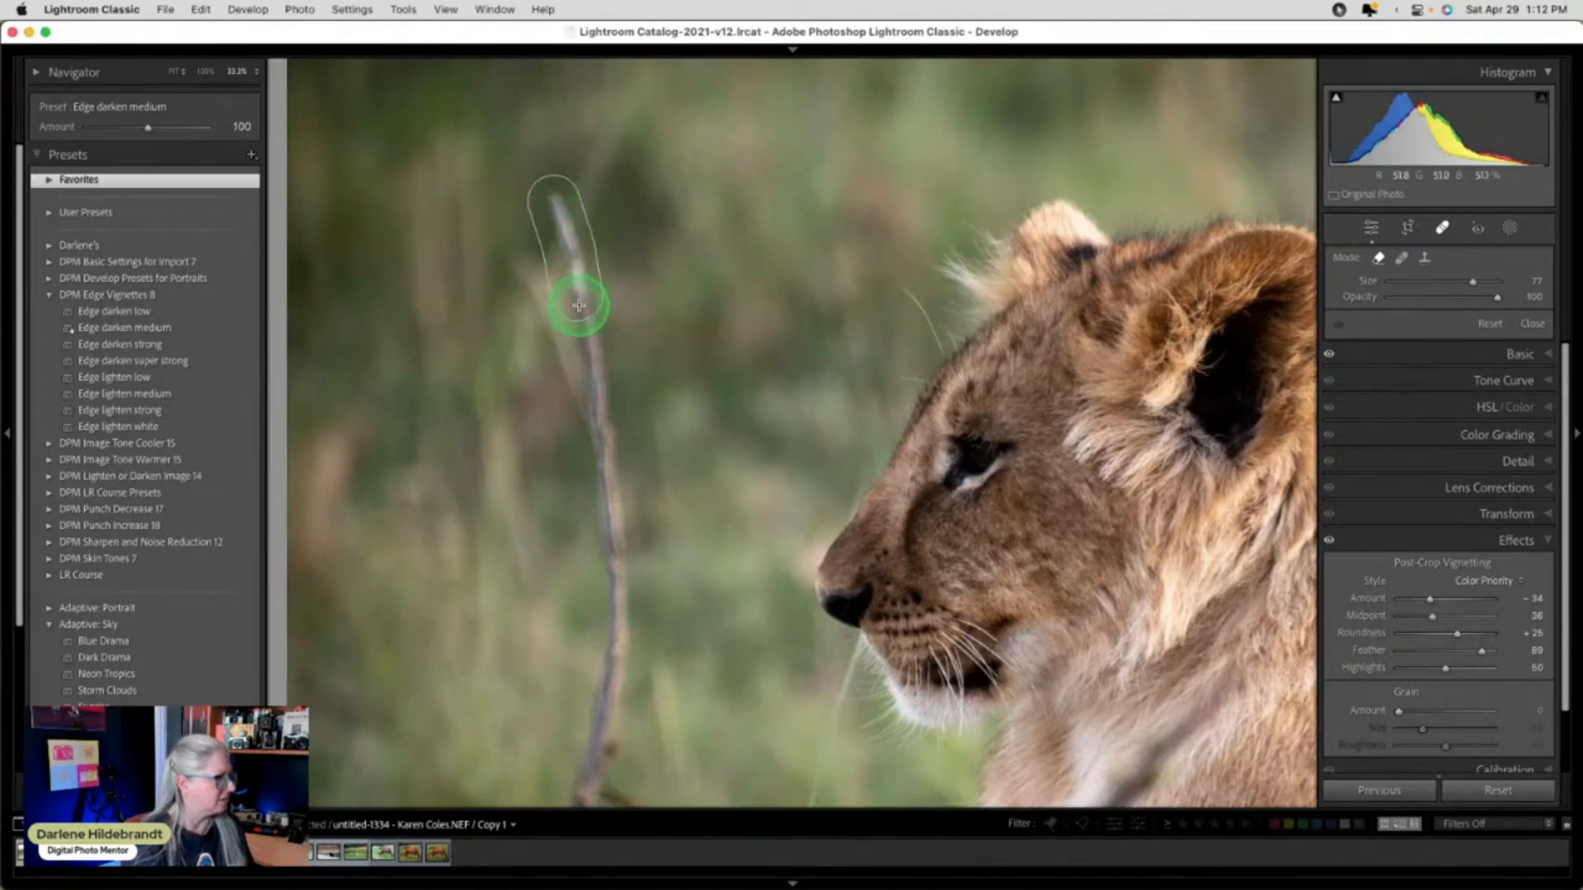
pyautogui.moveTo(580, 306); pyautogui.dragTo(613, 568)
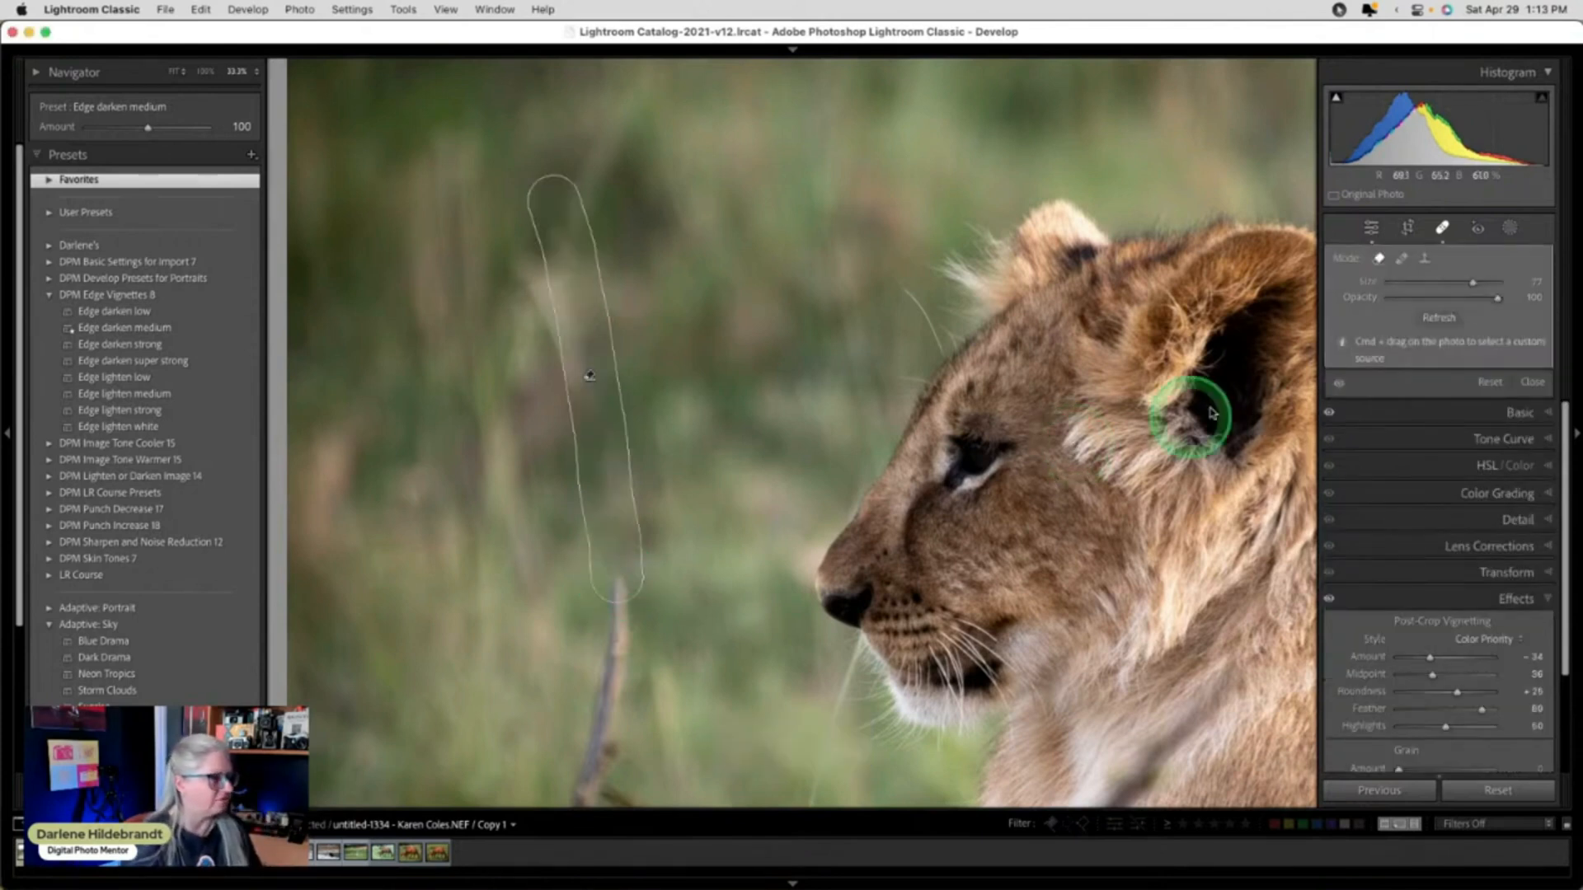
pyautogui.moveTo(1191, 414); pyautogui.dragTo(661, 445)
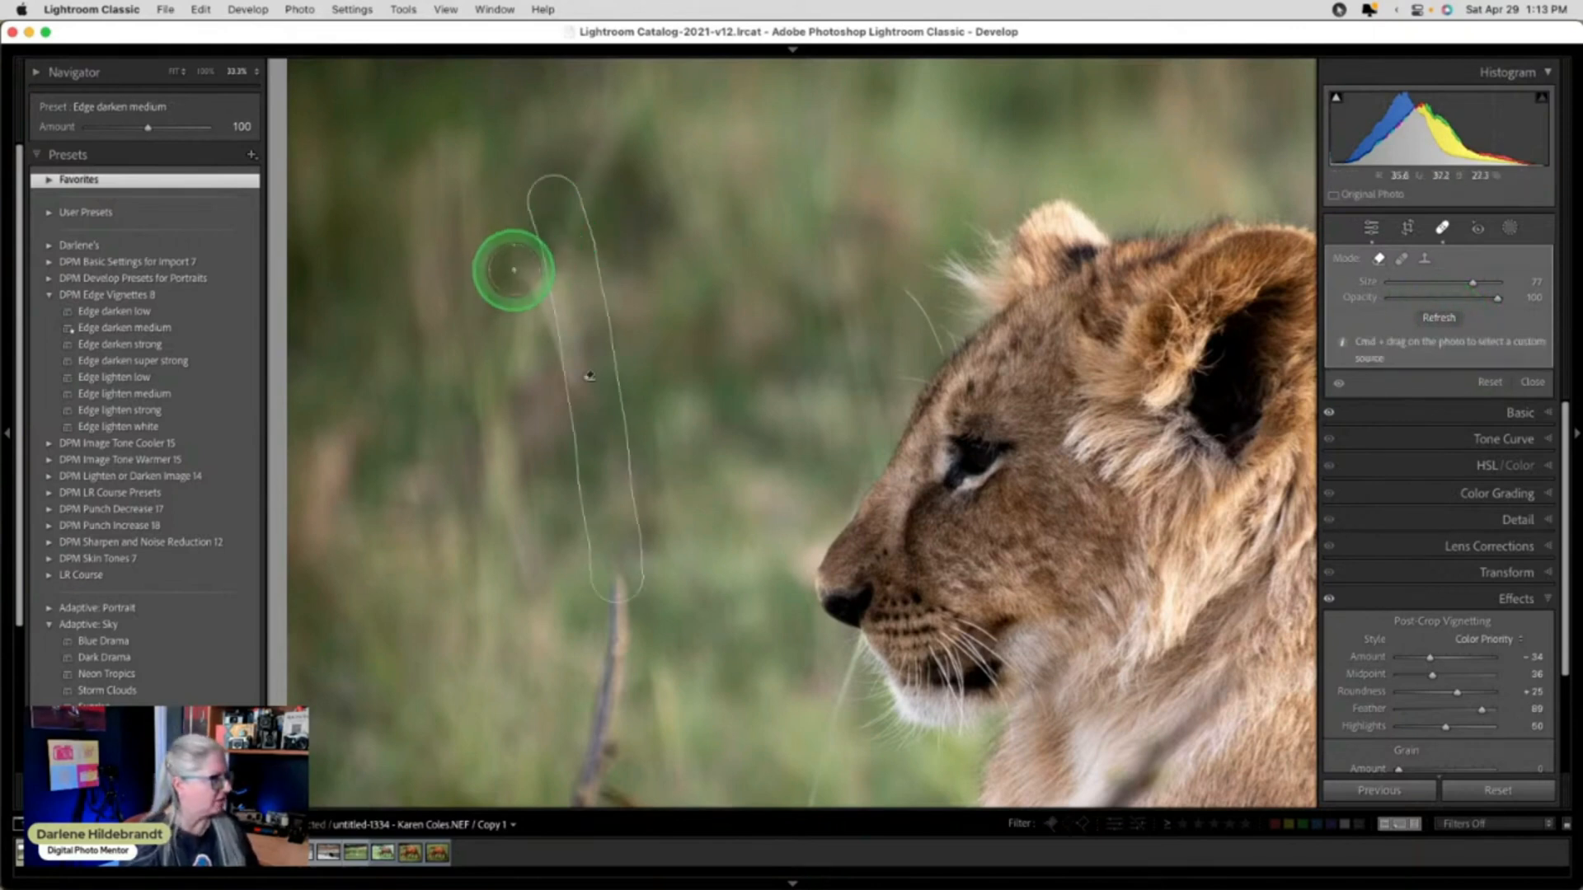
pyautogui.moveTo(514, 270); pyautogui.dragTo(571, 346)
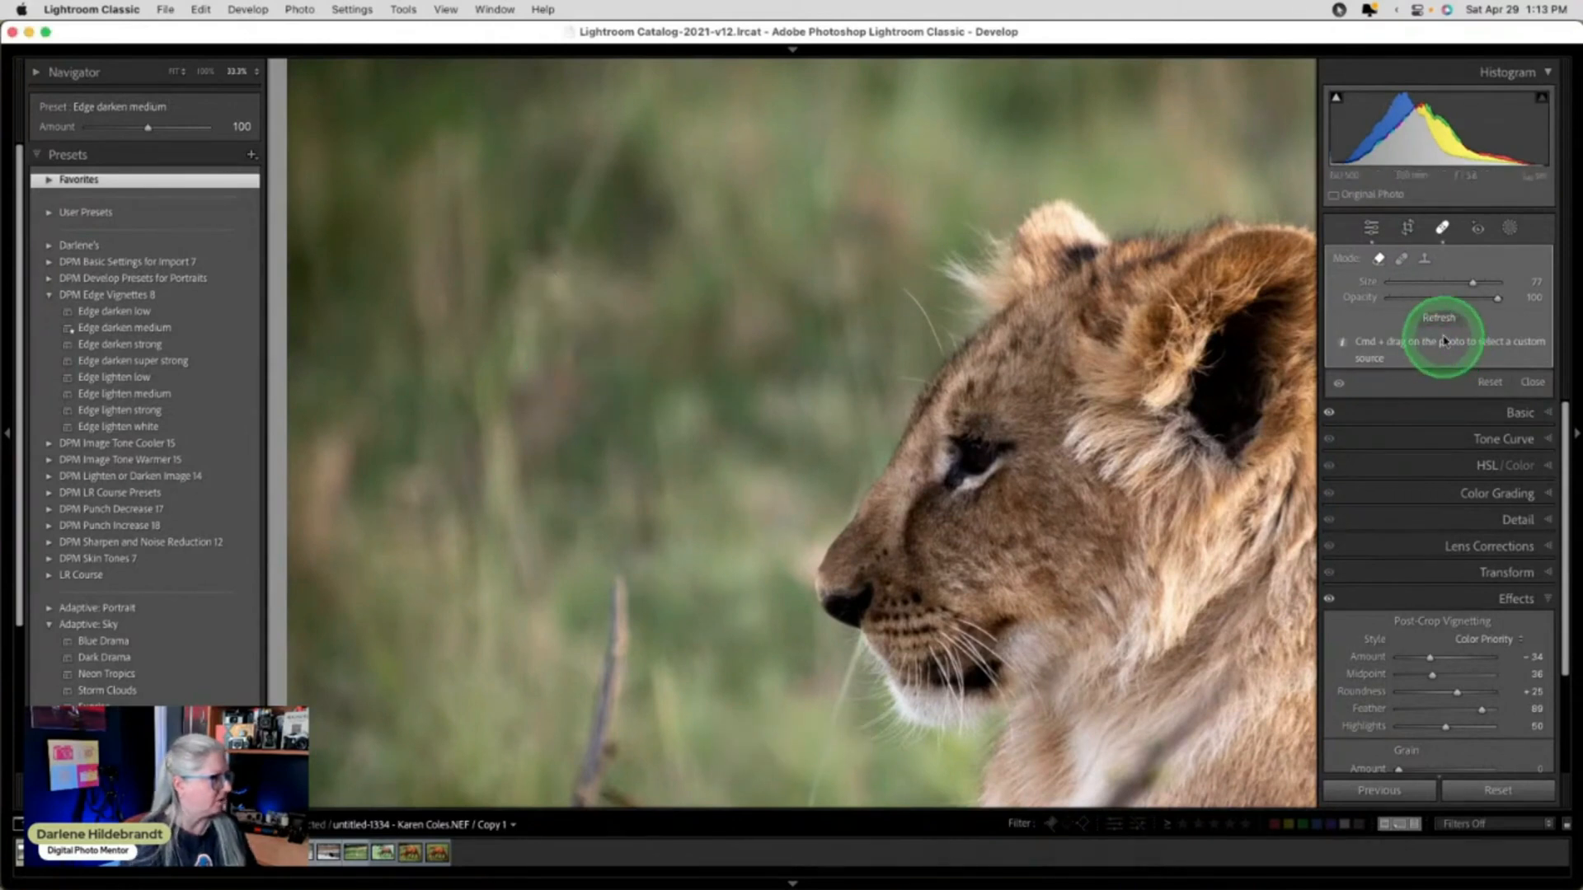
pyautogui.click(1439, 318)
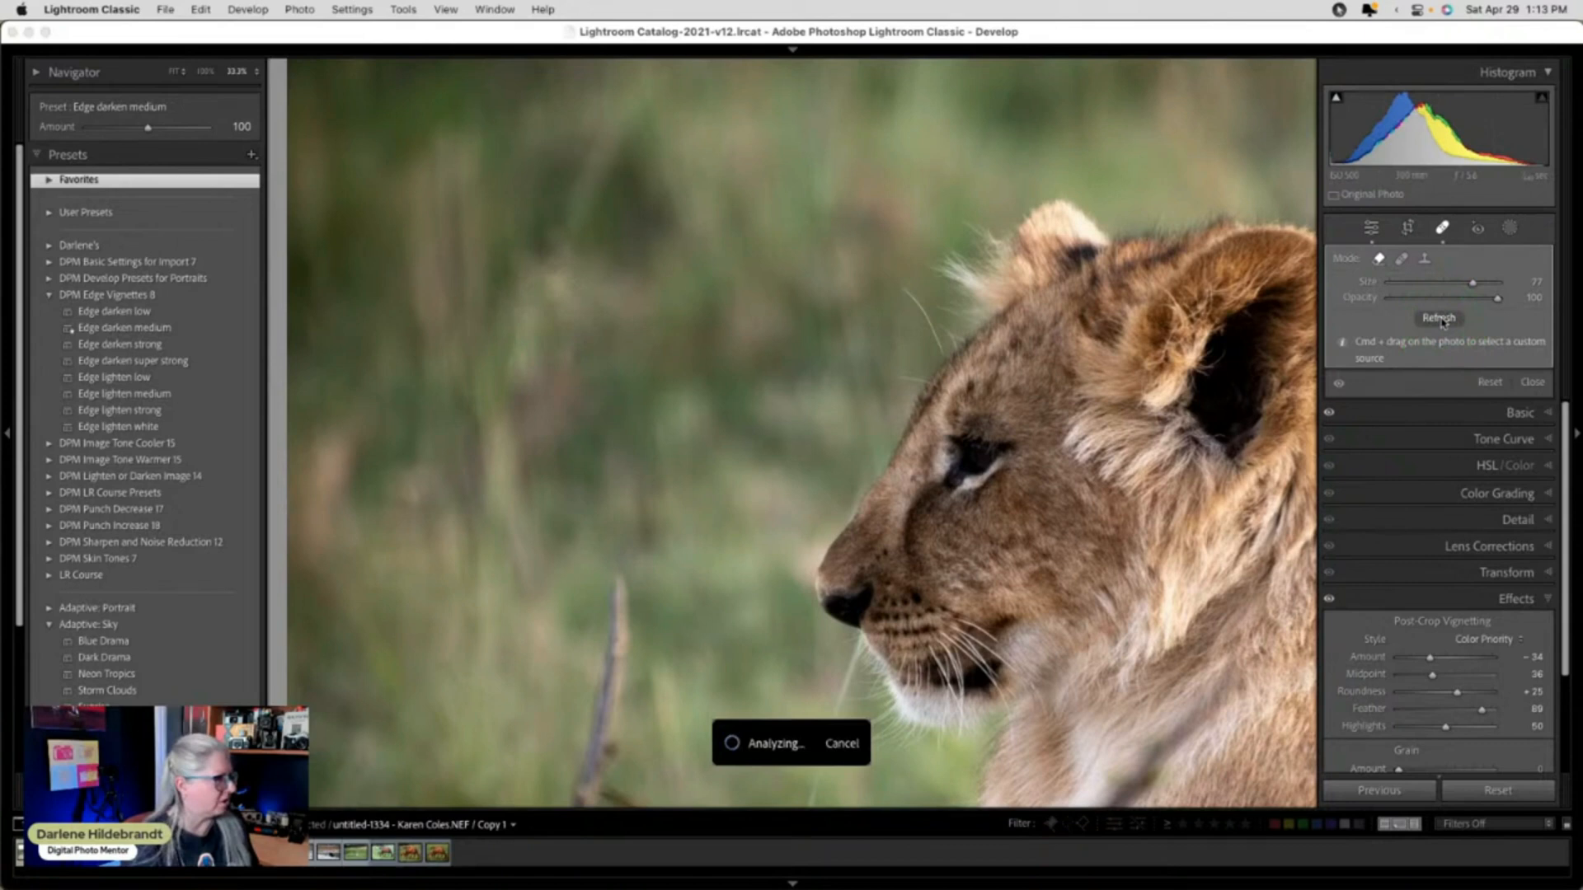
pyautogui.click(1438, 319)
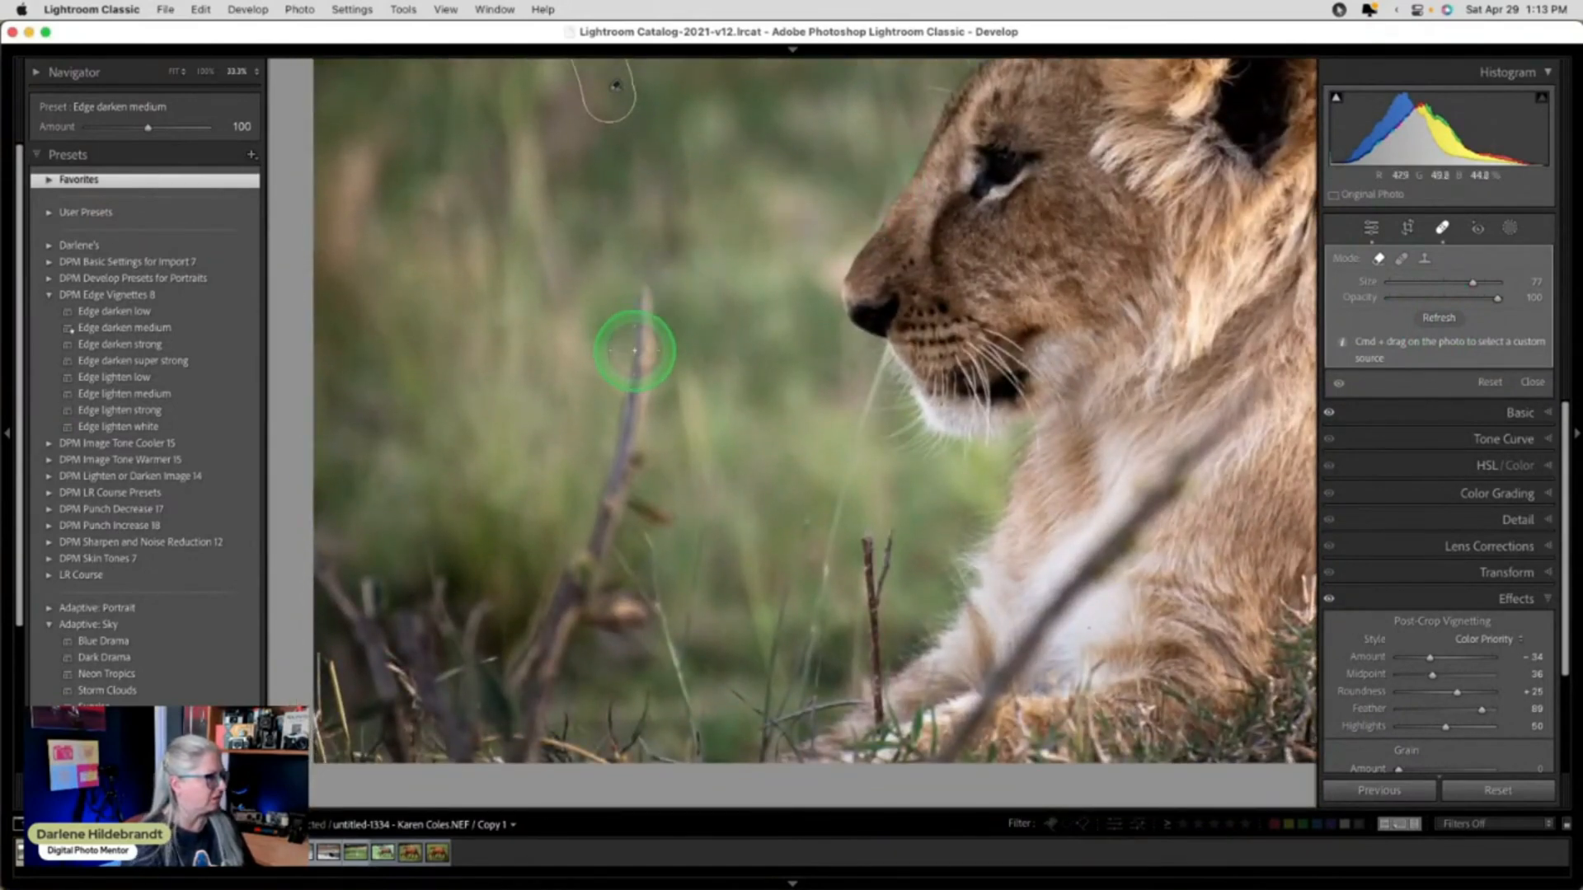
# Paint out the lower stick with its side branch, and the thin twig by the chest.
pyautogui.moveTo(634, 351); pyautogui.dragTo(629, 459)
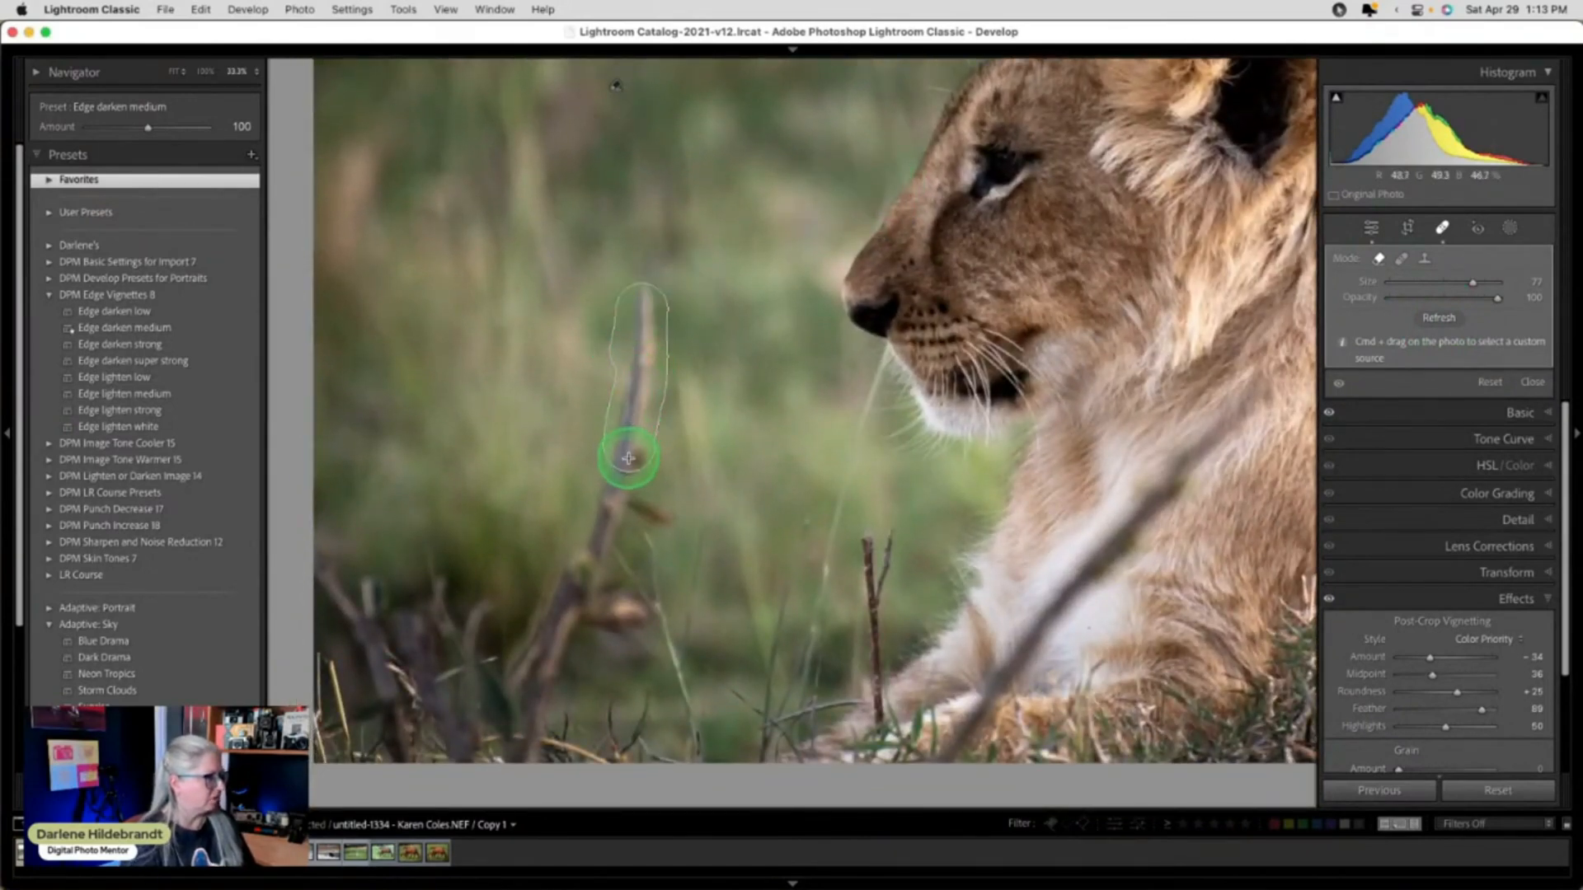
pyautogui.click(1125, 422)
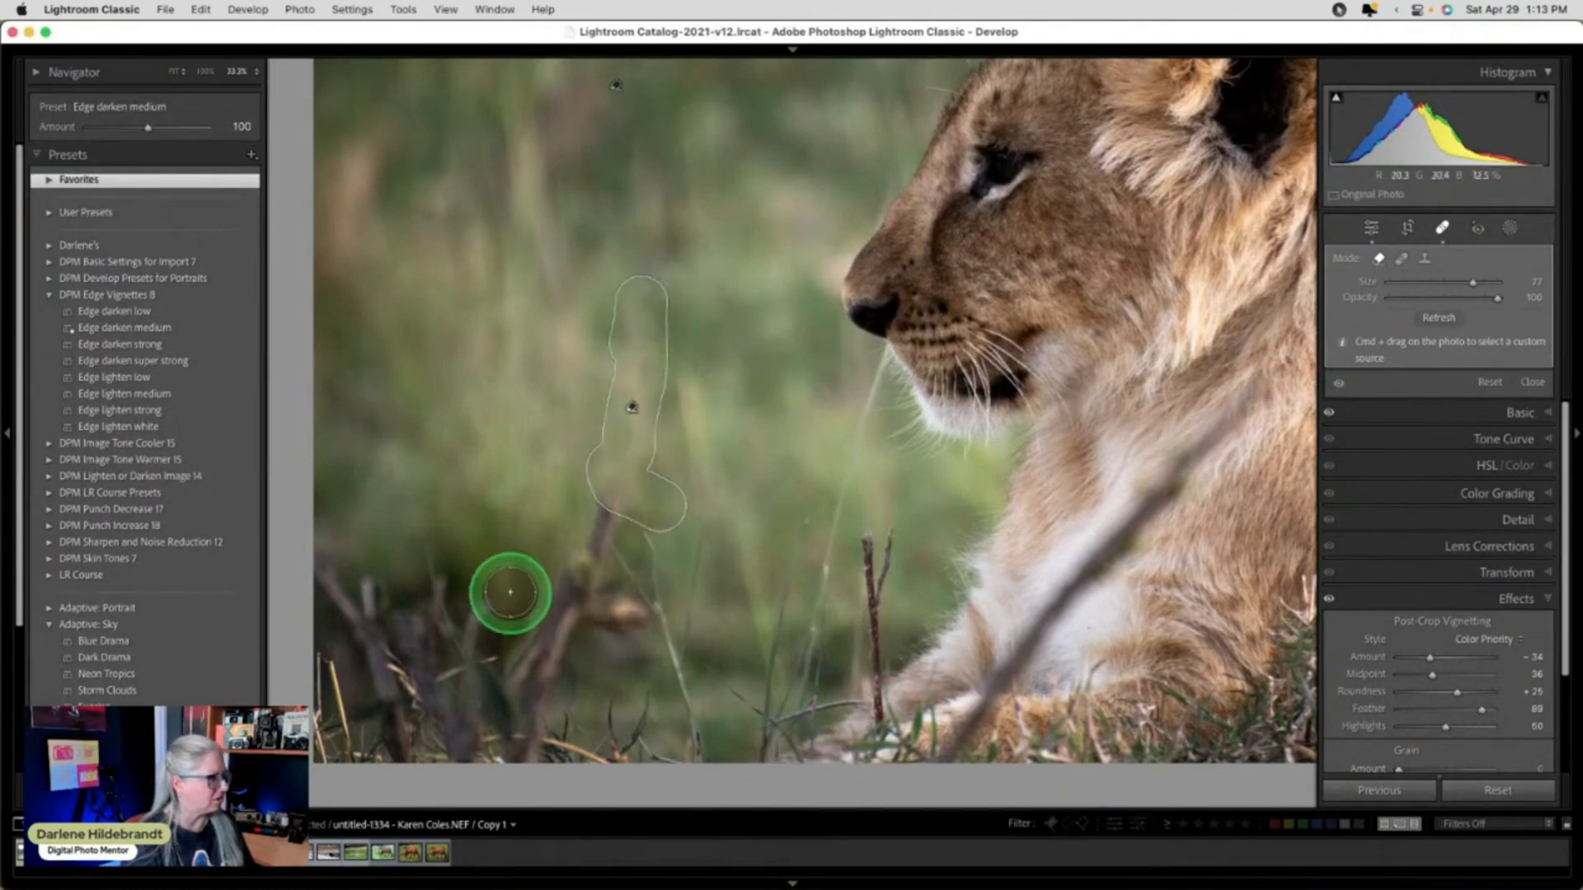
pyautogui.moveTo(509, 593); pyautogui.dragTo(595, 520)
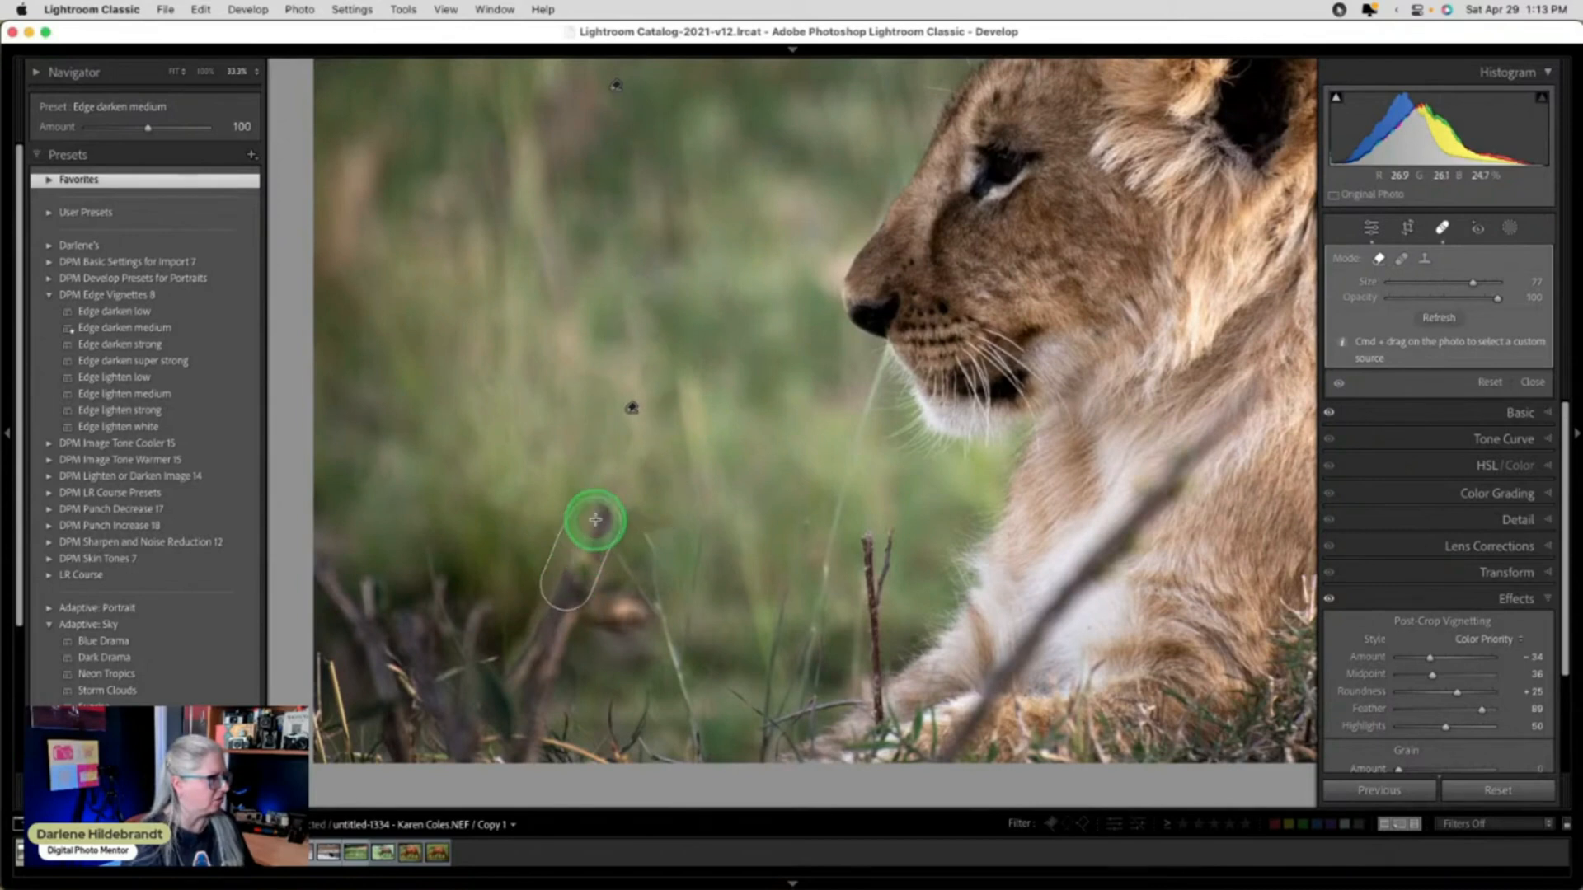
pyautogui.moveTo(595, 520); pyautogui.dragTo(617, 620)
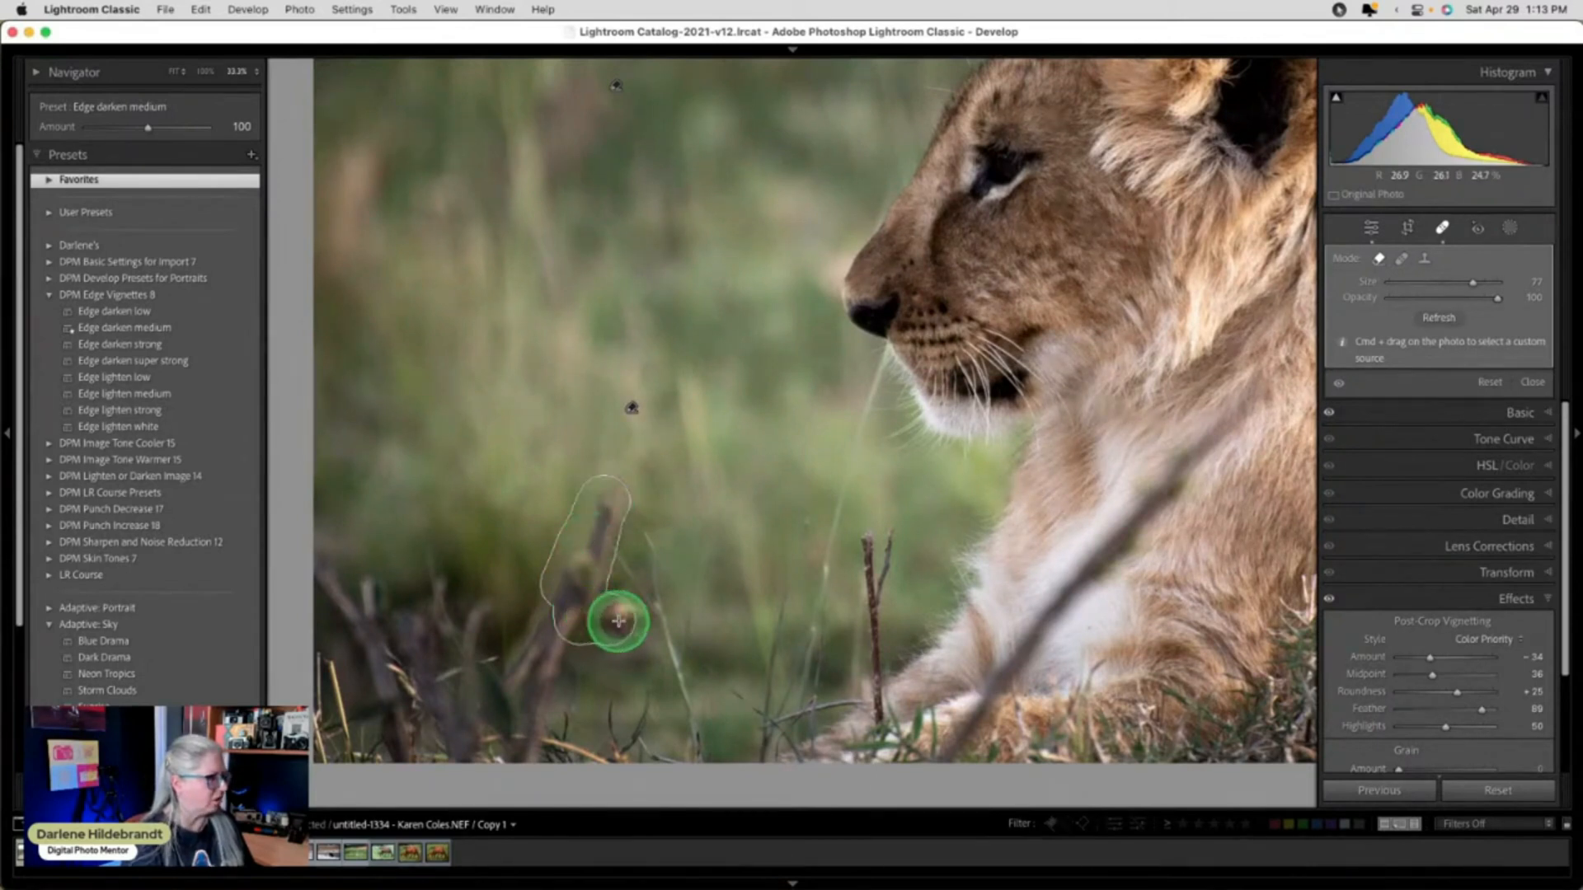
pyautogui.moveTo(617, 621); pyautogui.dragTo(558, 617)
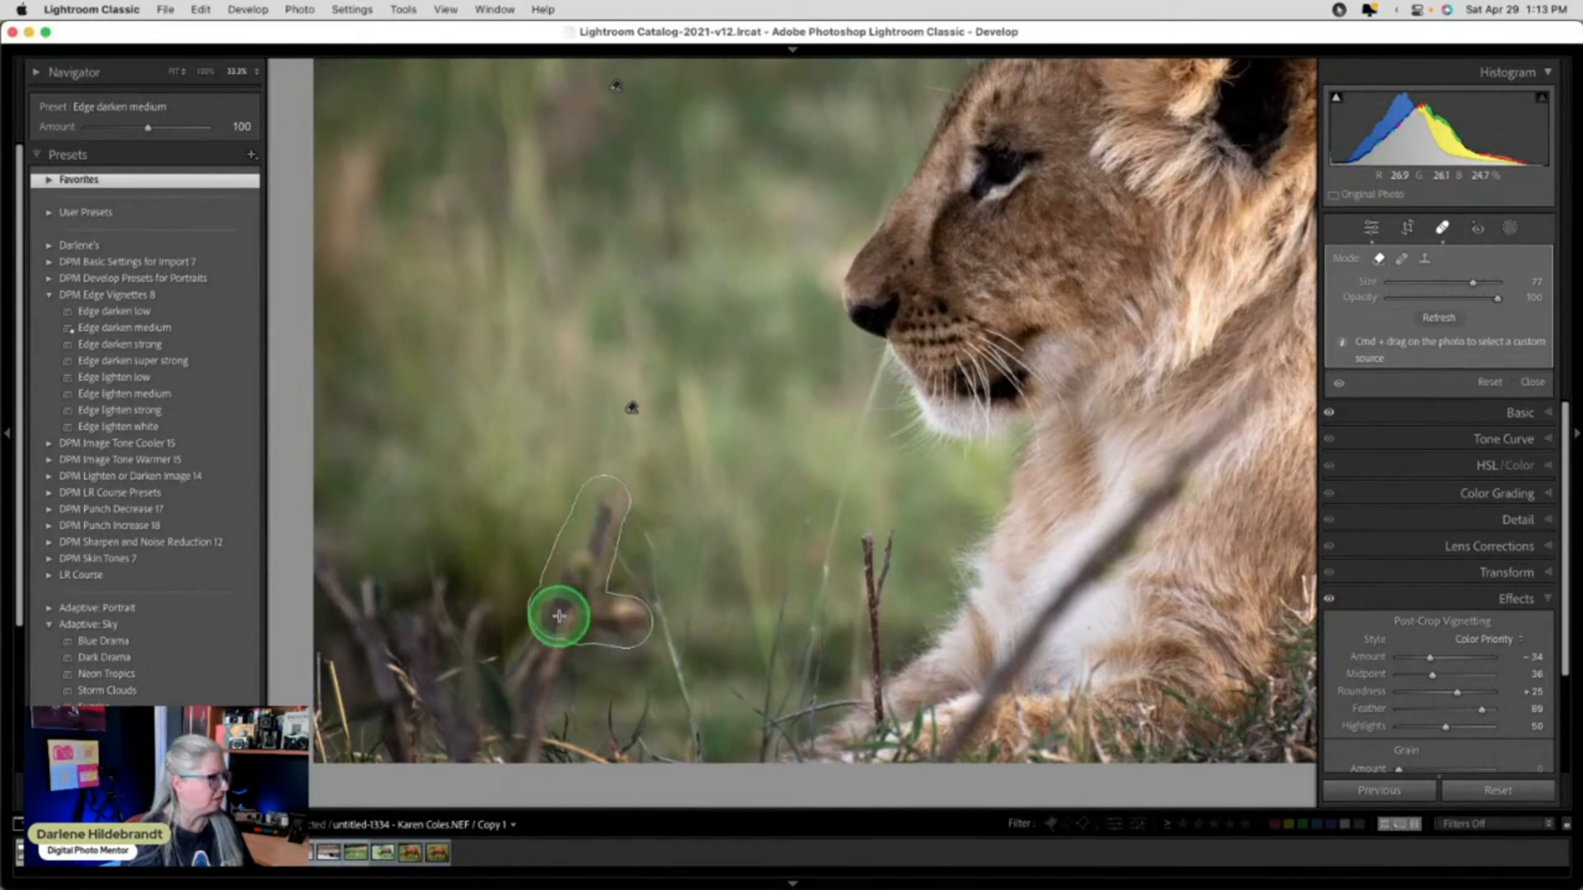
pyautogui.moveTo(461, 476)
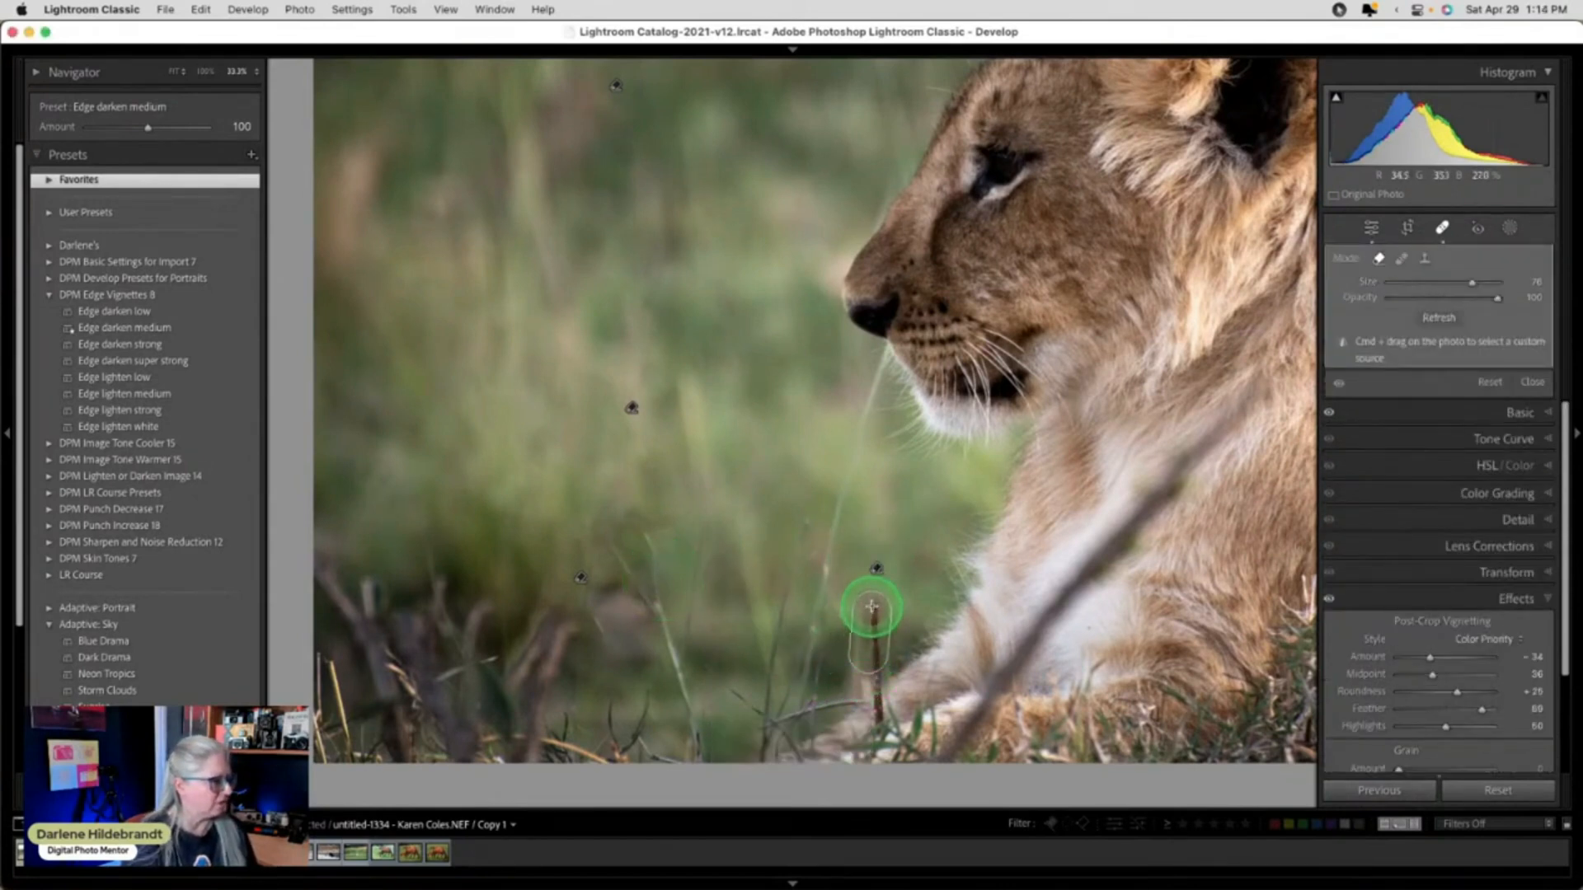
pyautogui.moveTo(871, 606); pyautogui.dragTo(642, 643)
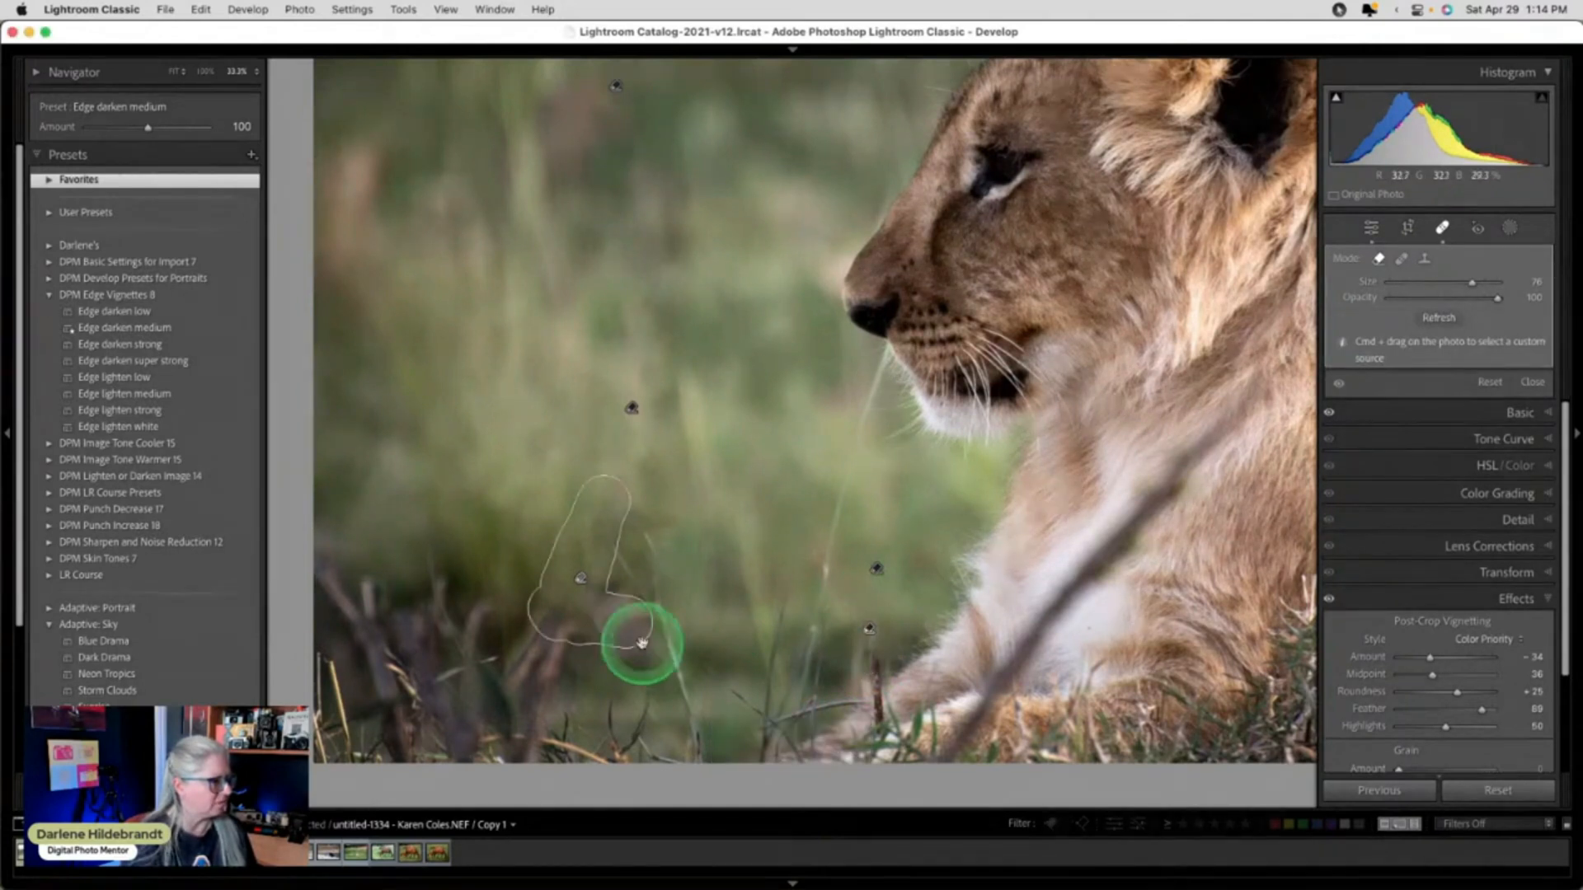
pyautogui.click(1438, 316)
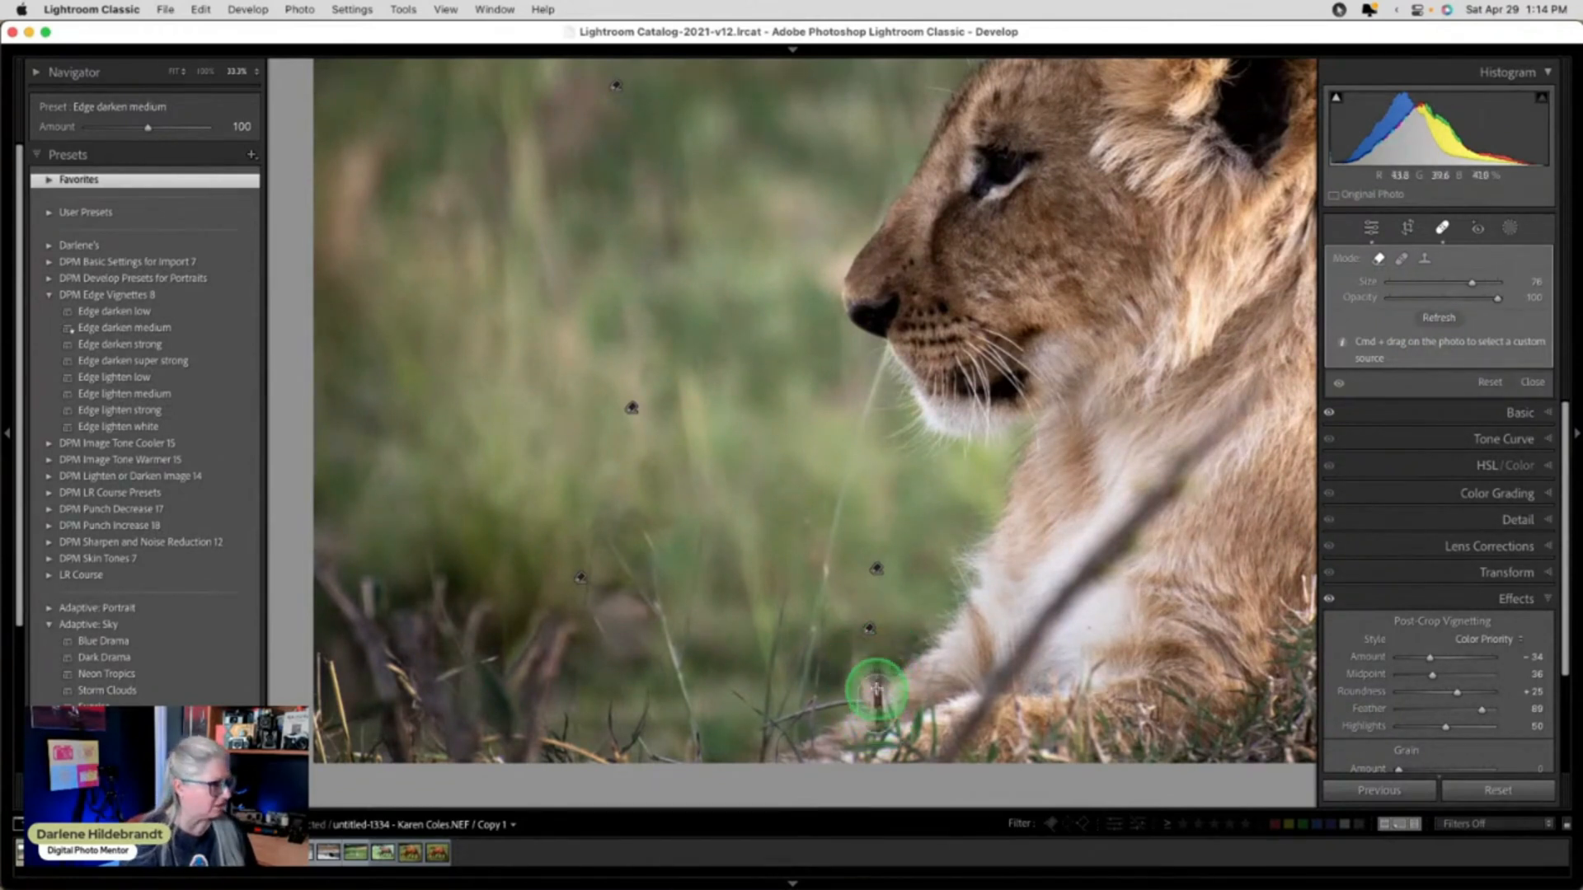
pyautogui.moveTo(1270, 423)
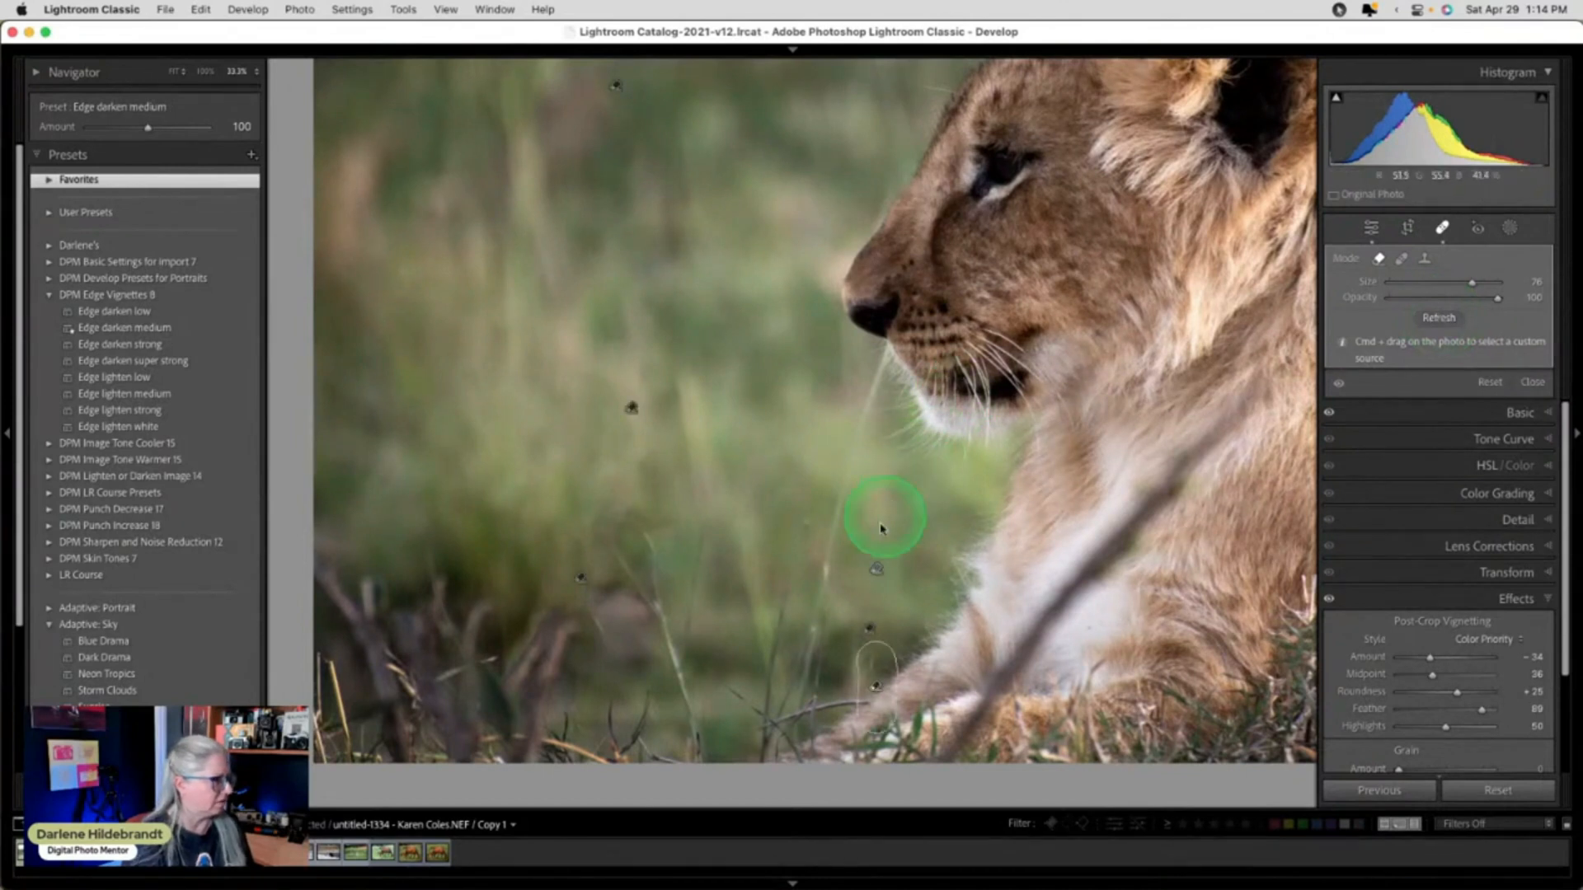
# Brush out the thin grass stems below the chin and resample the healing sources.
pyautogui.moveTo(883, 520); pyautogui.dragTo(823, 576)
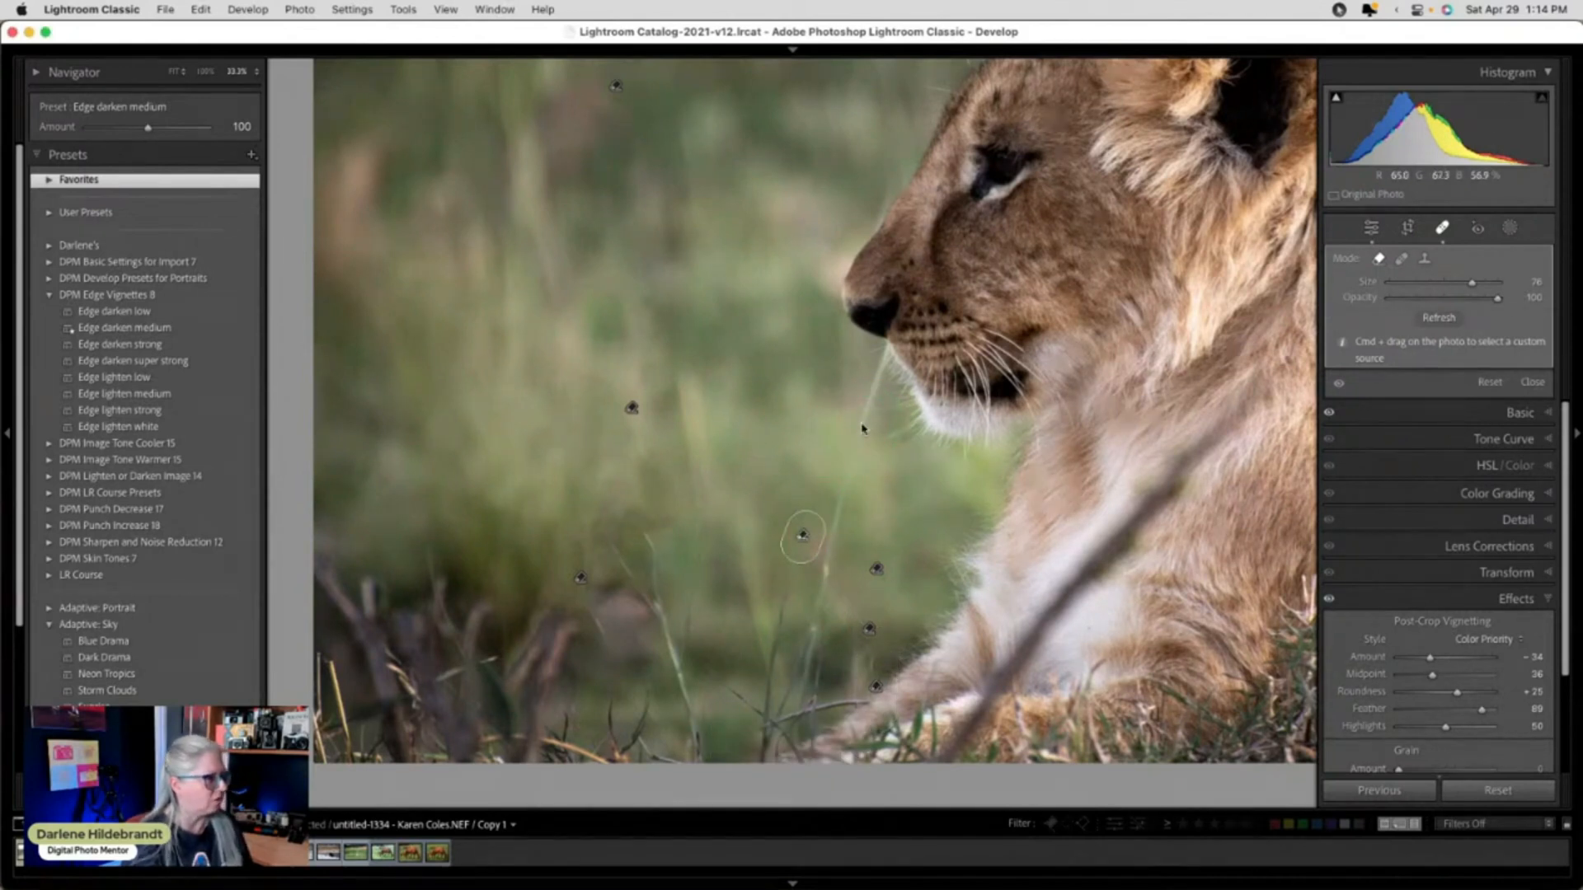
pyautogui.moveTo(802, 535); pyautogui.dragTo(842, 505)
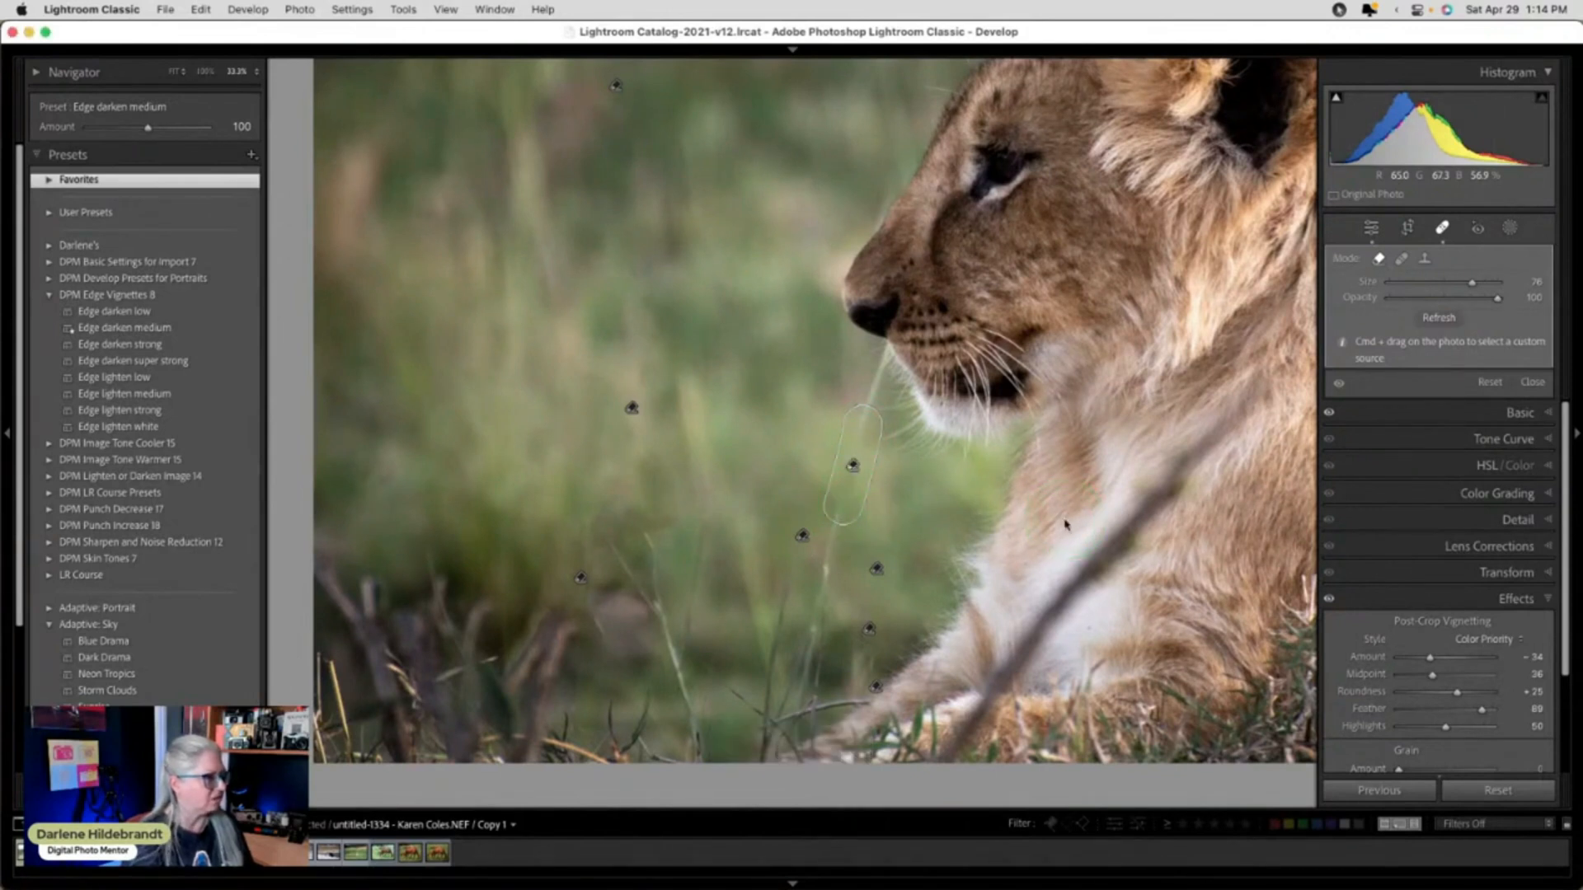
pyautogui.click(1438, 317)
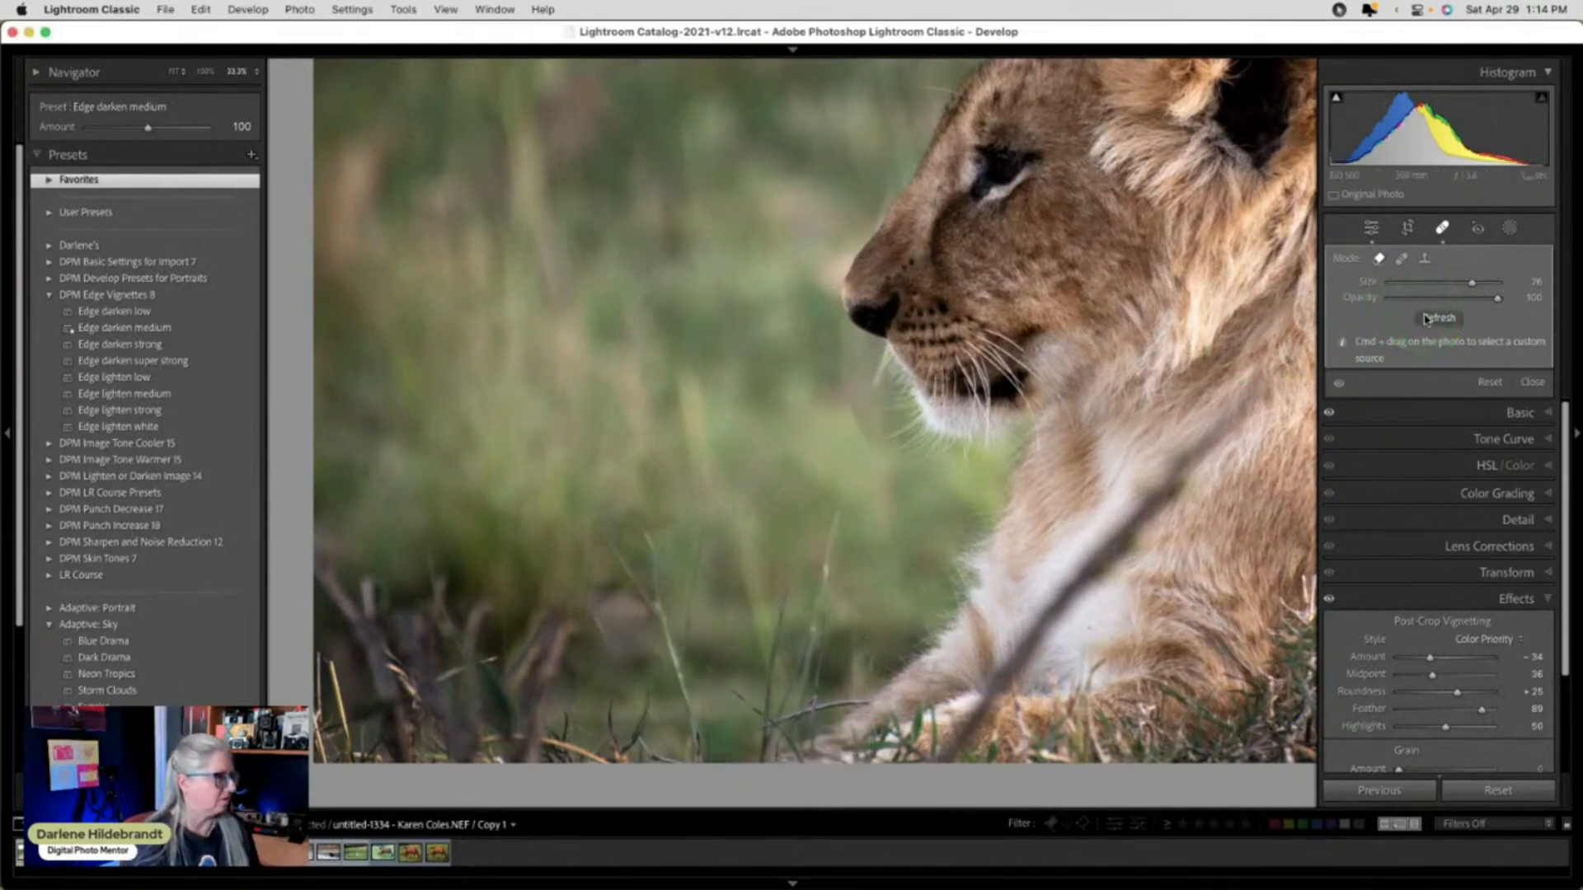
pyautogui.click(1439, 316)
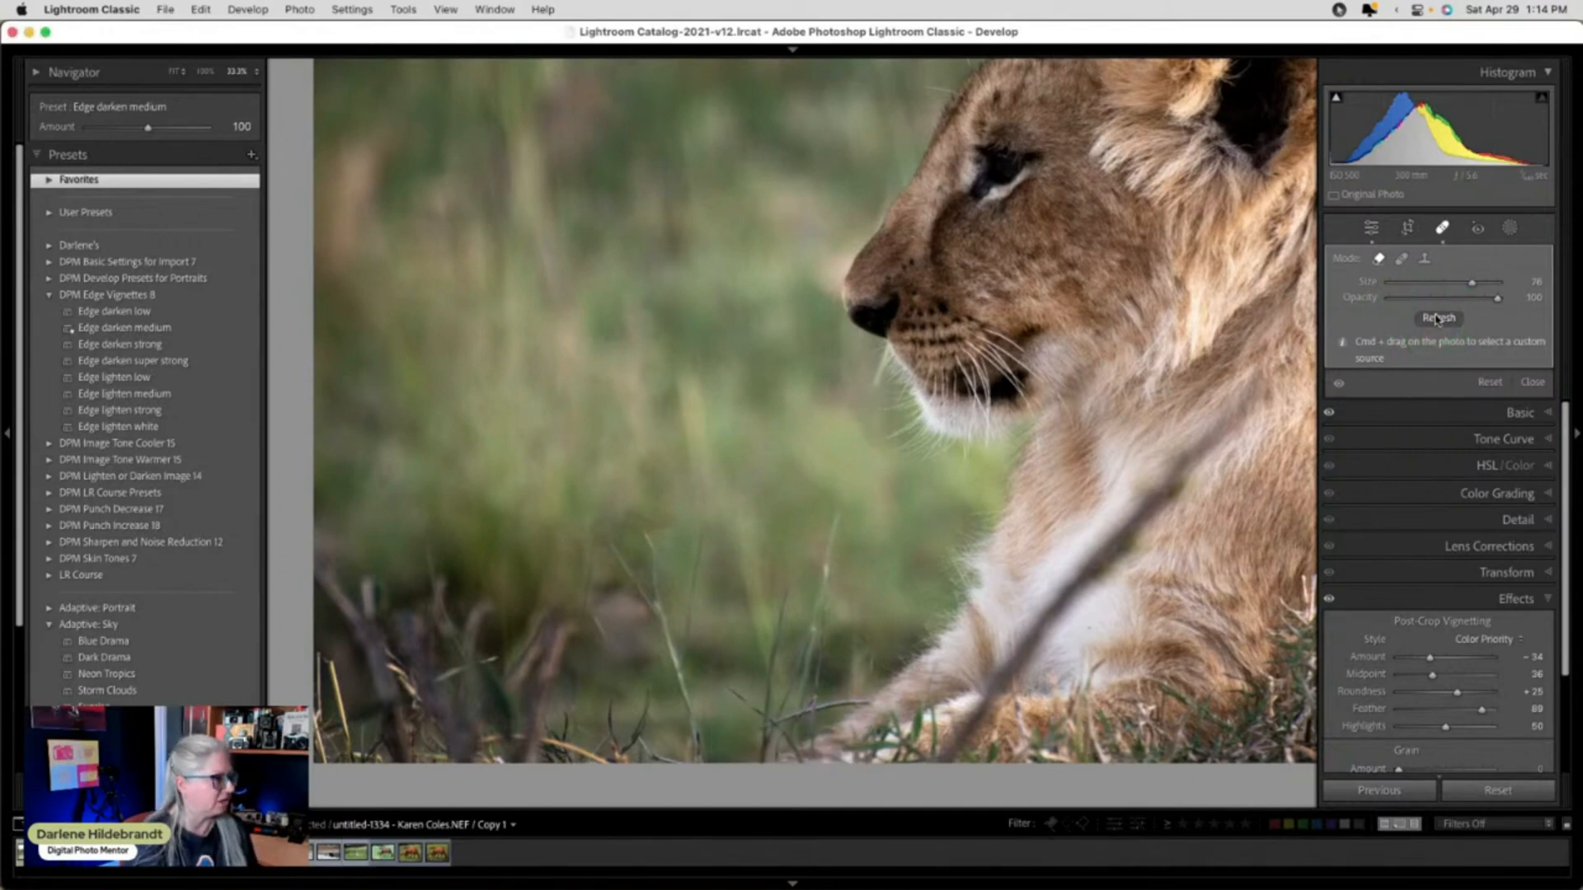
pyautogui.click(889, 353)
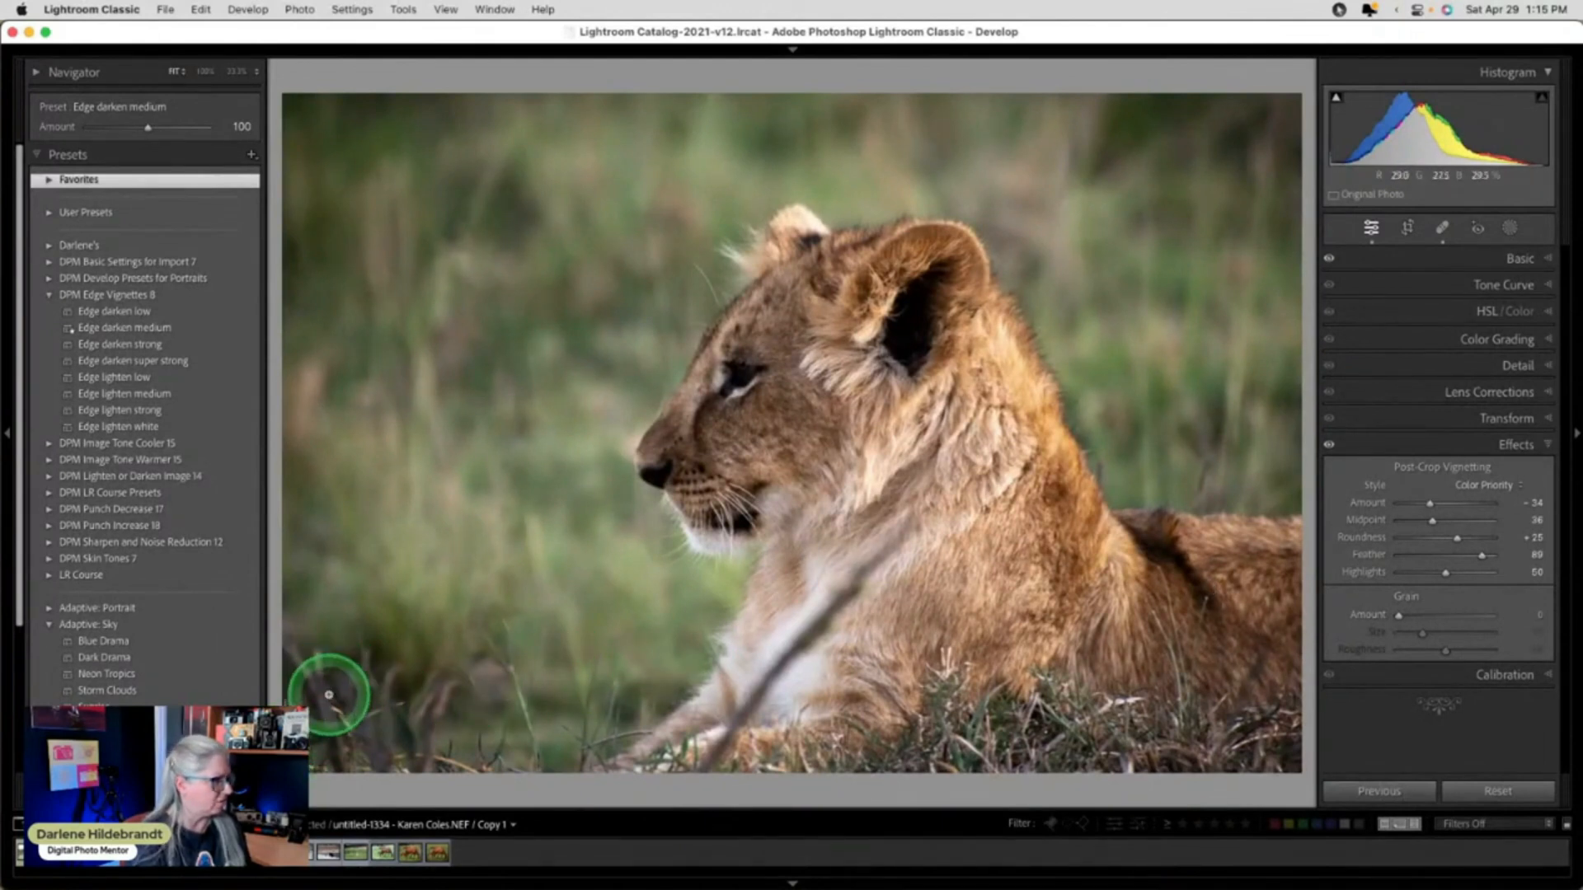
pyautogui.moveTo(432, 704)
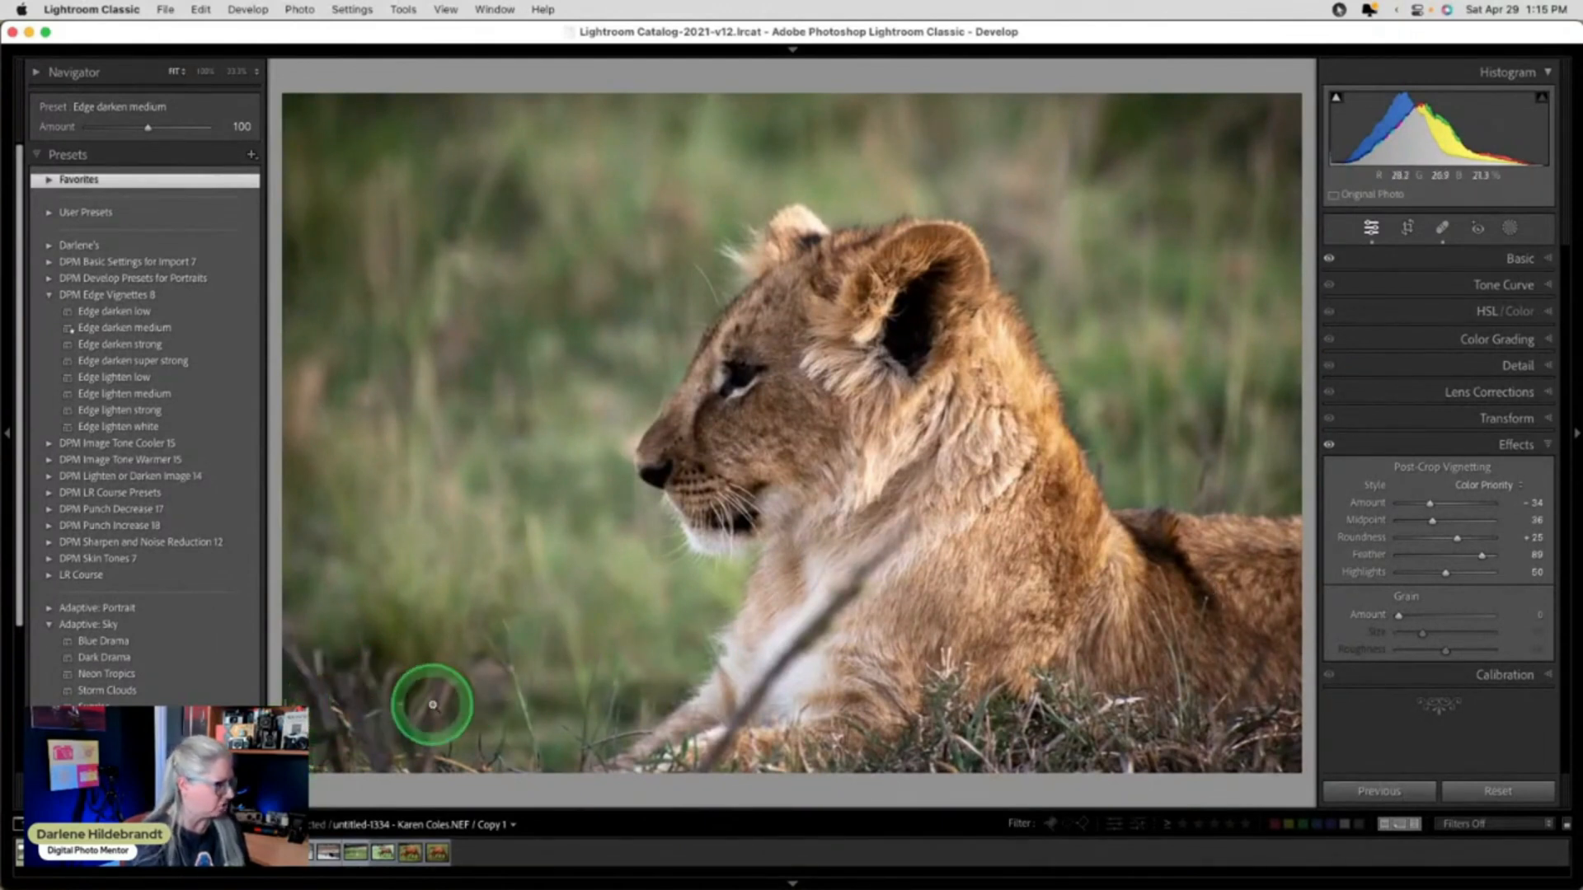
pyautogui.click(1407, 227)
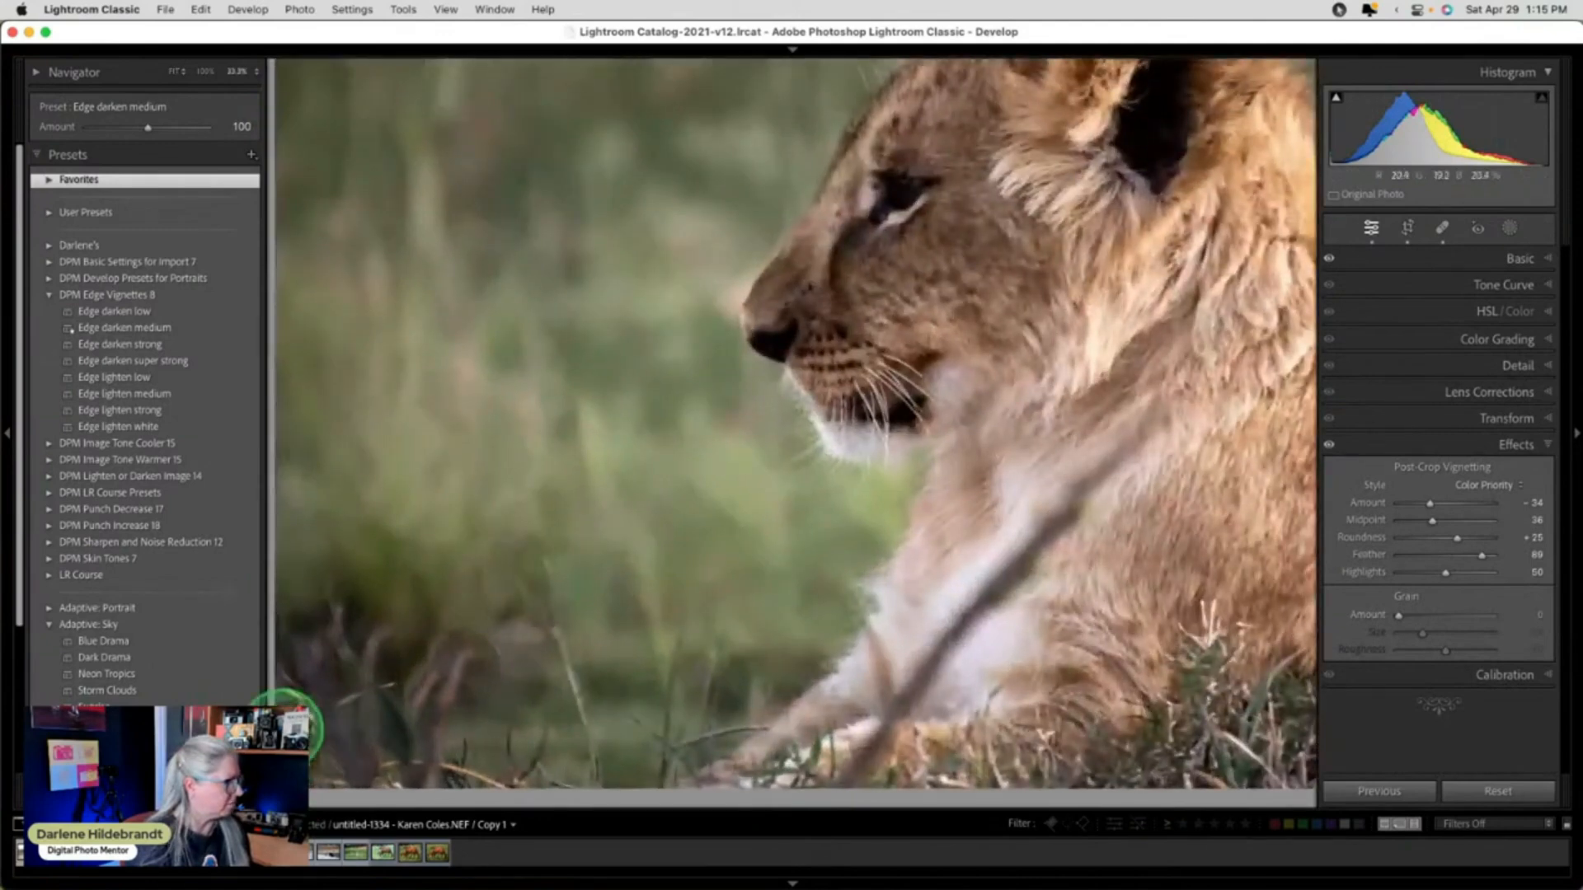
pyautogui.click(1442, 229)
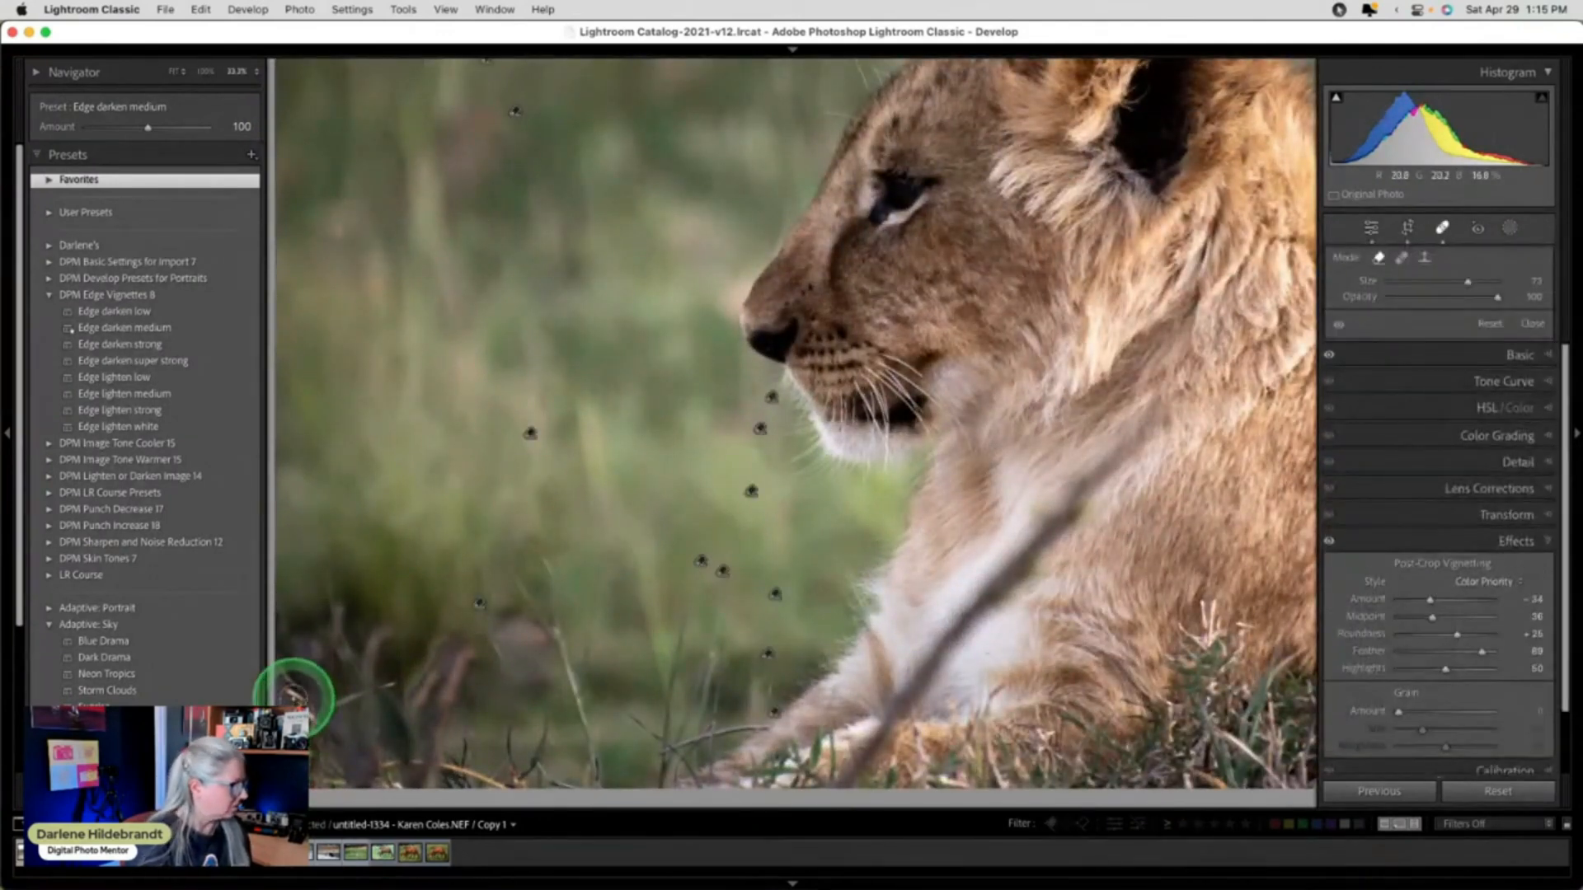
pyautogui.click(1015, 529)
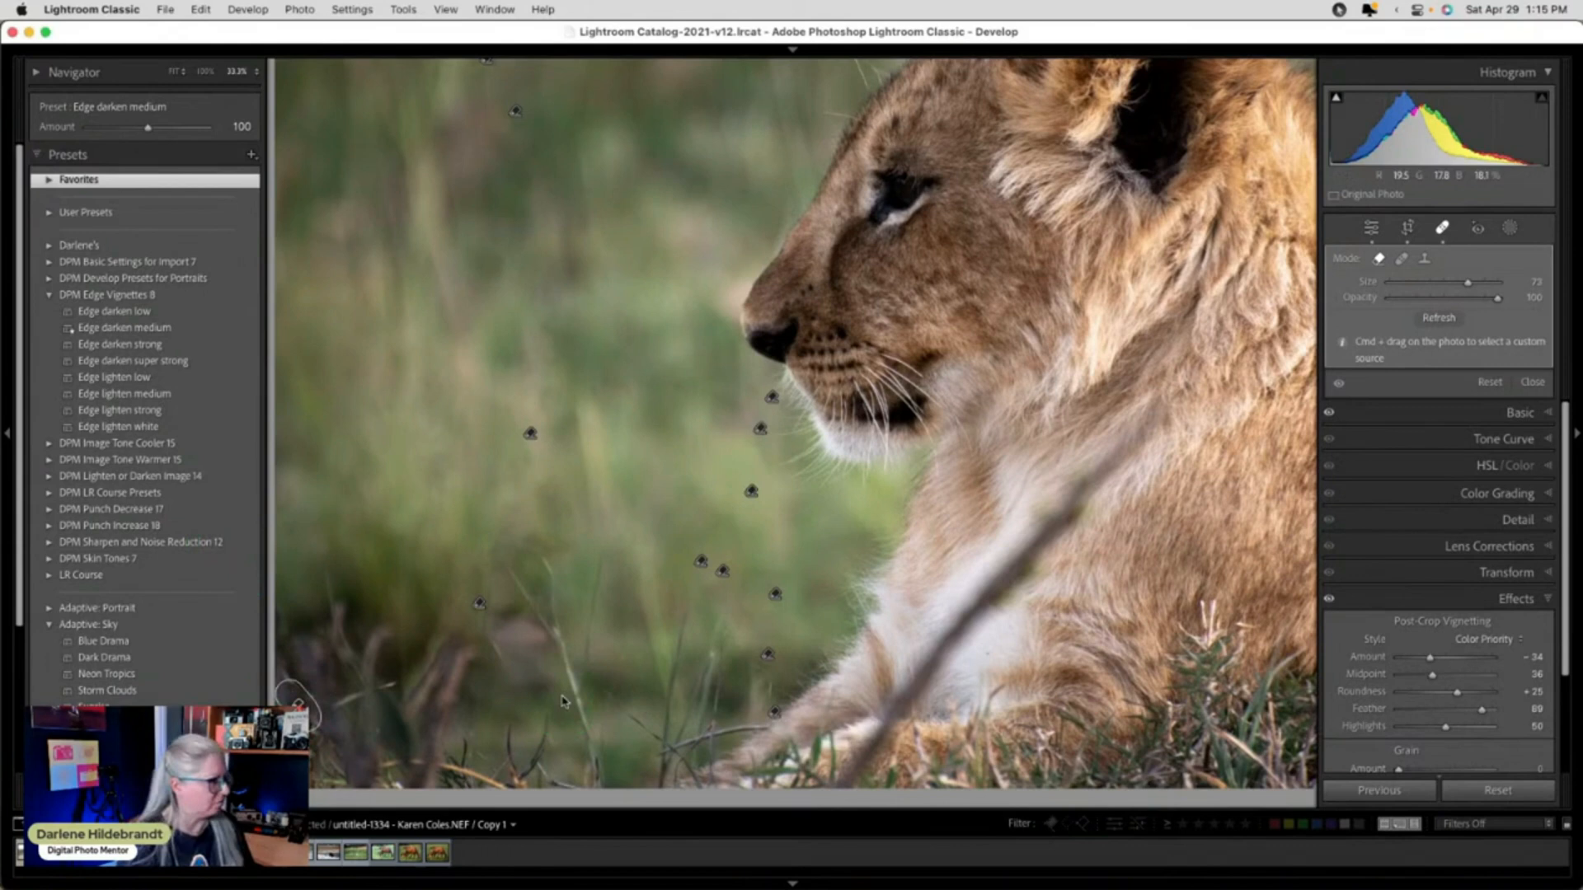
pyautogui.click(673, 672)
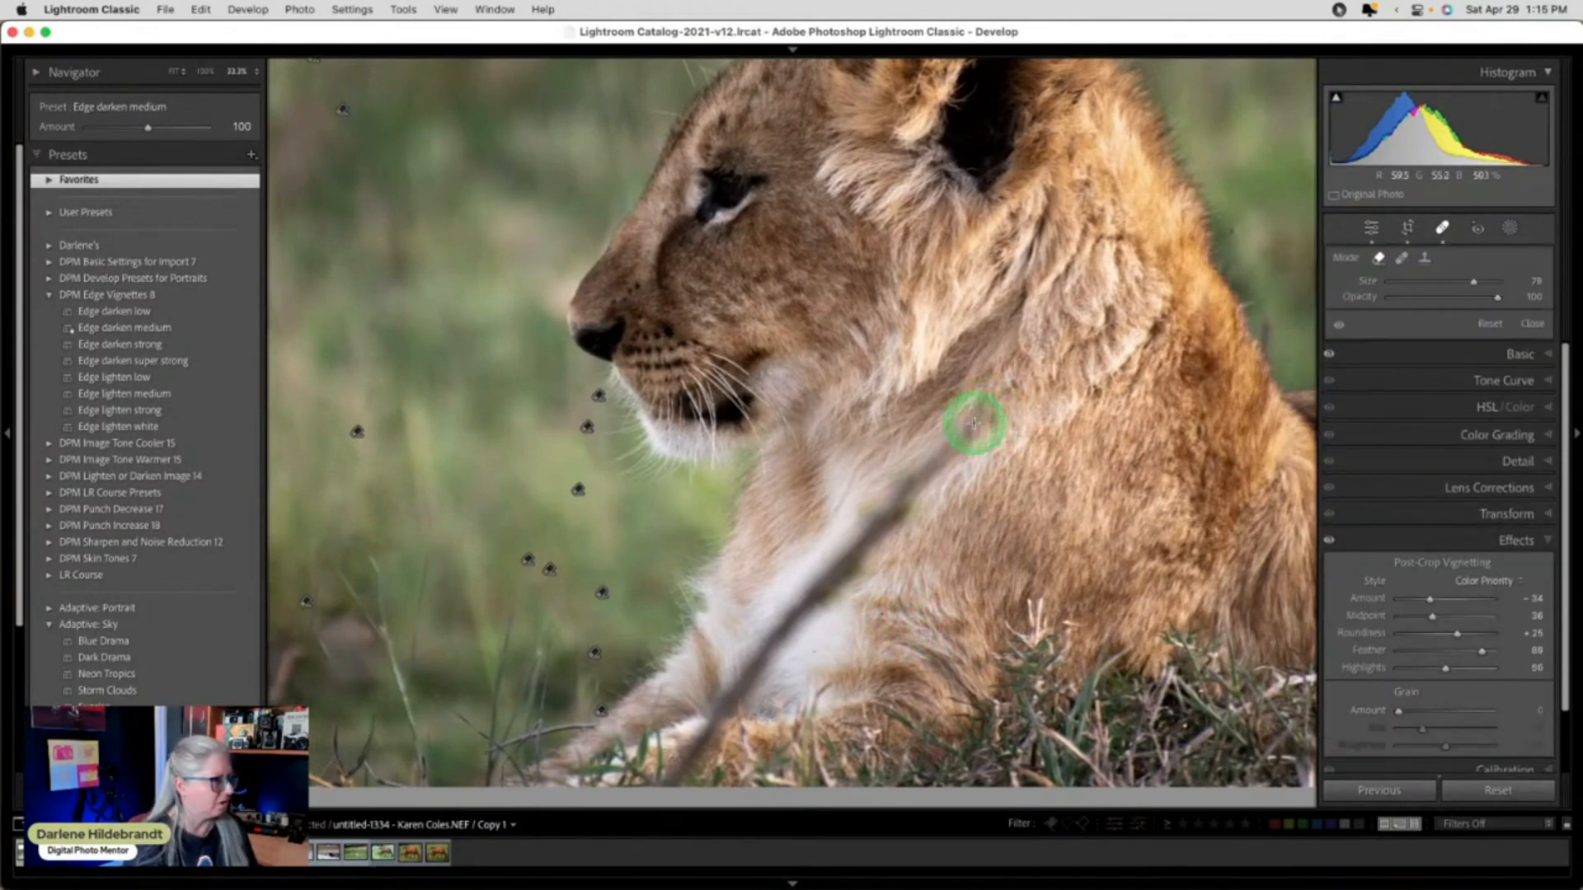
# Heal the stick's upper end across the white chest, adjusting the brush settings.
pyautogui.moveTo(975, 424); pyautogui.dragTo(1070, 535)
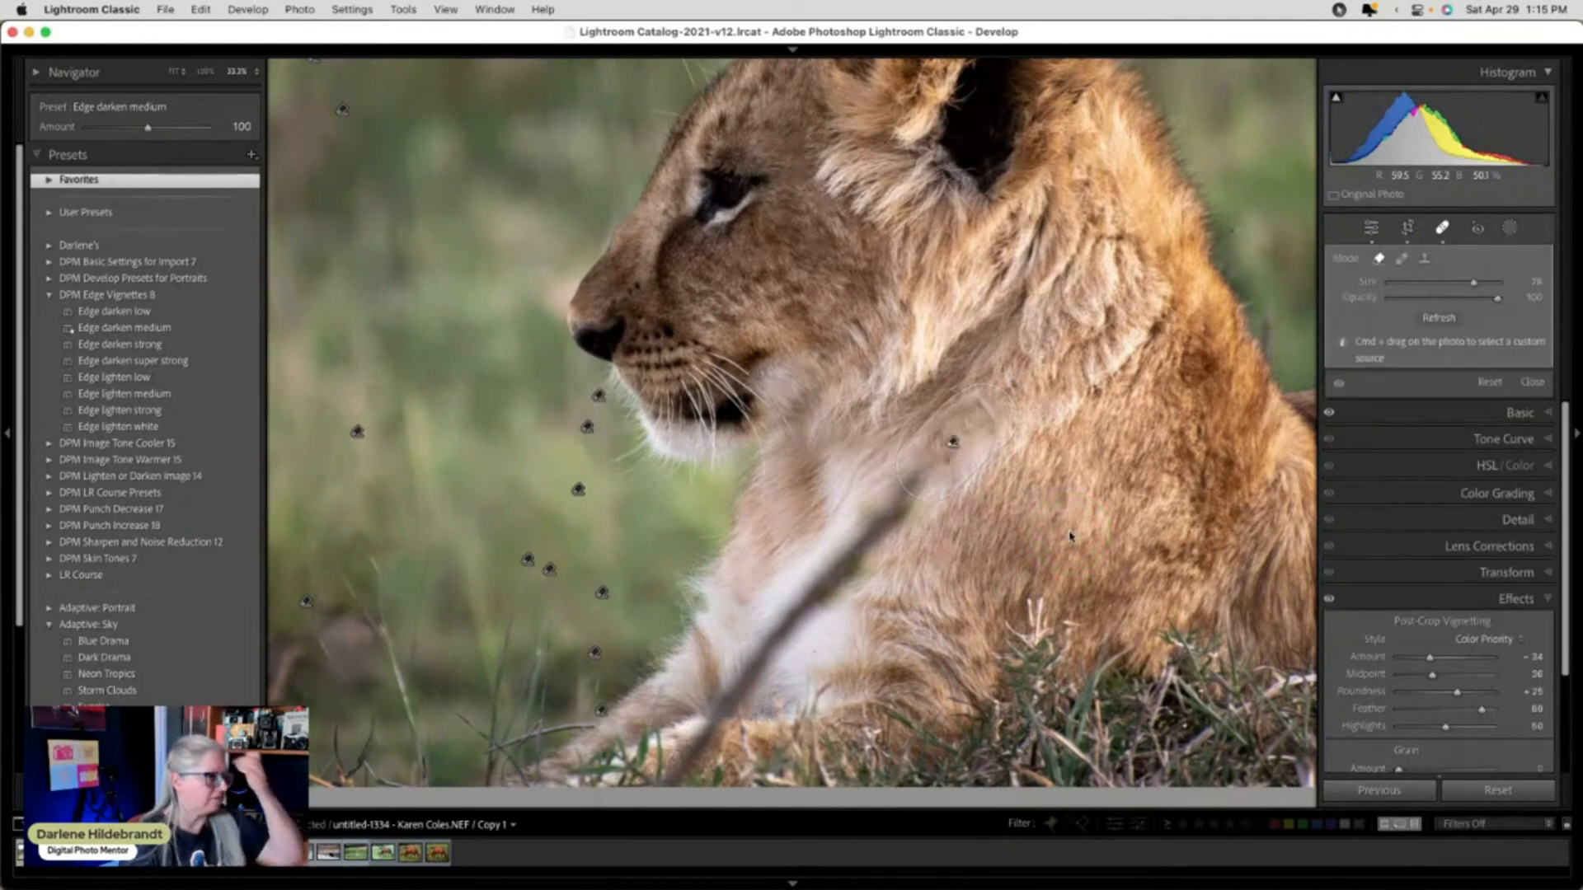
pyautogui.click(1438, 316)
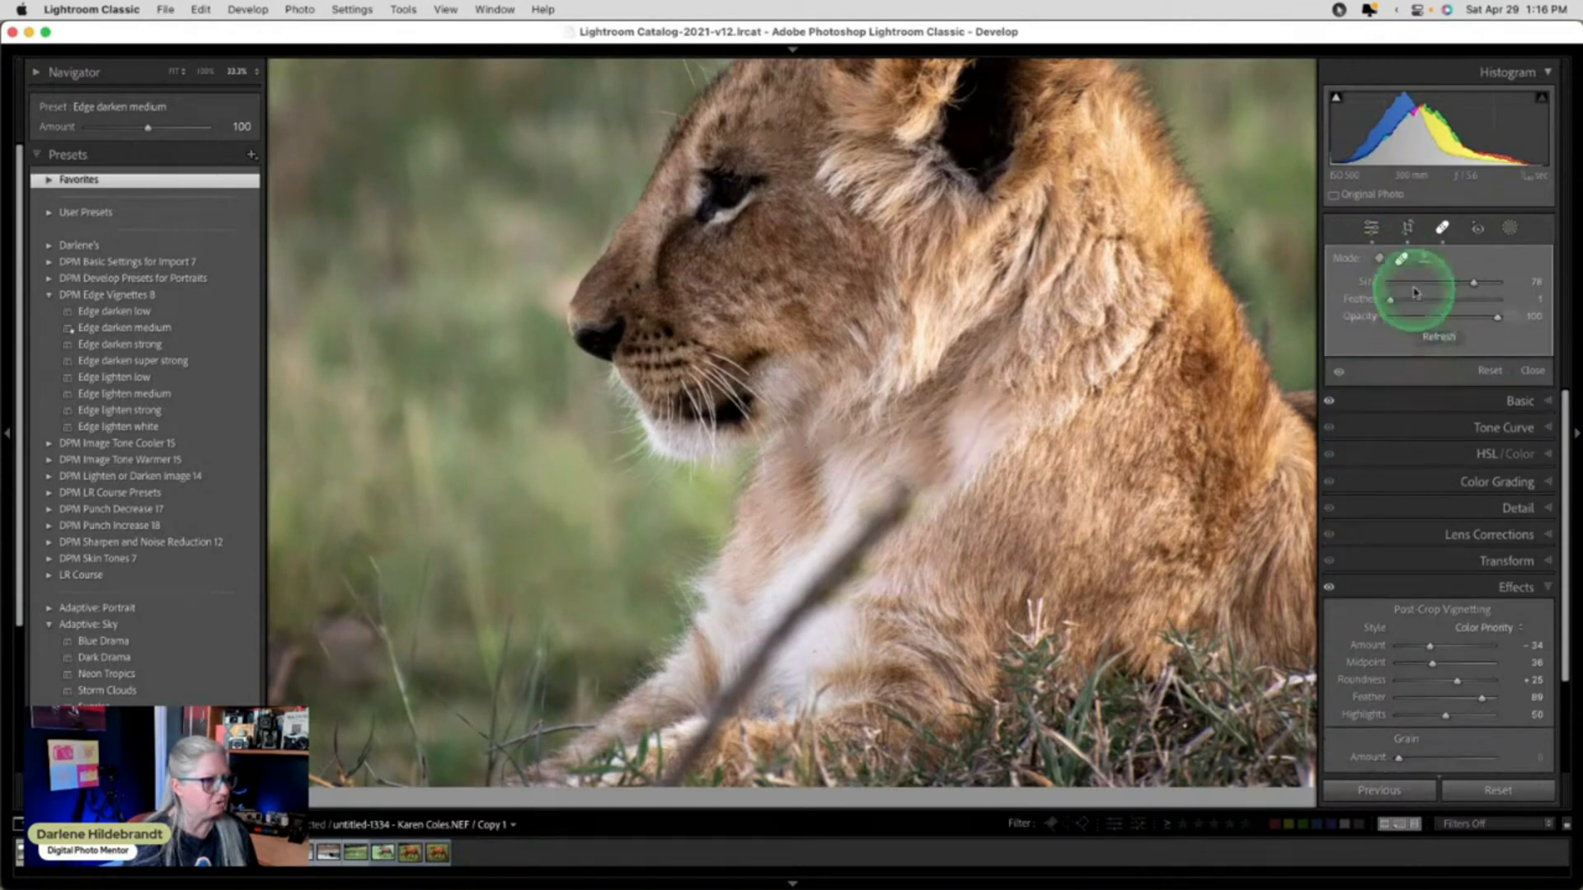
pyautogui.moveTo(1413, 292); pyautogui.dragTo(789, 495)
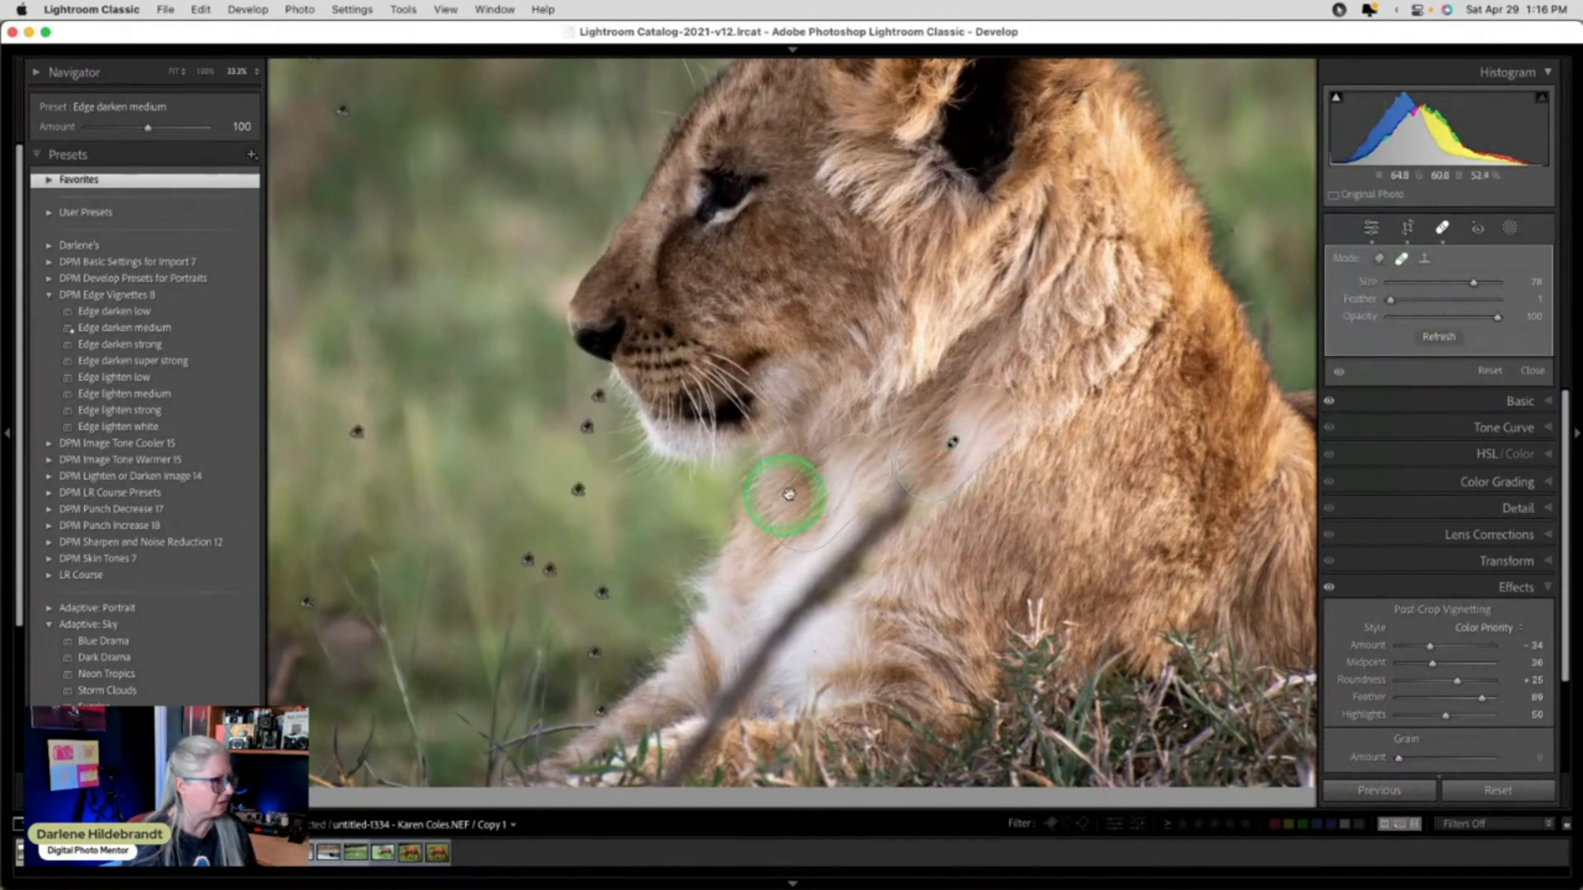
pyautogui.moveTo(791, 495); pyautogui.dragTo(962, 522)
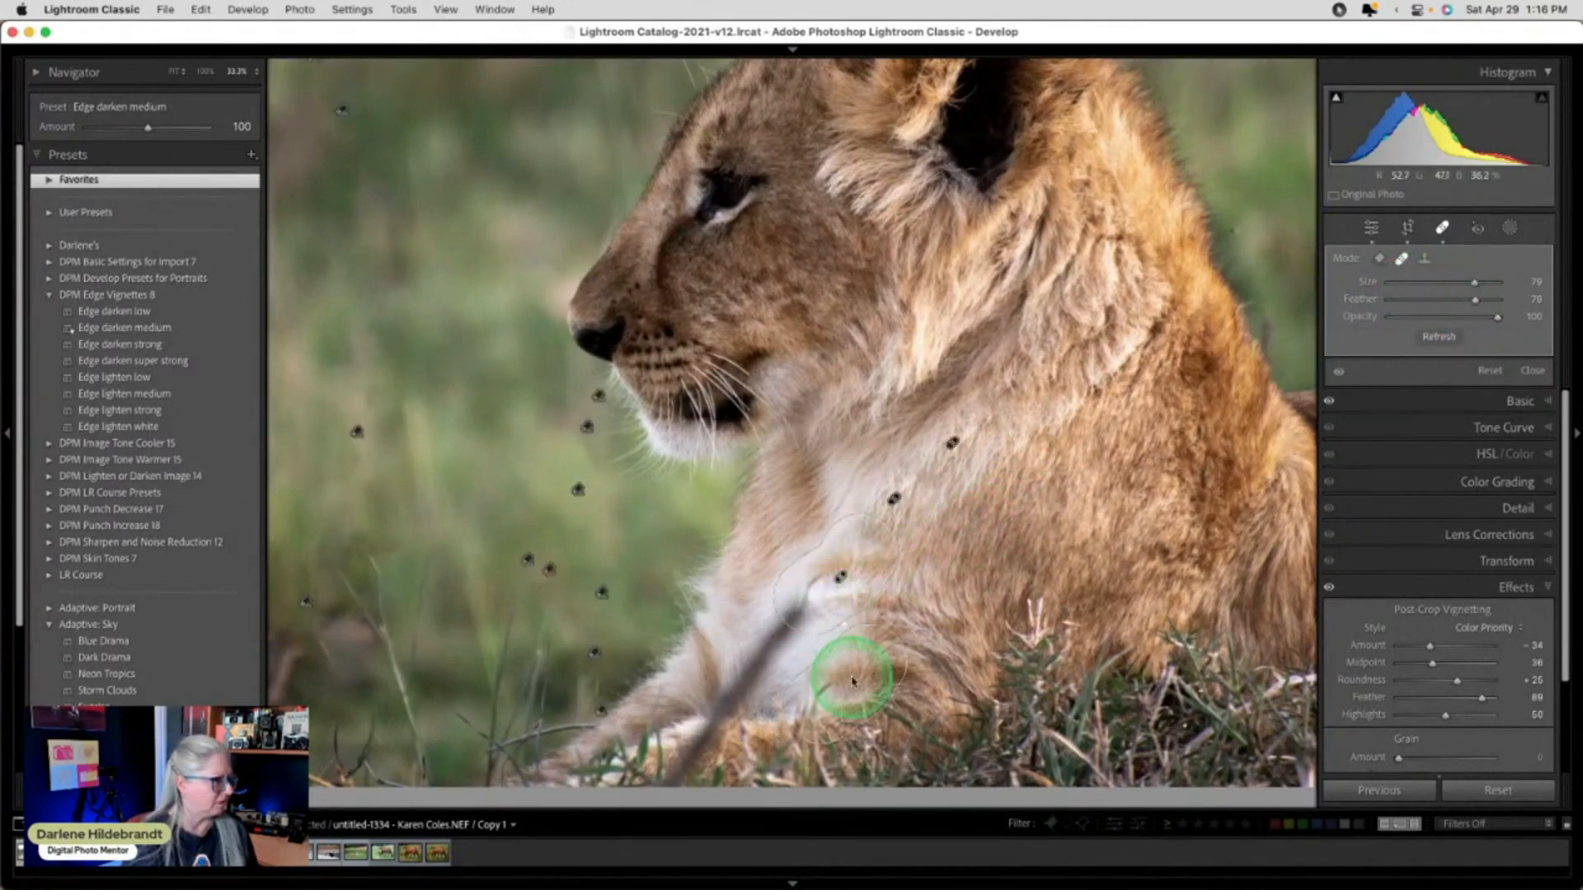
# Paint out the remaining stick sections lower on the chest and into the grass.
pyautogui.moveTo(853, 682); pyautogui.dragTo(818, 656)
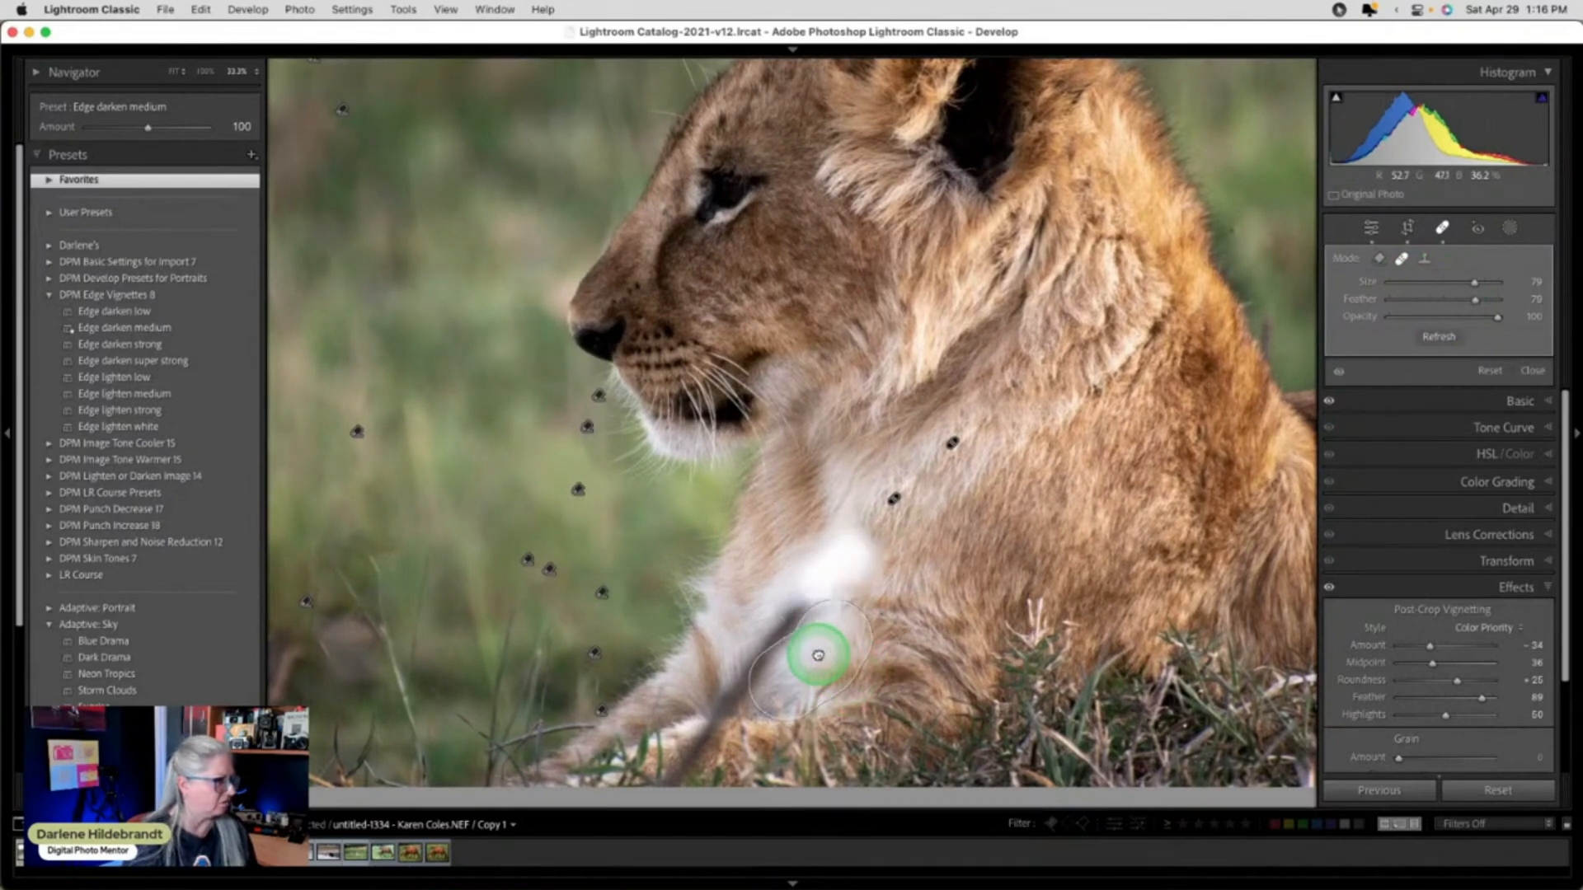
pyautogui.moveTo(819, 656); pyautogui.dragTo(848, 659)
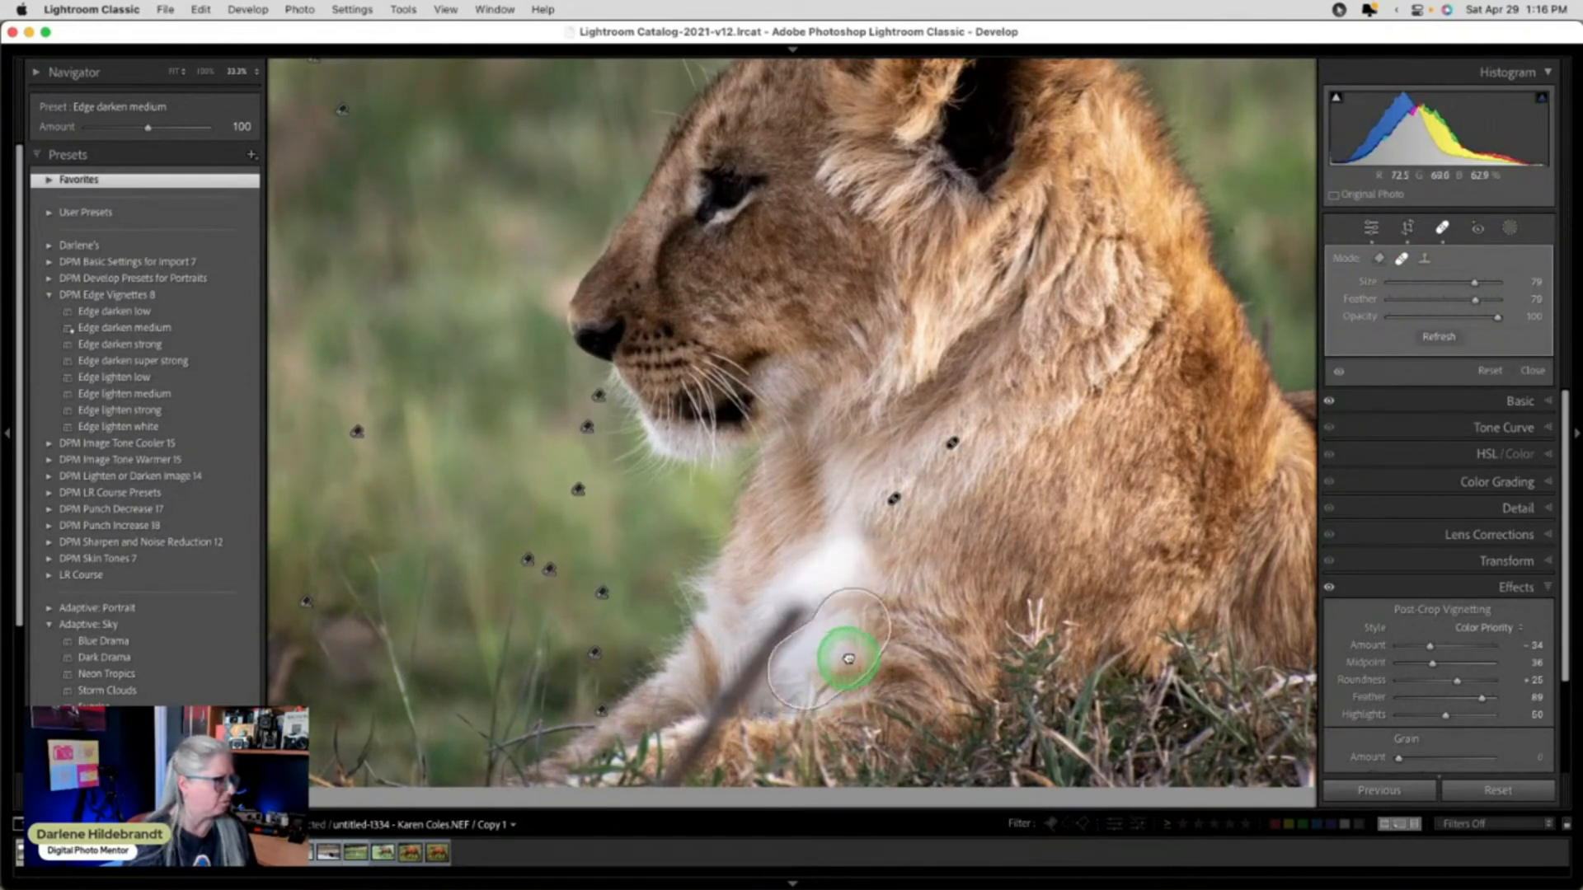
pyautogui.moveTo(848, 660); pyautogui.dragTo(820, 636)
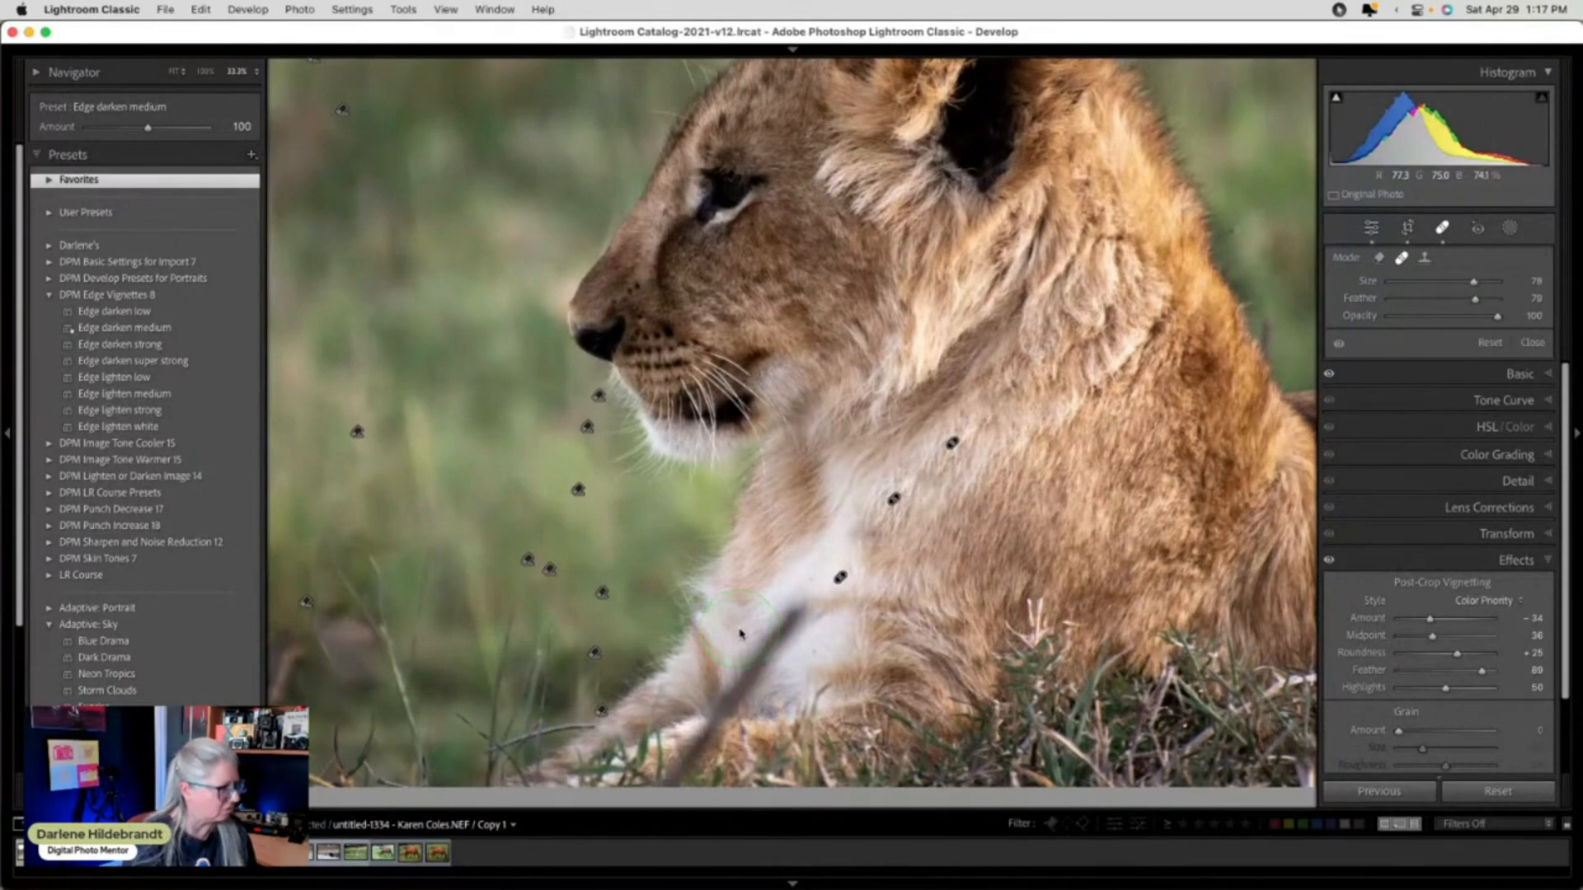
pyautogui.click(722, 641)
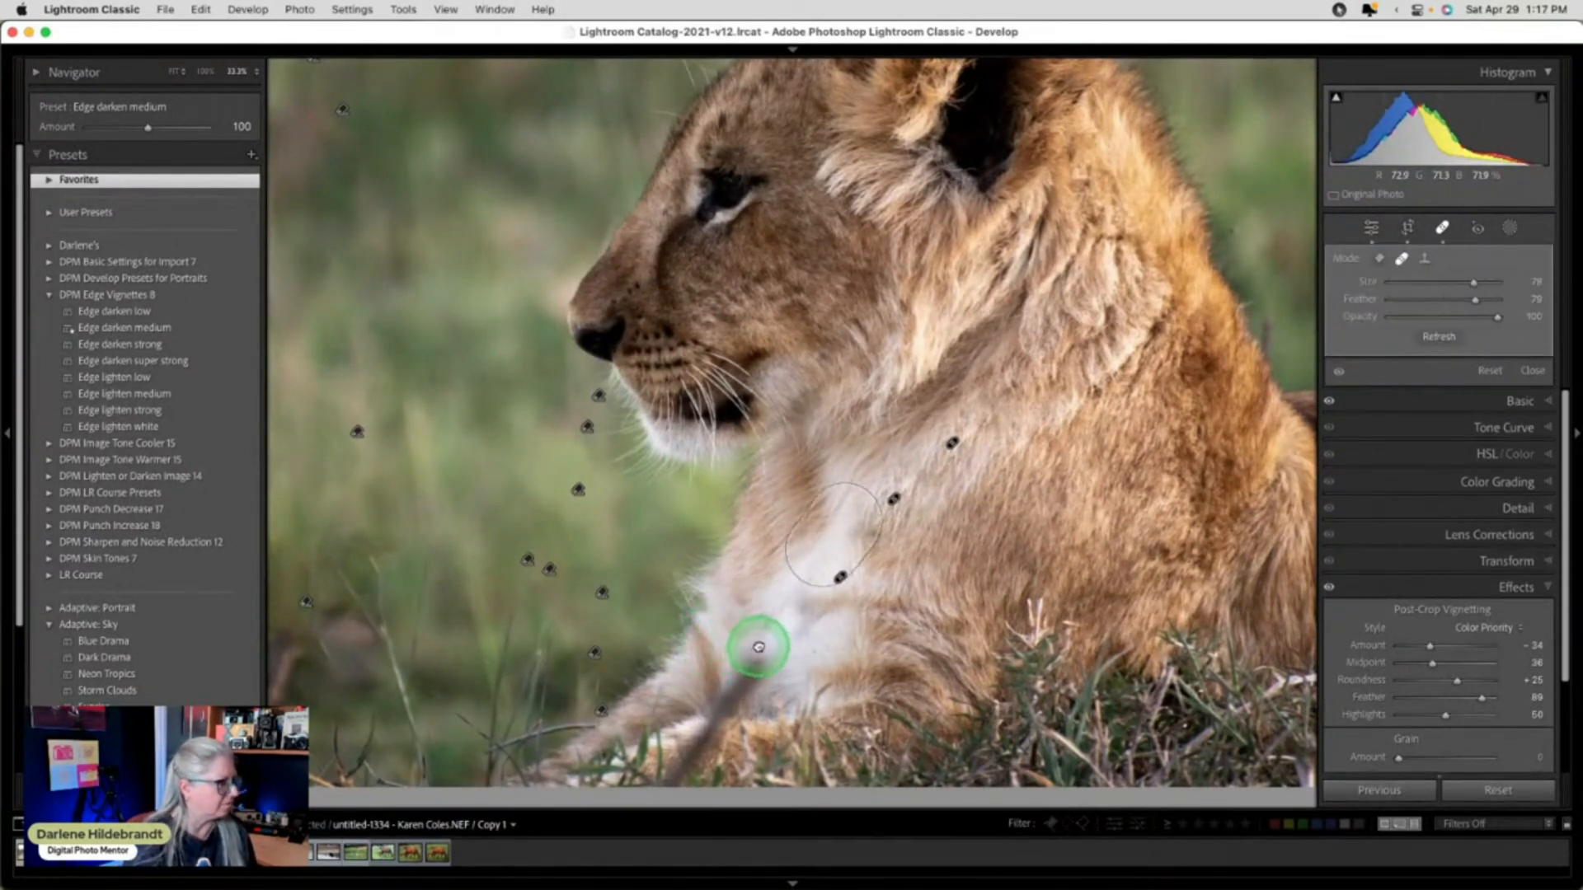
pyautogui.click(762, 651)
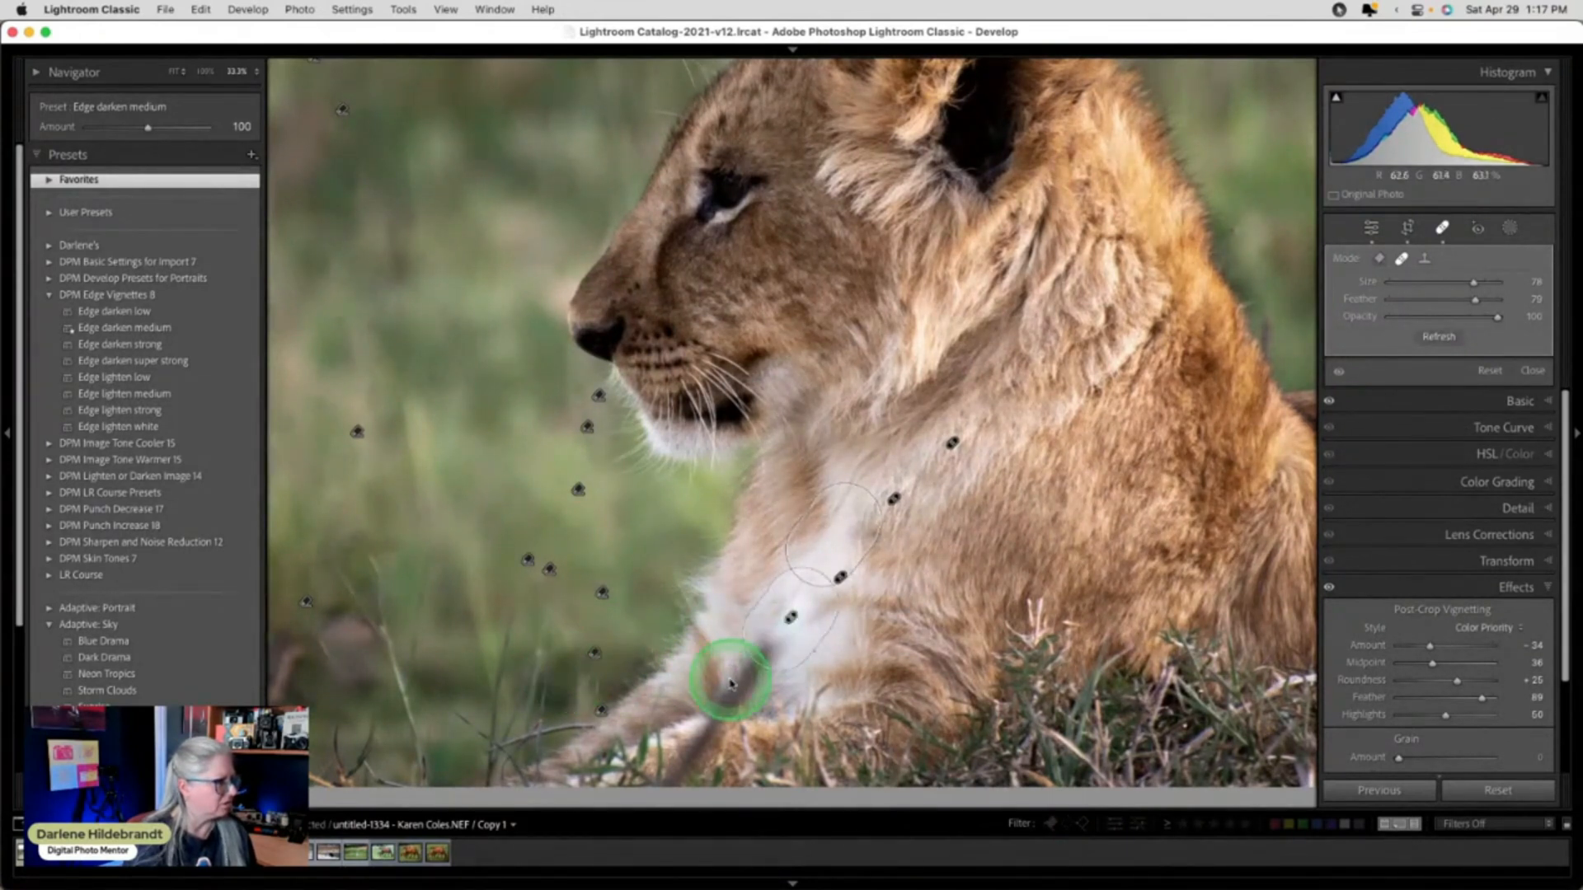
pyautogui.click(729, 685)
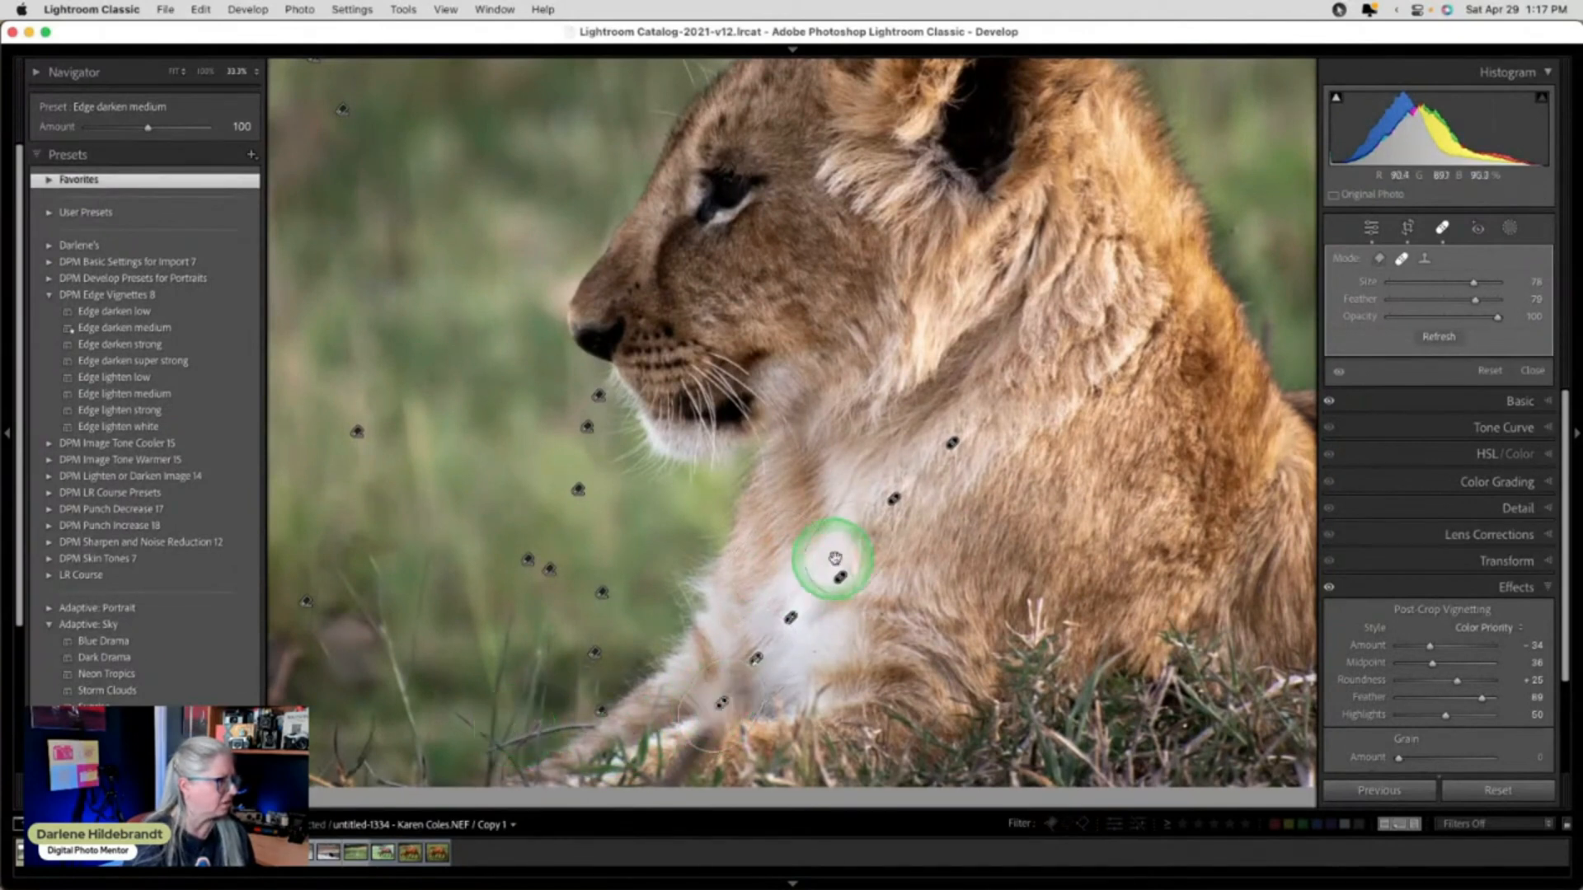
pyautogui.moveTo(833, 560); pyautogui.dragTo(818, 712)
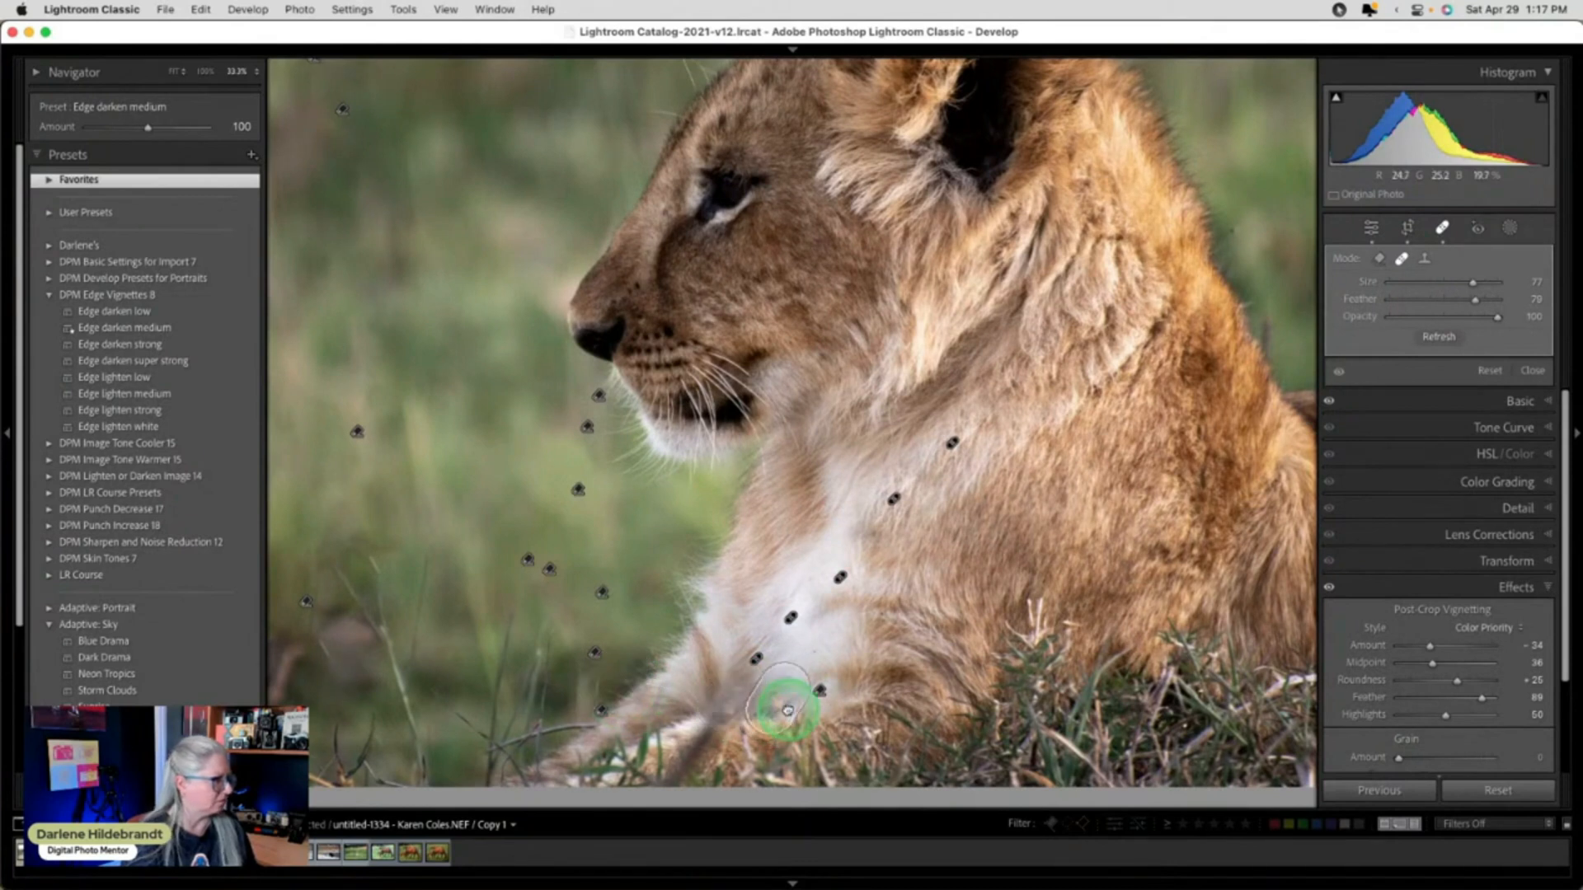
pyautogui.moveTo(786, 711); pyautogui.dragTo(823, 702)
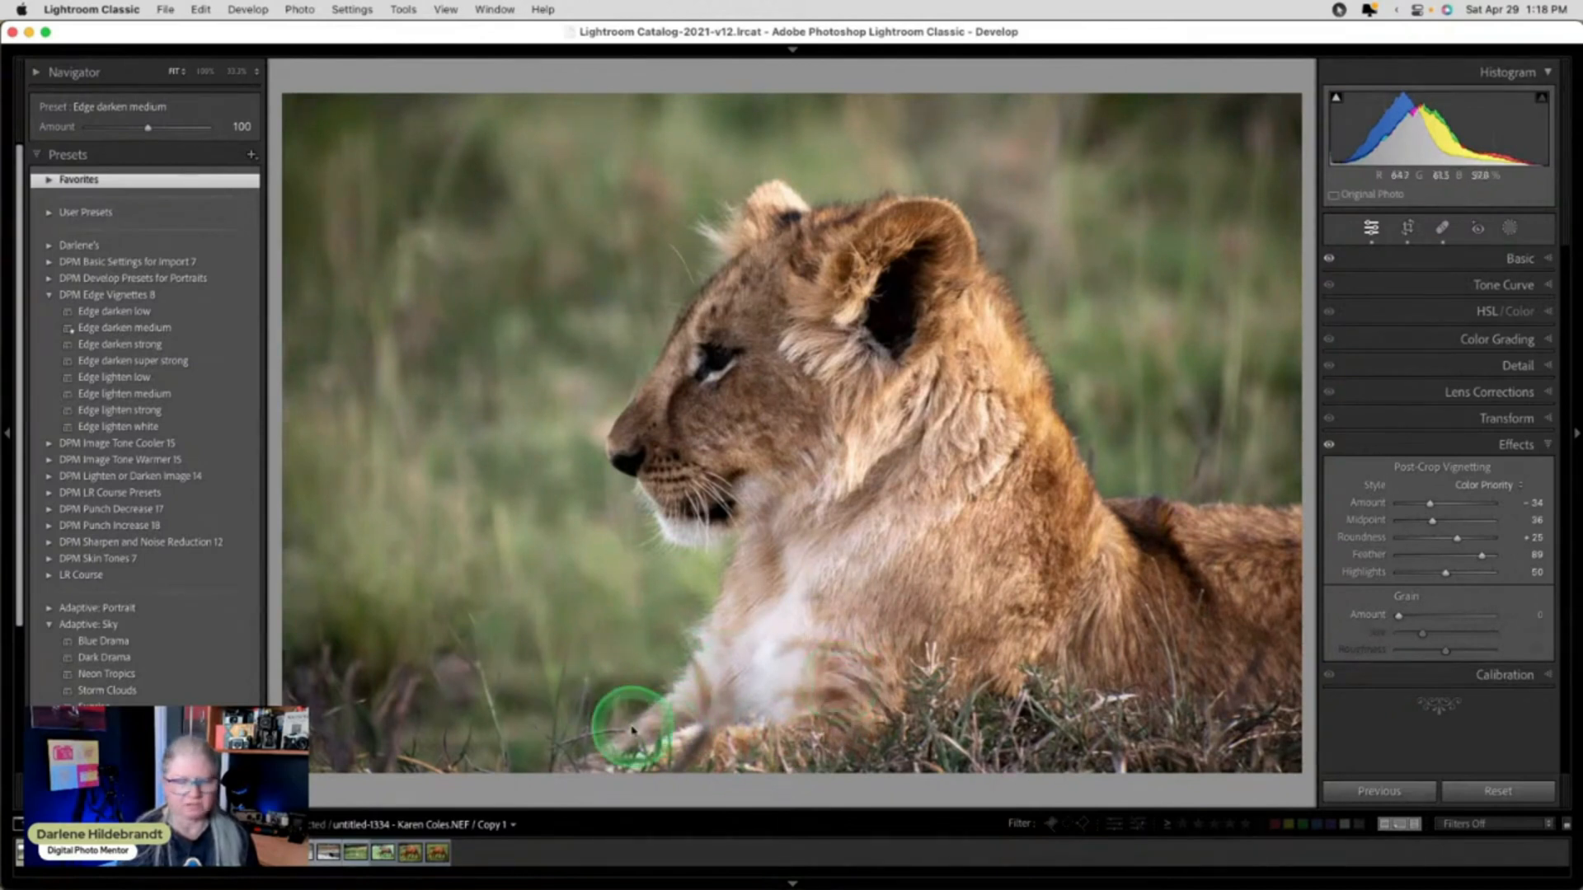
pyautogui.moveTo(934, 711)
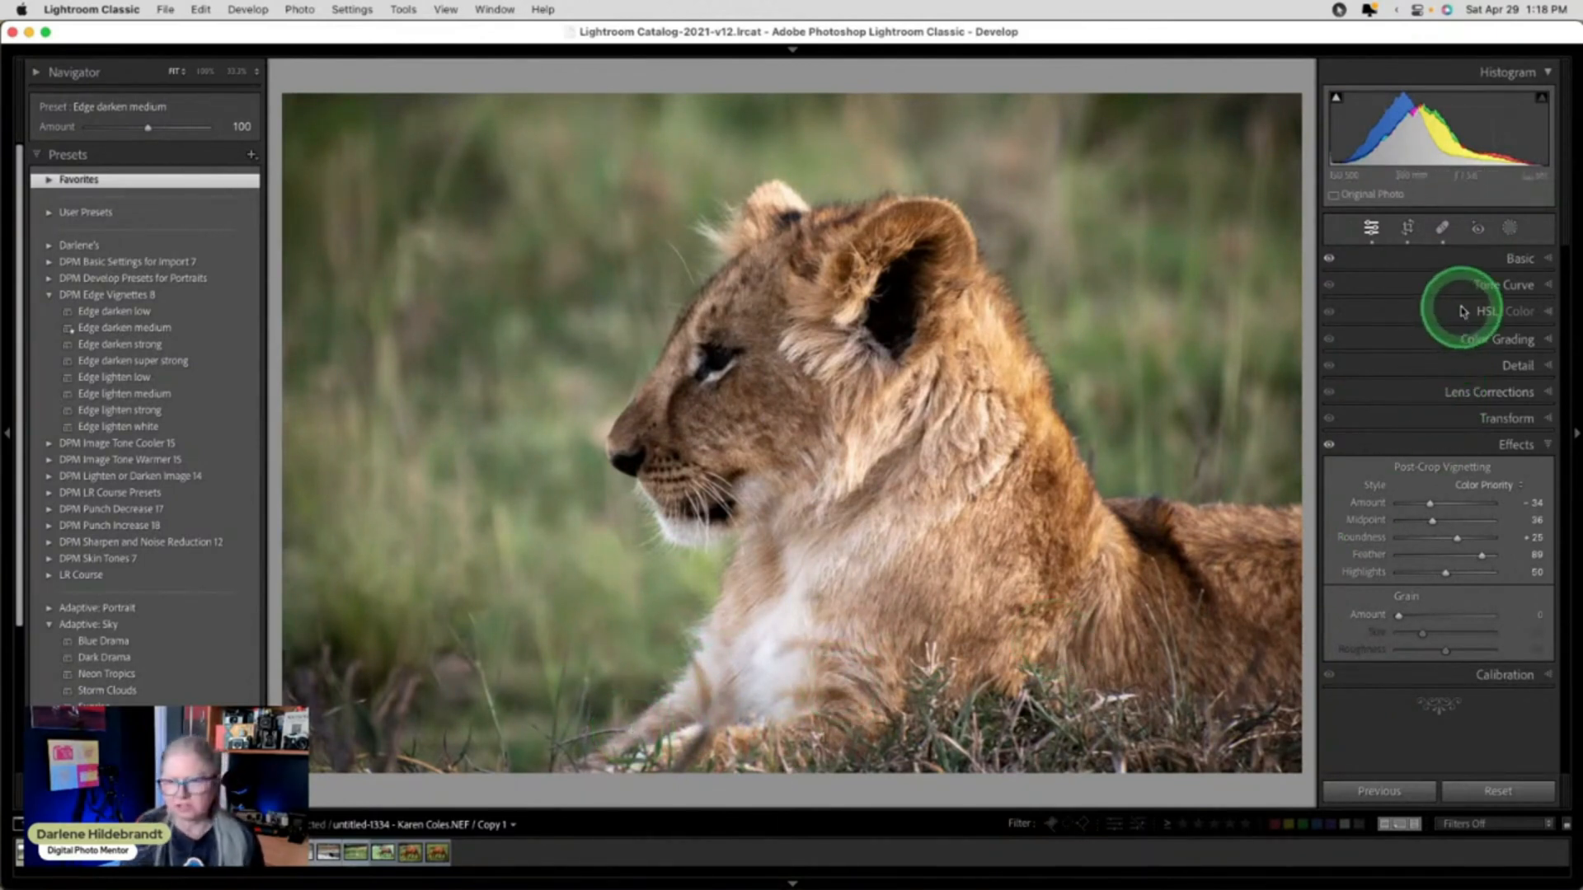
pyautogui.click(1463, 311)
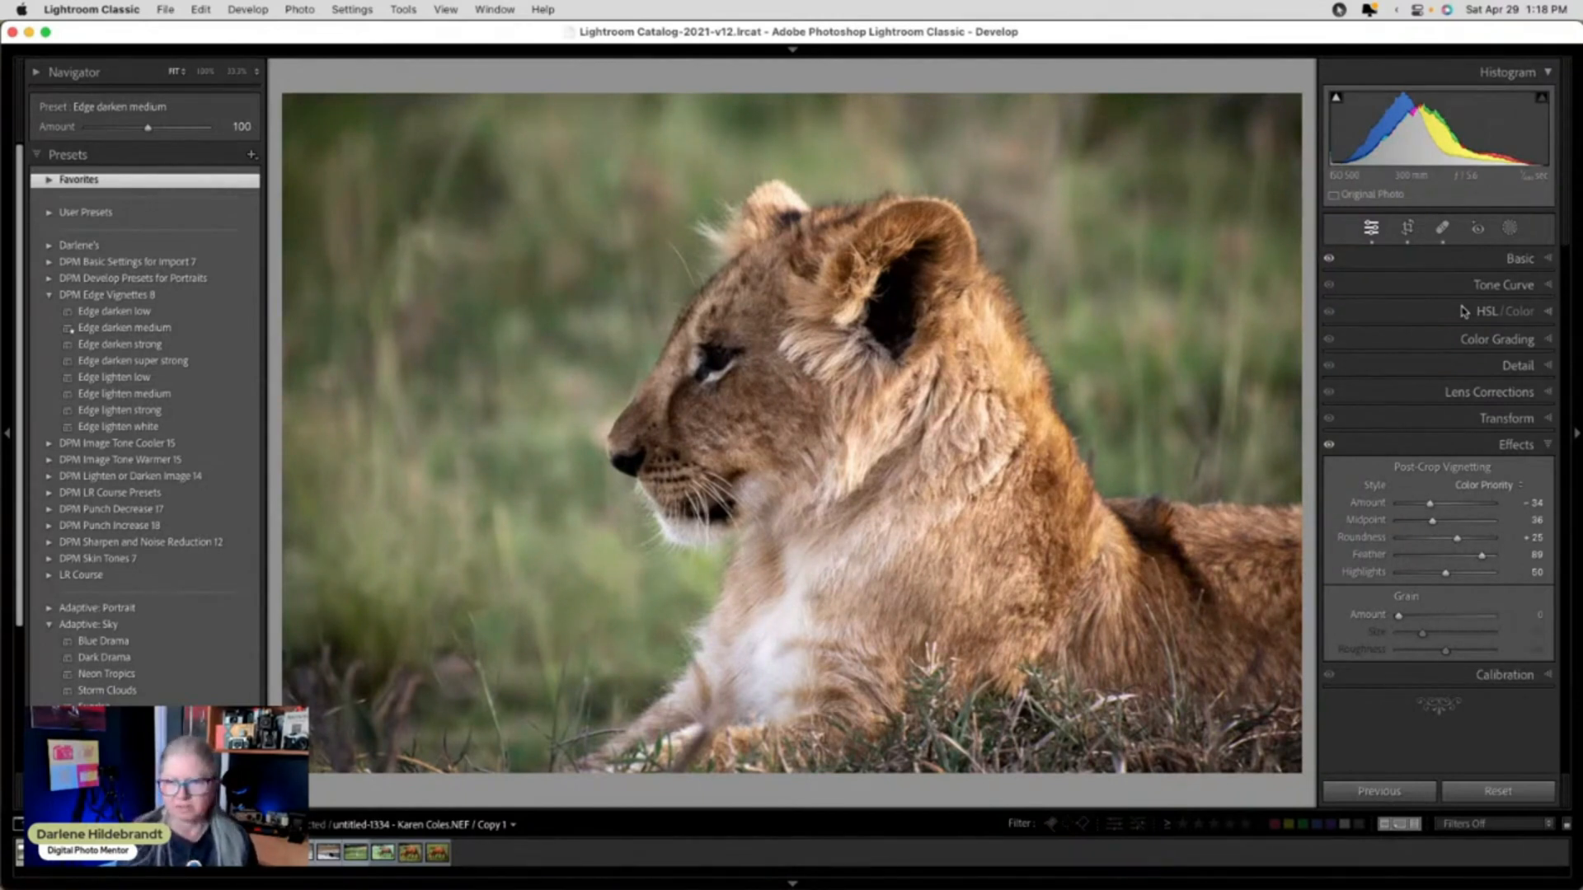
pyautogui.click(1461, 311)
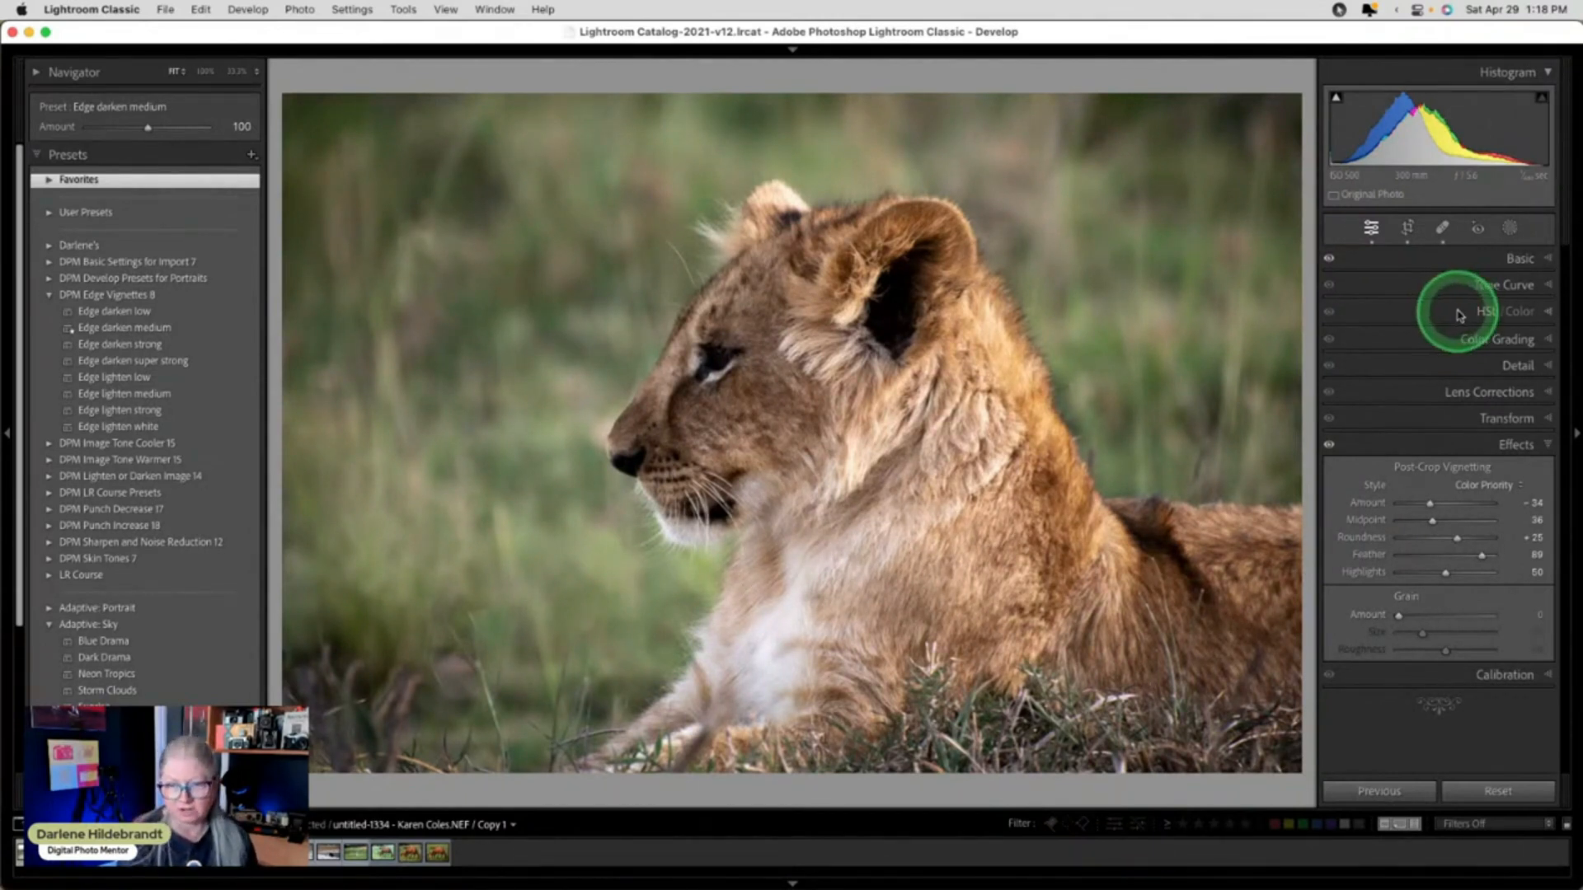
pyautogui.rightClick(989, 262)
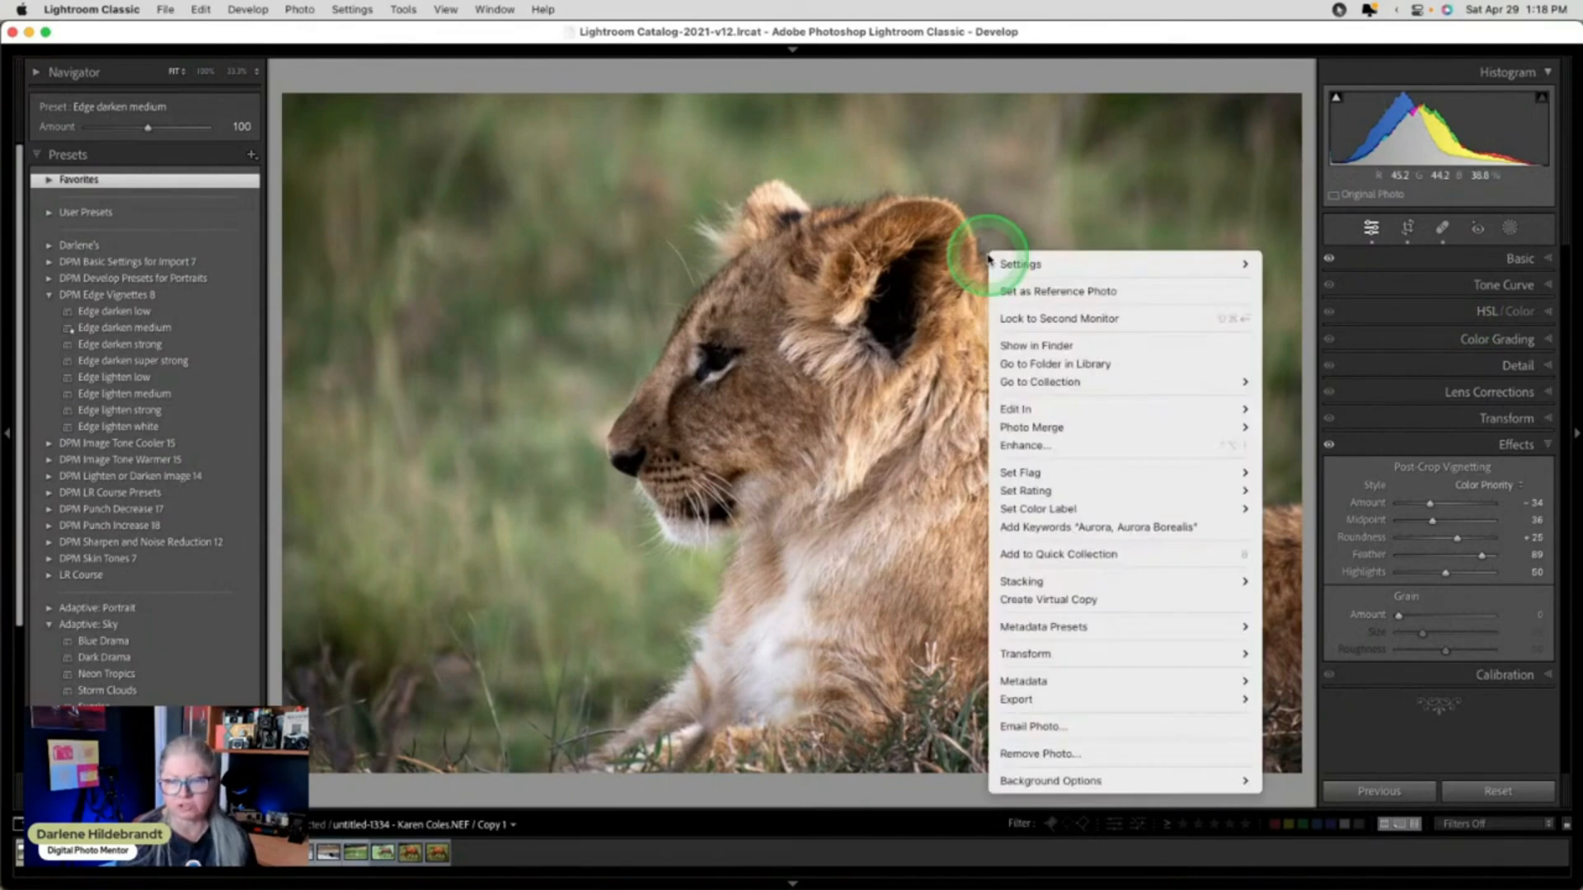
pyautogui.moveTo(1022, 263)
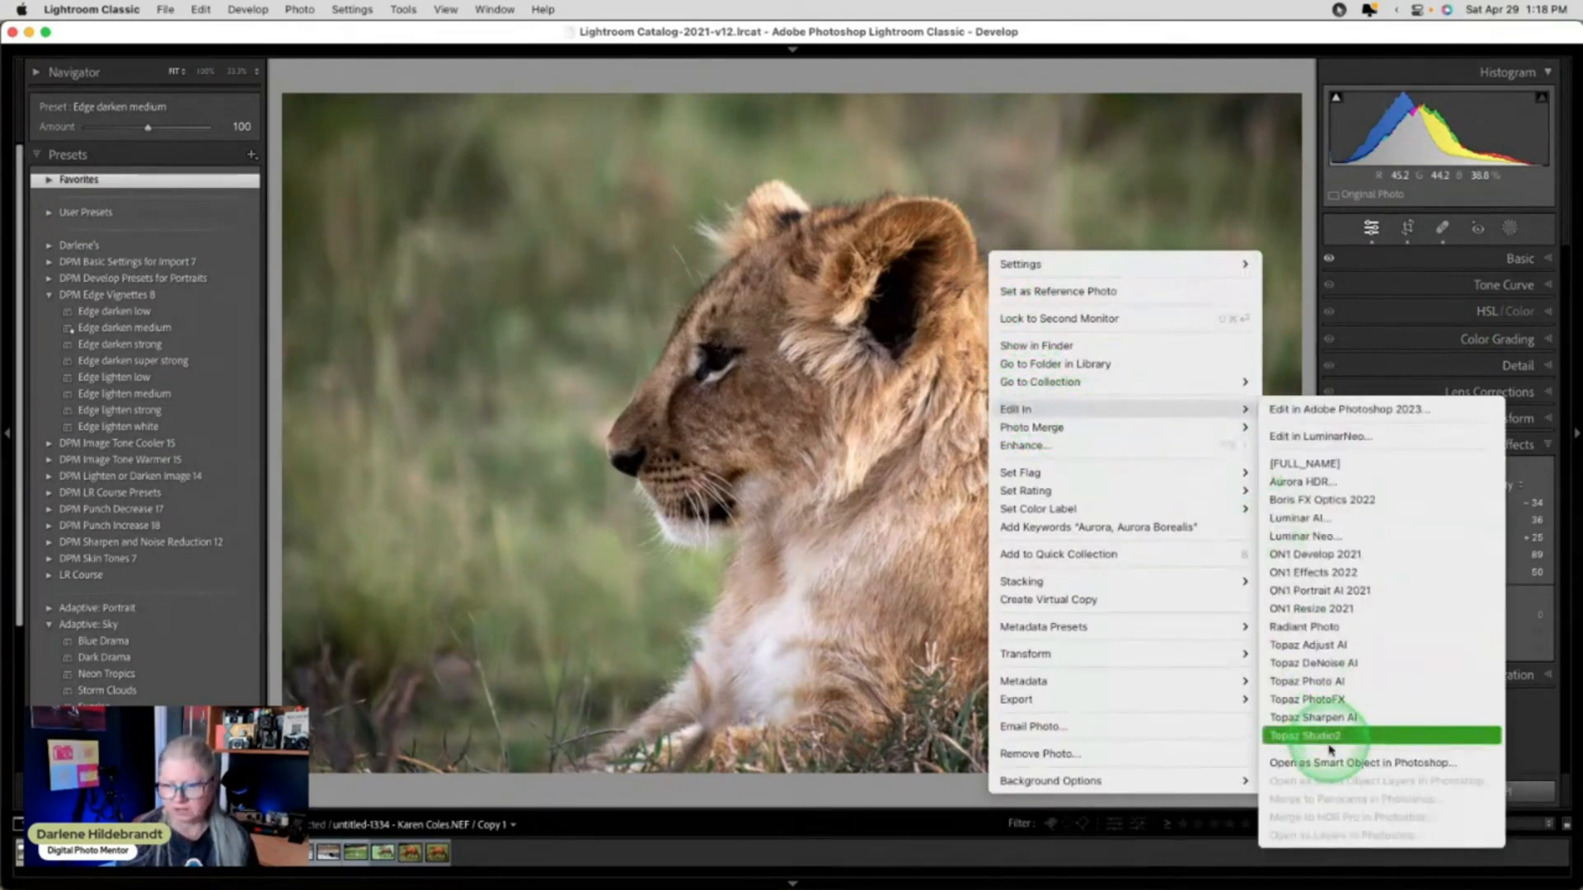
pyautogui.moveTo(1362, 762)
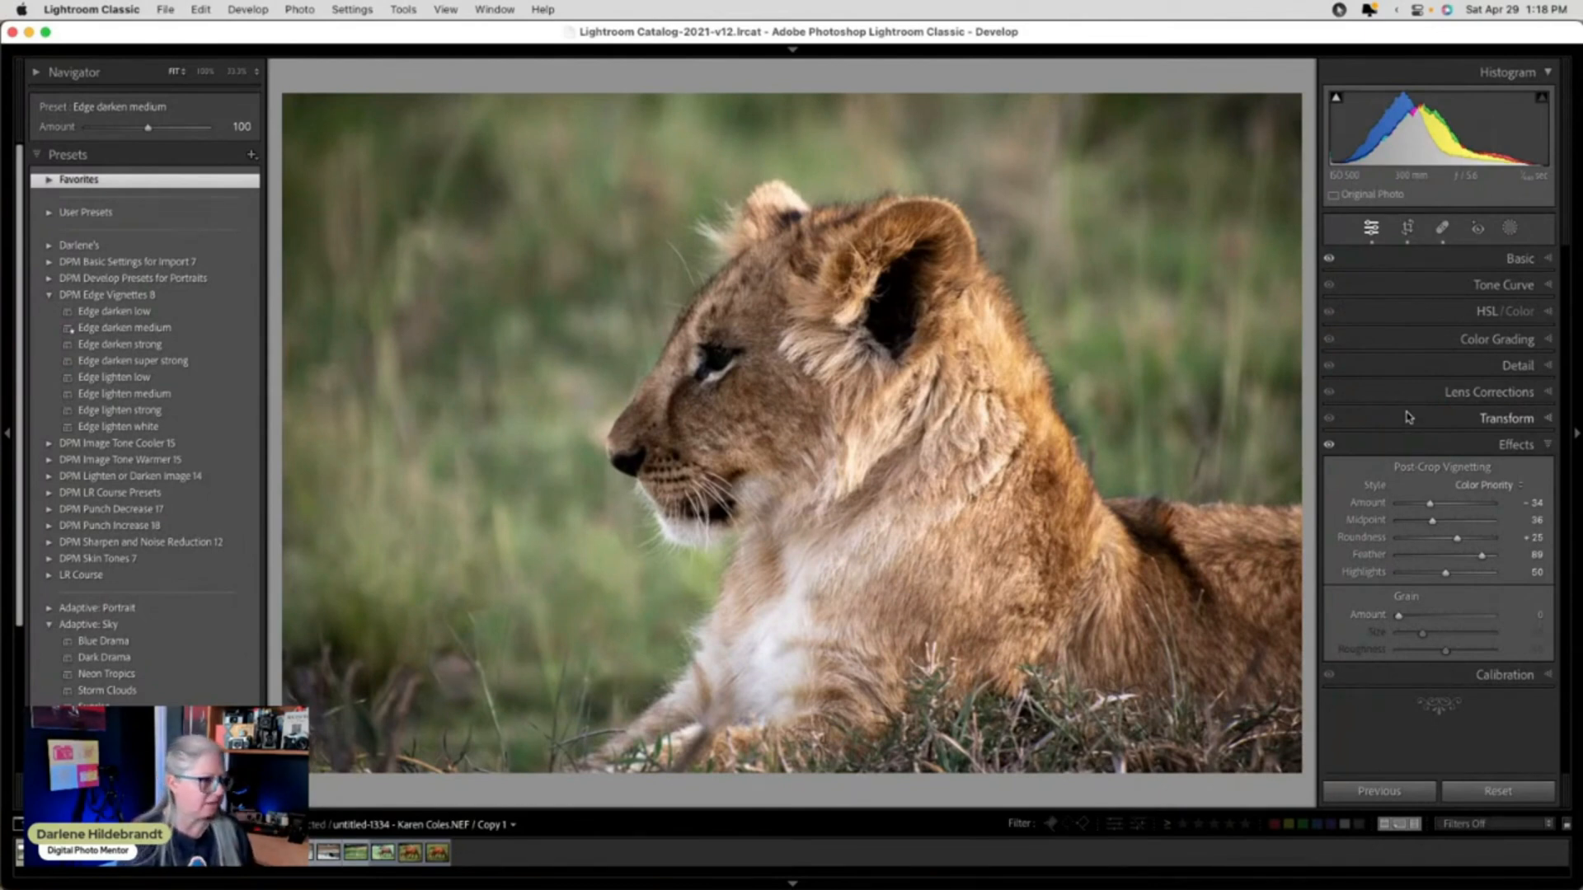
pyautogui.click(1498, 339)
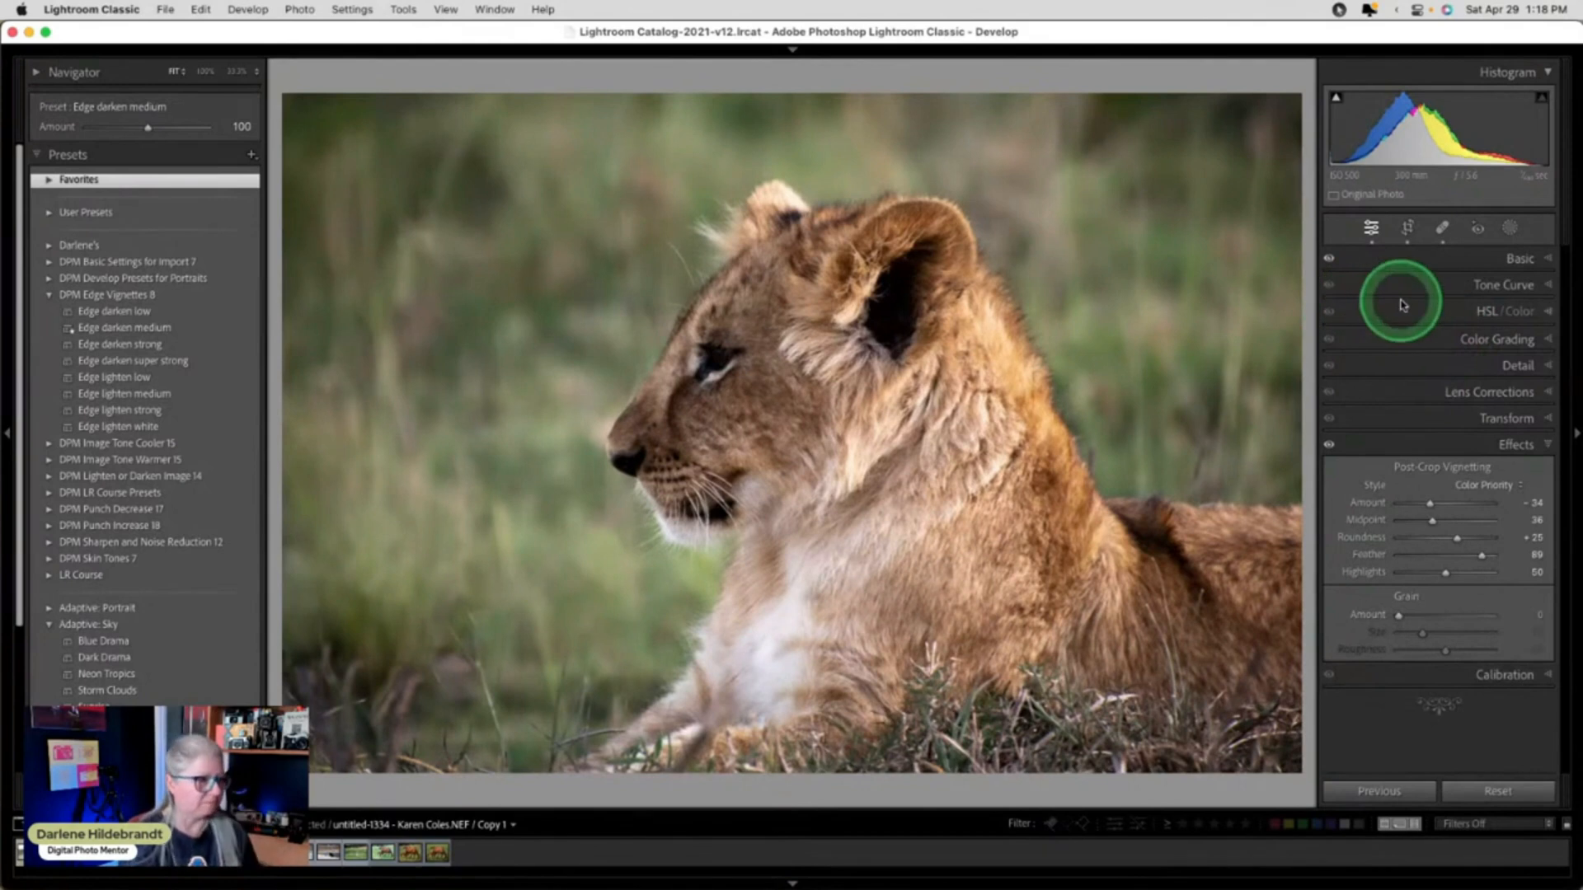
# In HSL Luminance, lower Green to about -32, and darken the yellow and orange tones.
pyautogui.click(1504, 311)
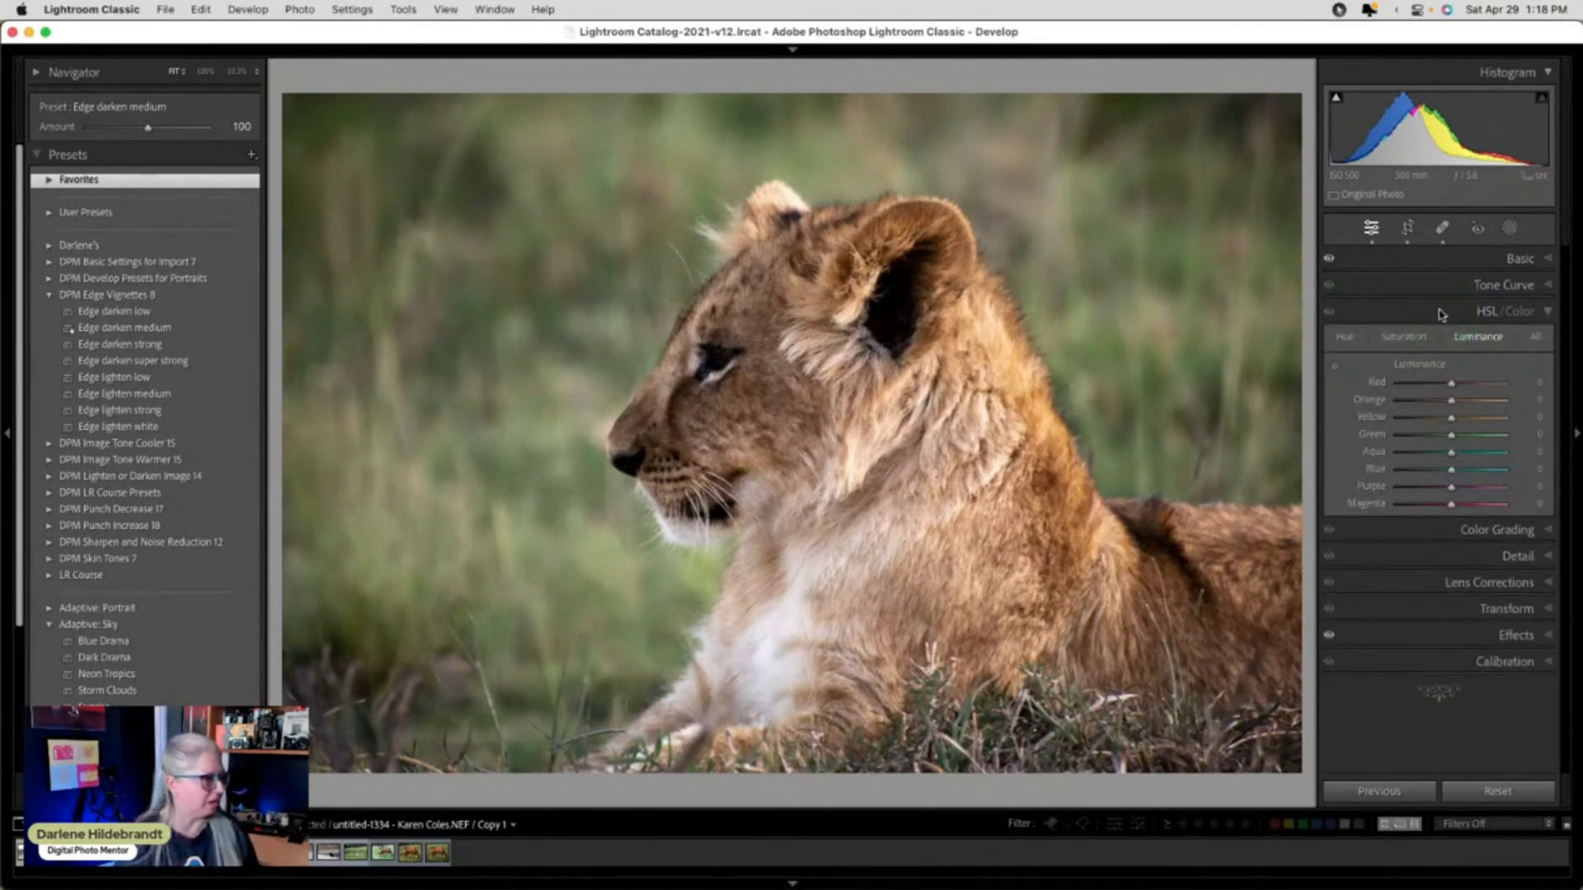
pyautogui.click(1515, 449)
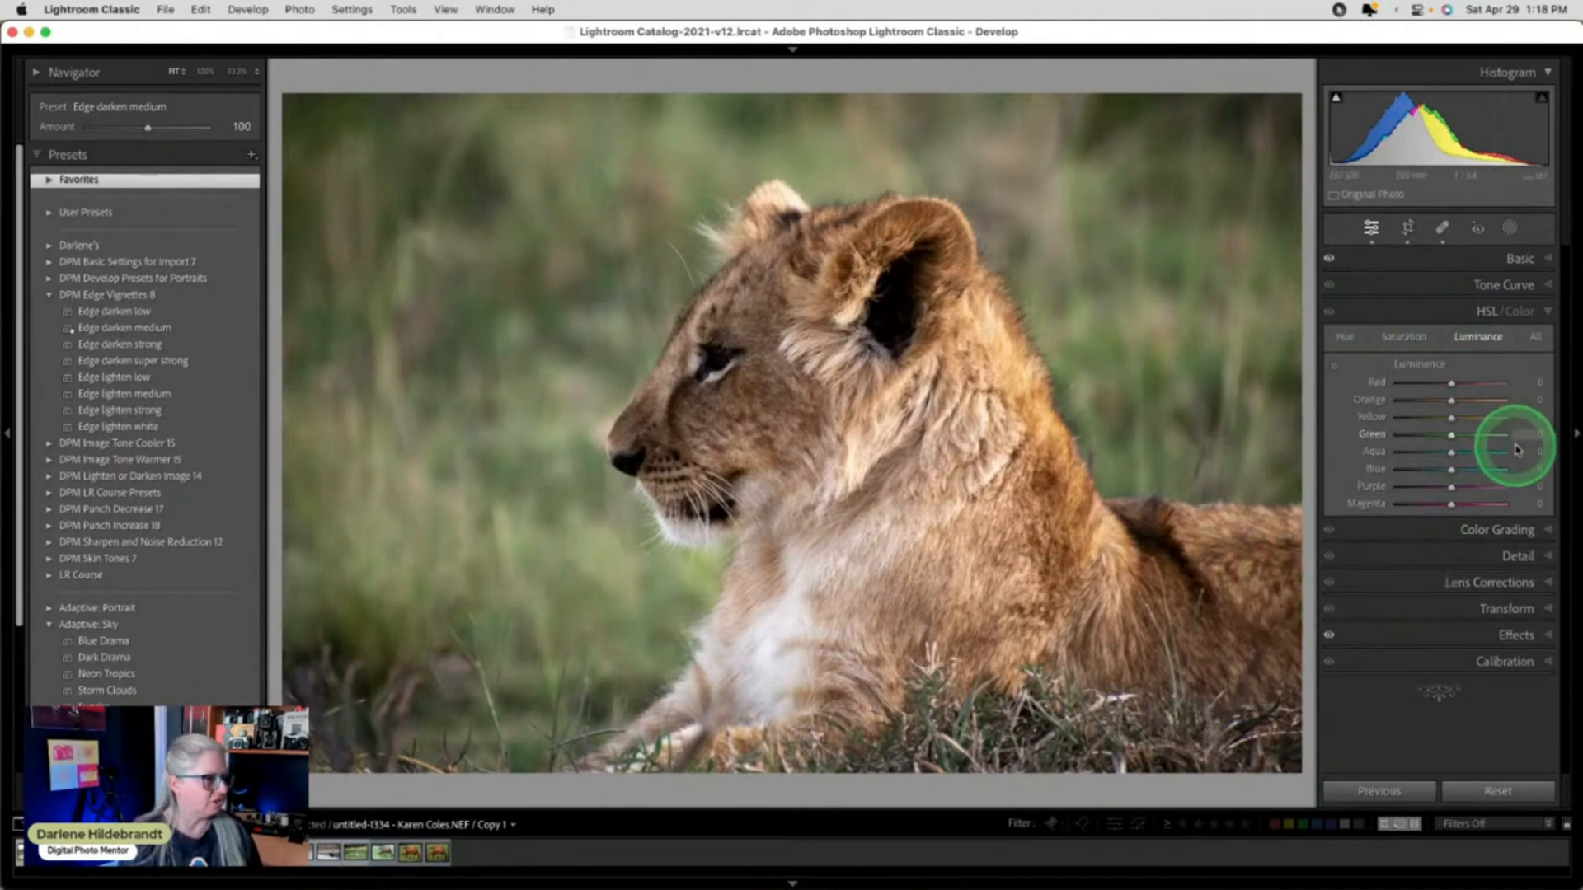
pyautogui.moveTo(1514, 449); pyautogui.dragTo(1448, 437)
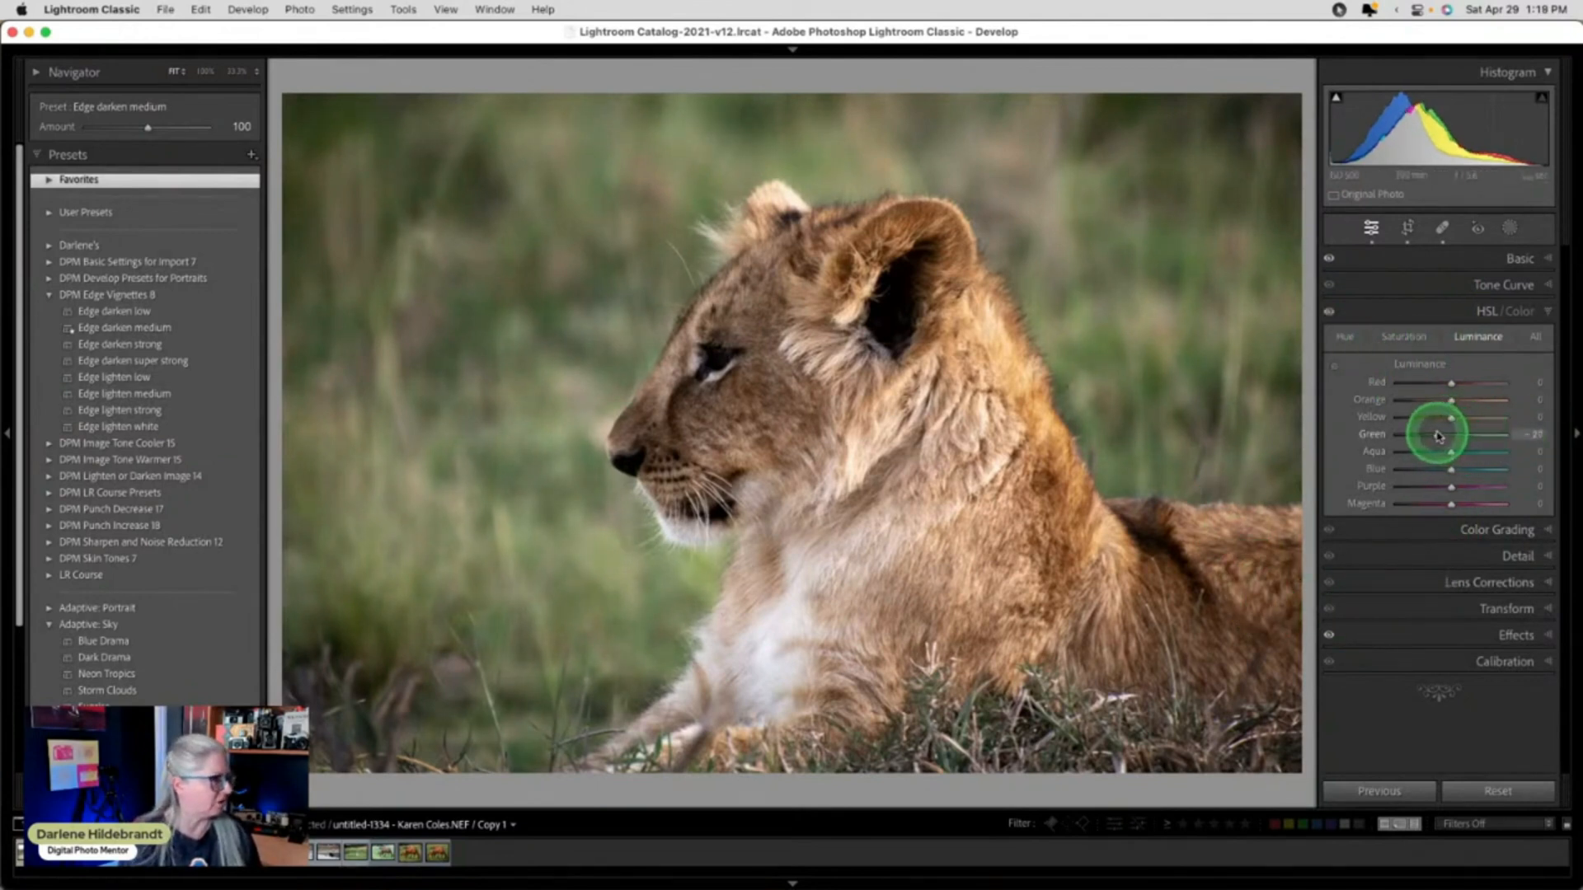
pyautogui.moveTo(1448, 434); pyautogui.dragTo(1438, 432)
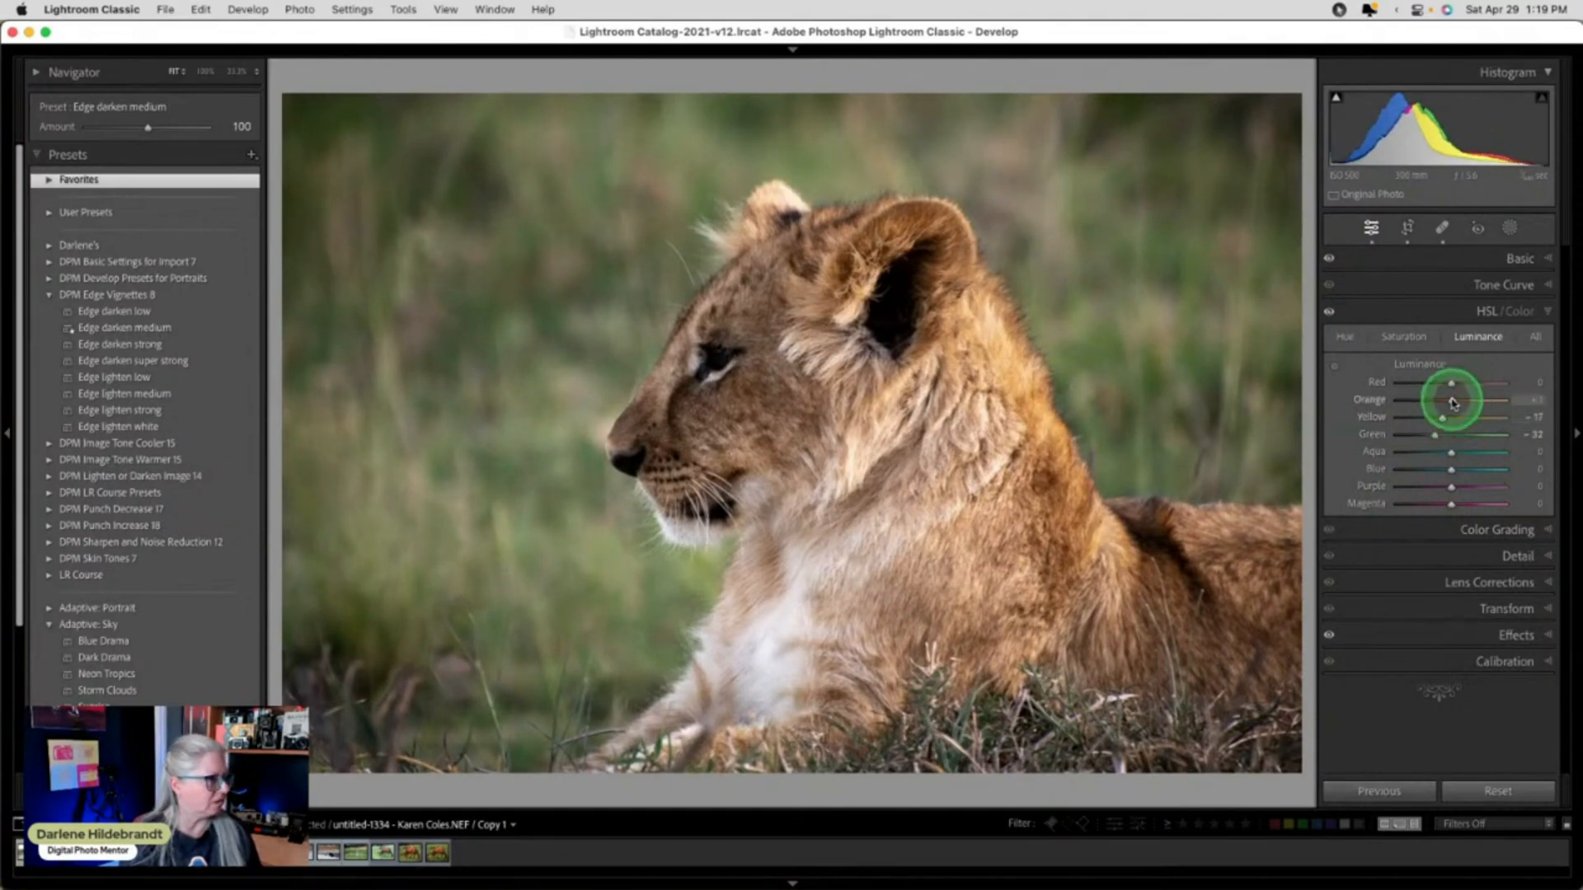
pyautogui.moveTo(1451, 381); pyautogui.dragTo(1469, 402)
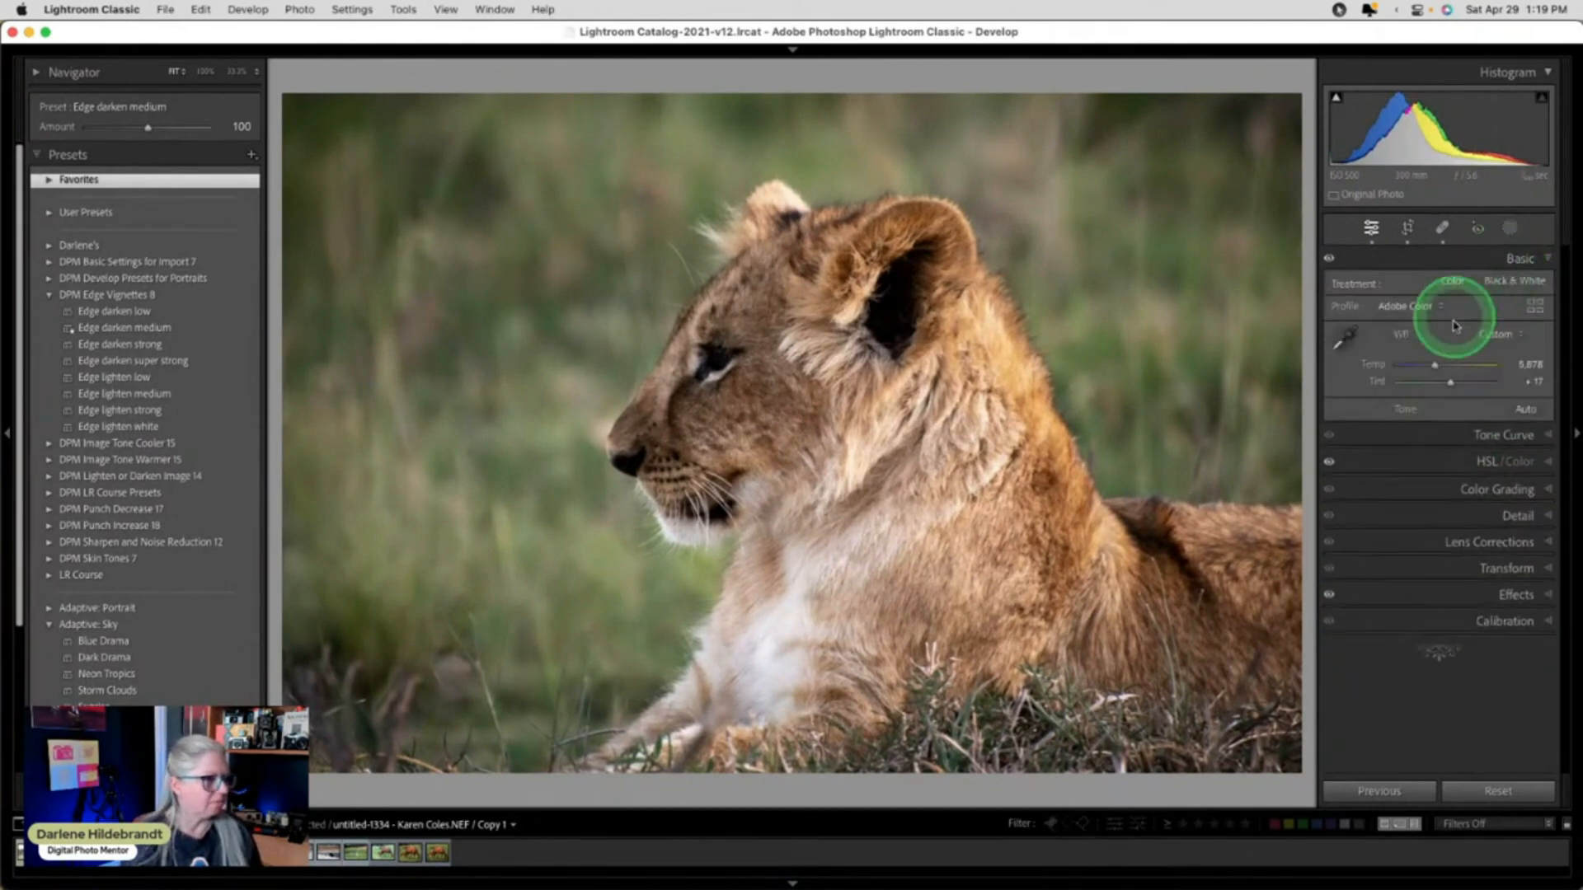
# Create a Subject mask of the lion cub and begin renaming Mask 1.
pyautogui.click(1511, 230)
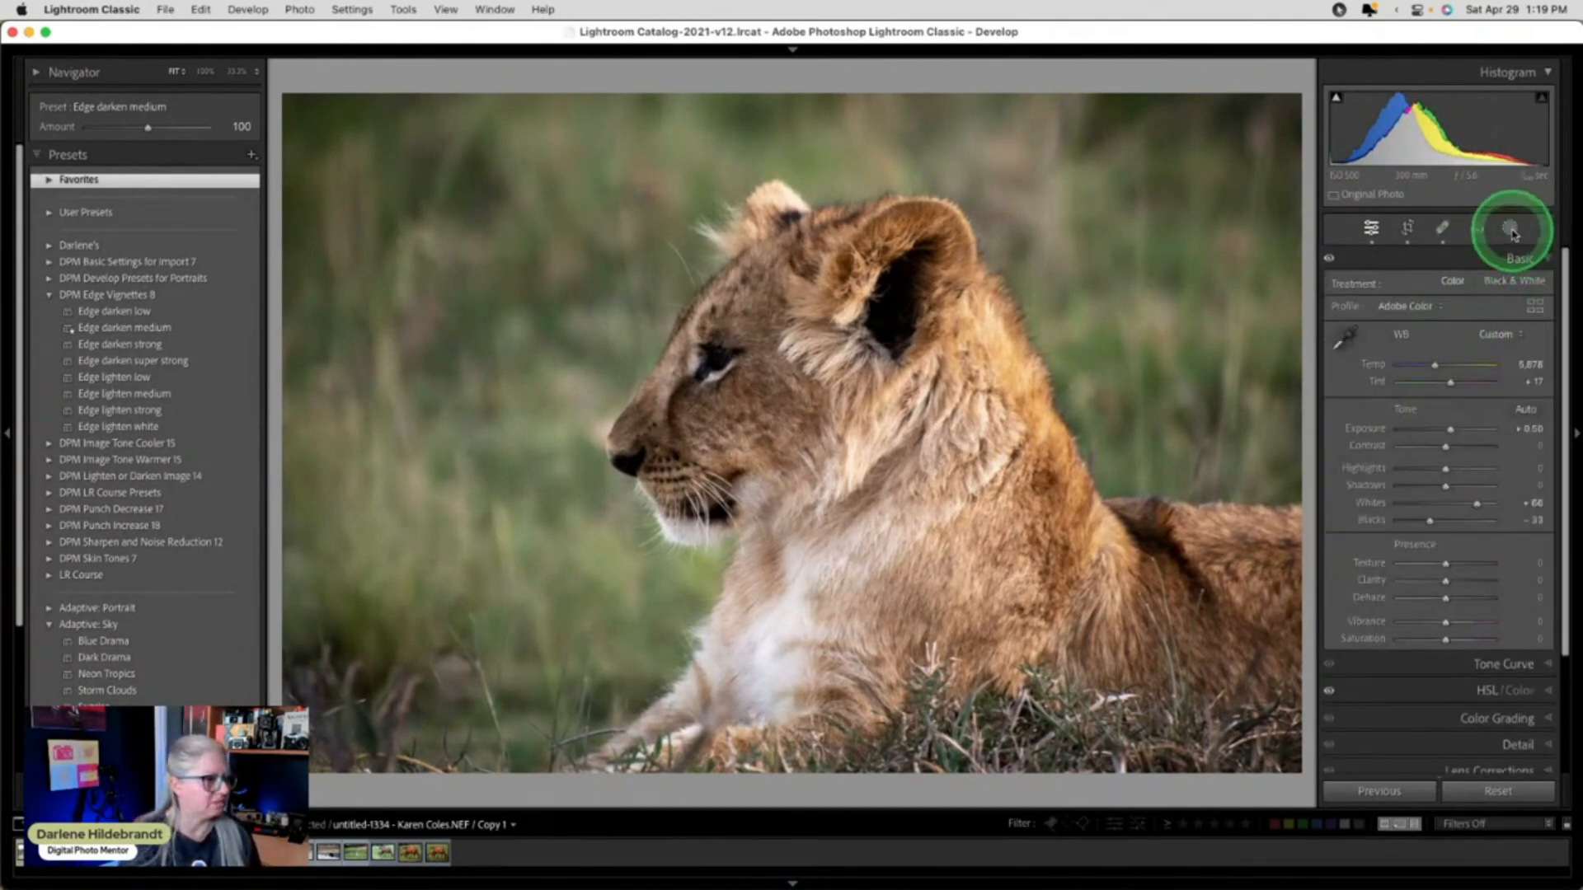
pyautogui.click(1510, 229)
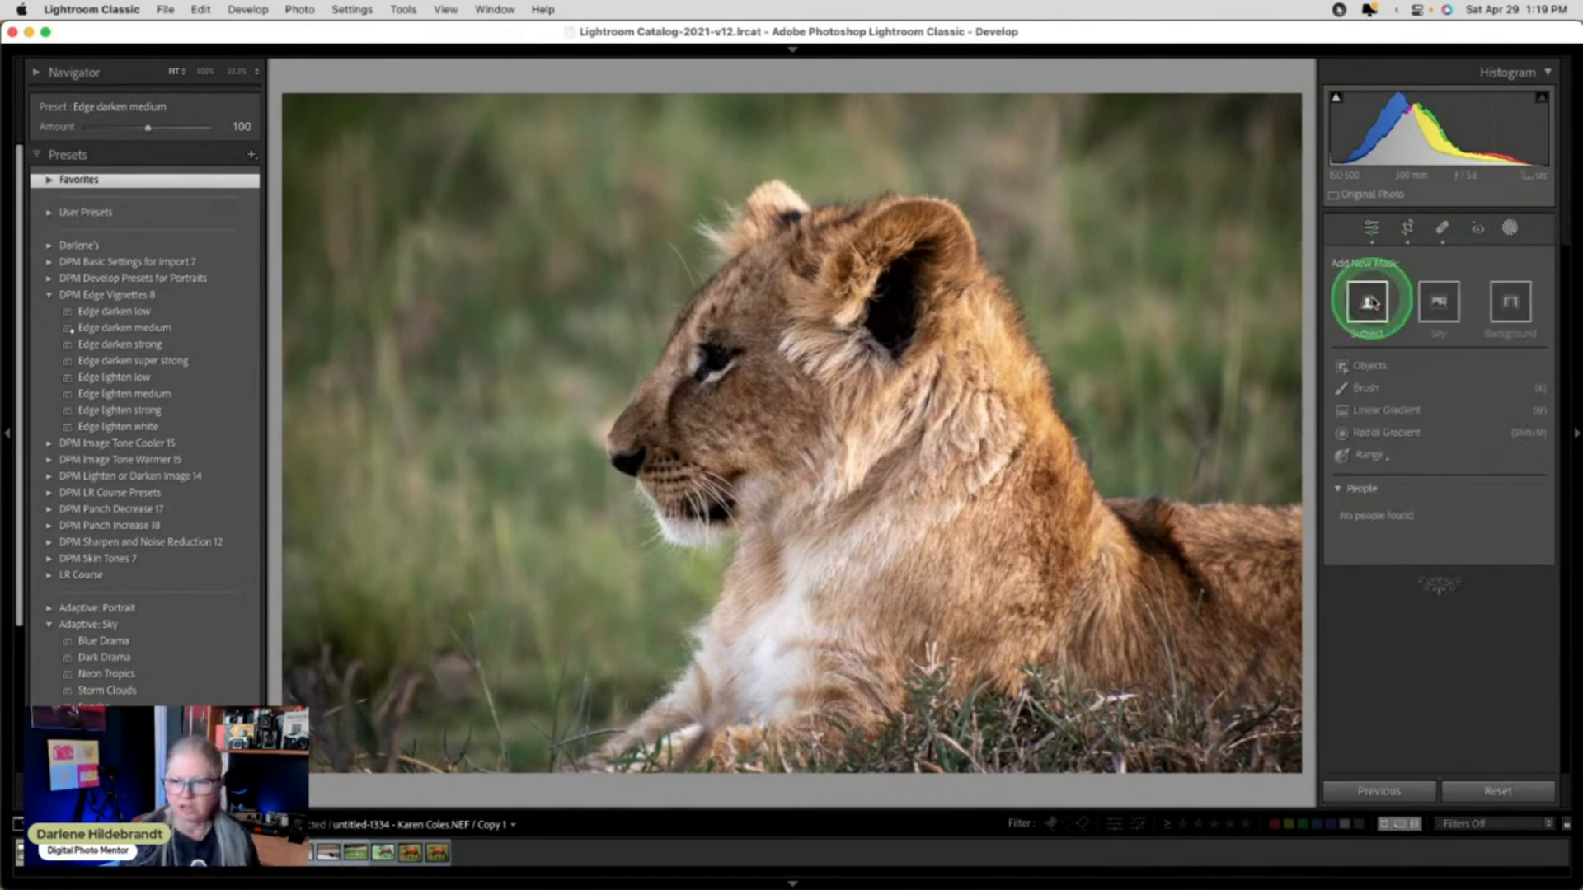
pyautogui.click(1367, 302)
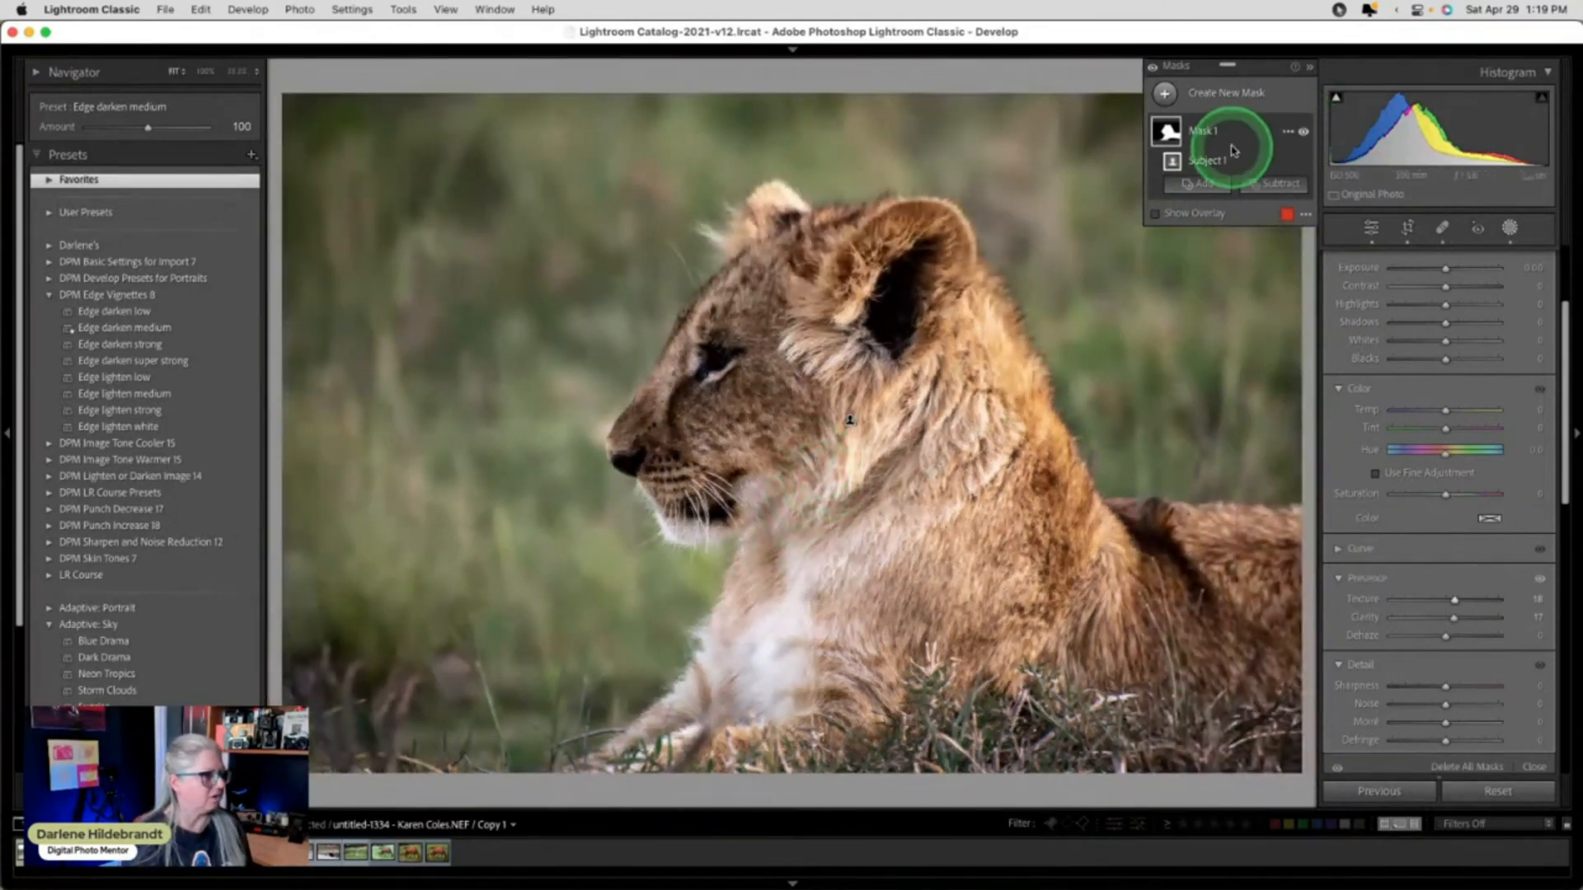
pyautogui.doubleClick(1203, 130)
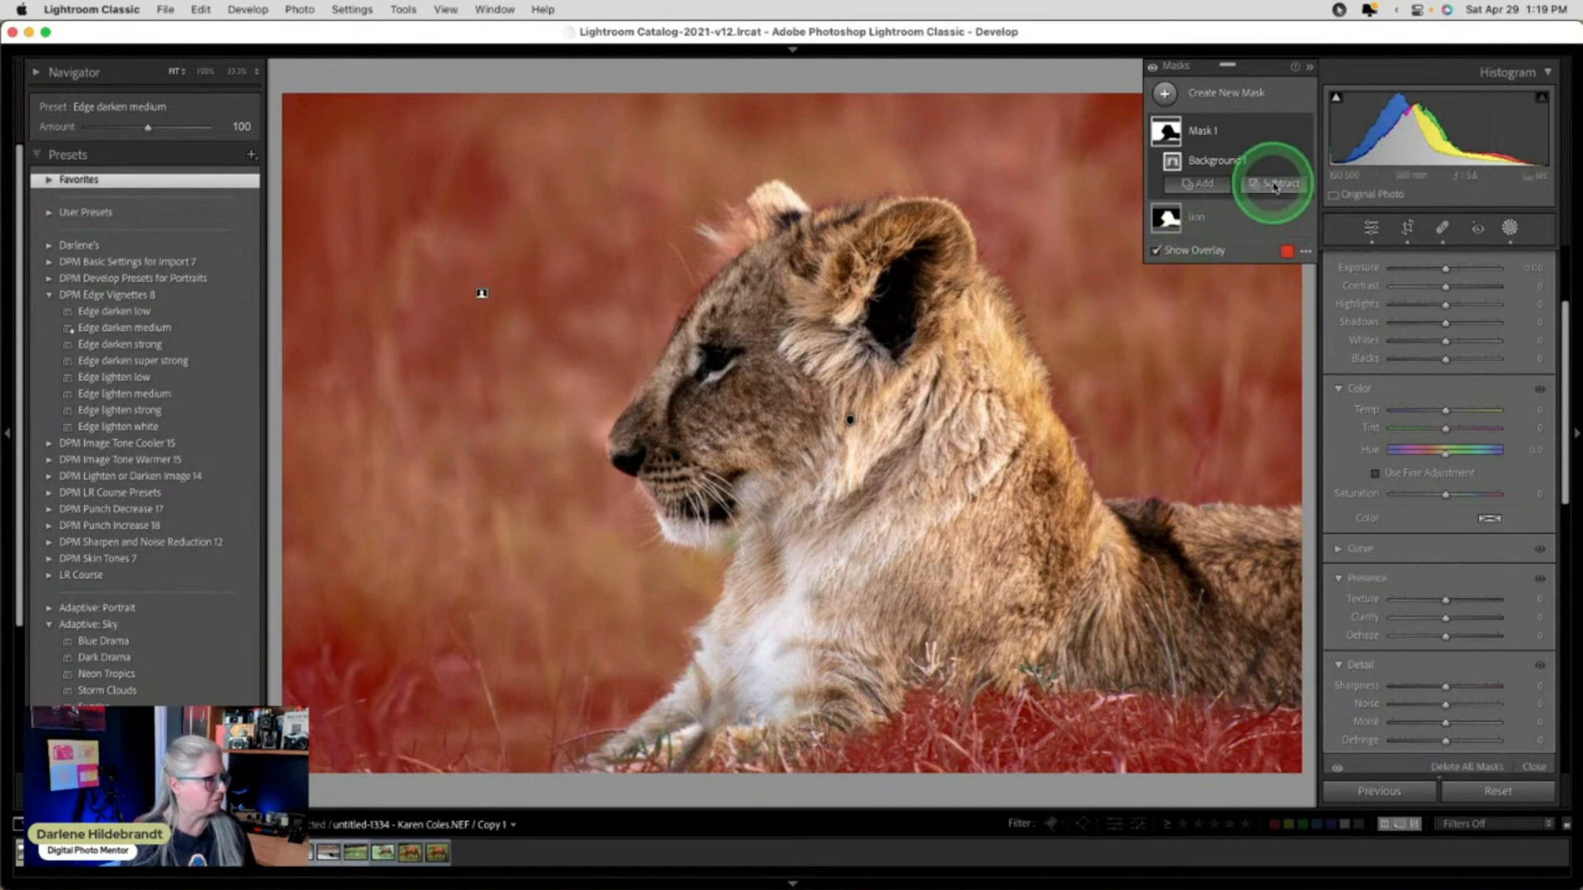
# Subtract the cub from the background mask, then lower texture to -51, dehaze to -24, and exposure.
pyautogui.click(1280, 183)
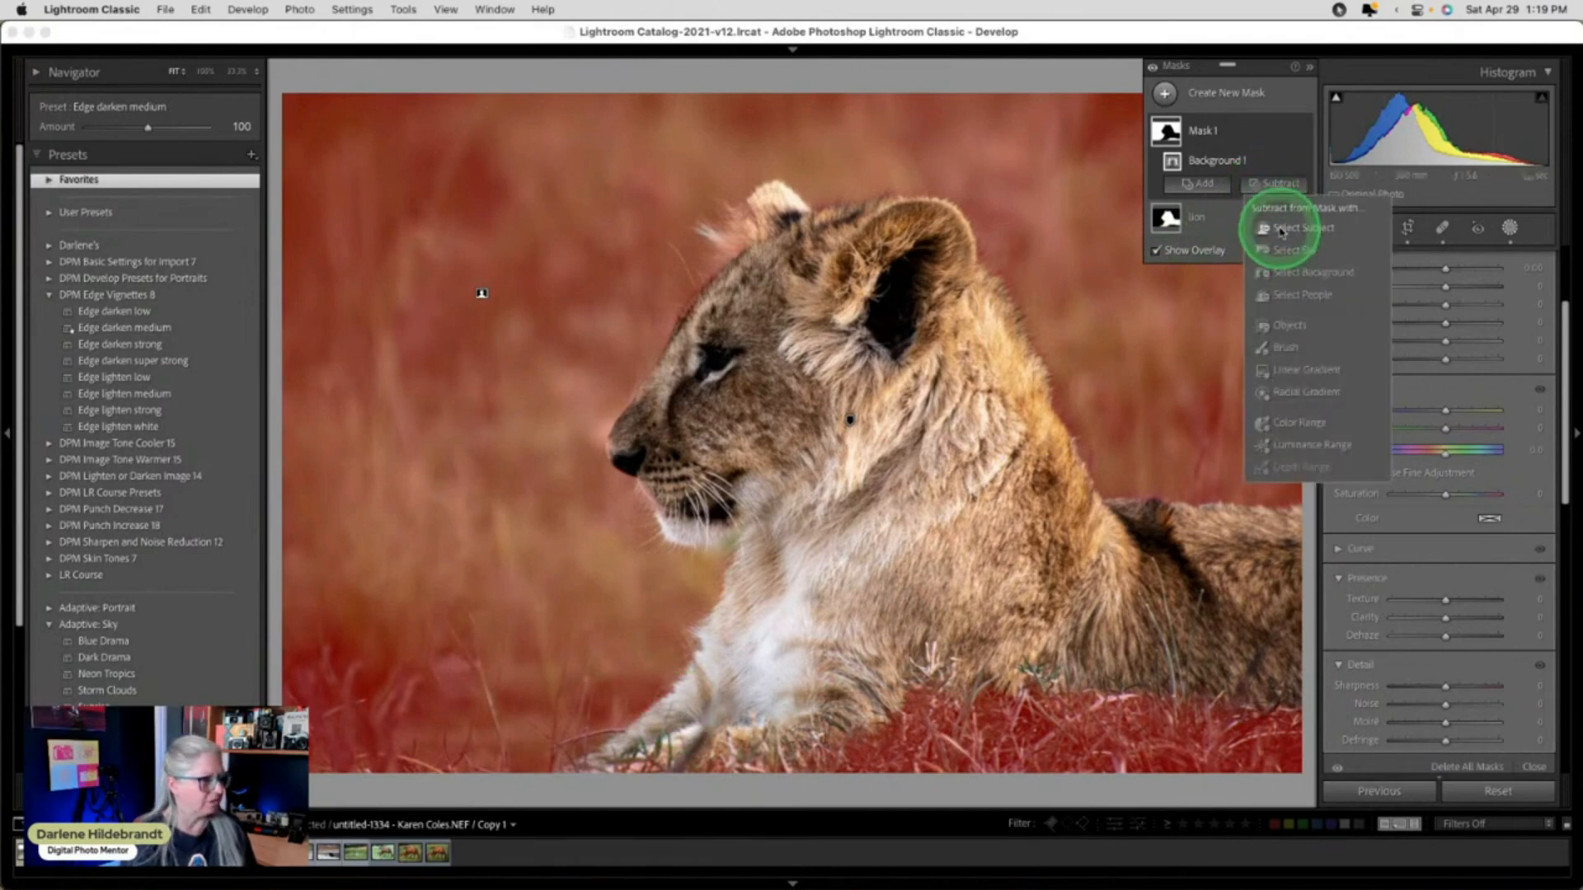
pyautogui.click(1304, 228)
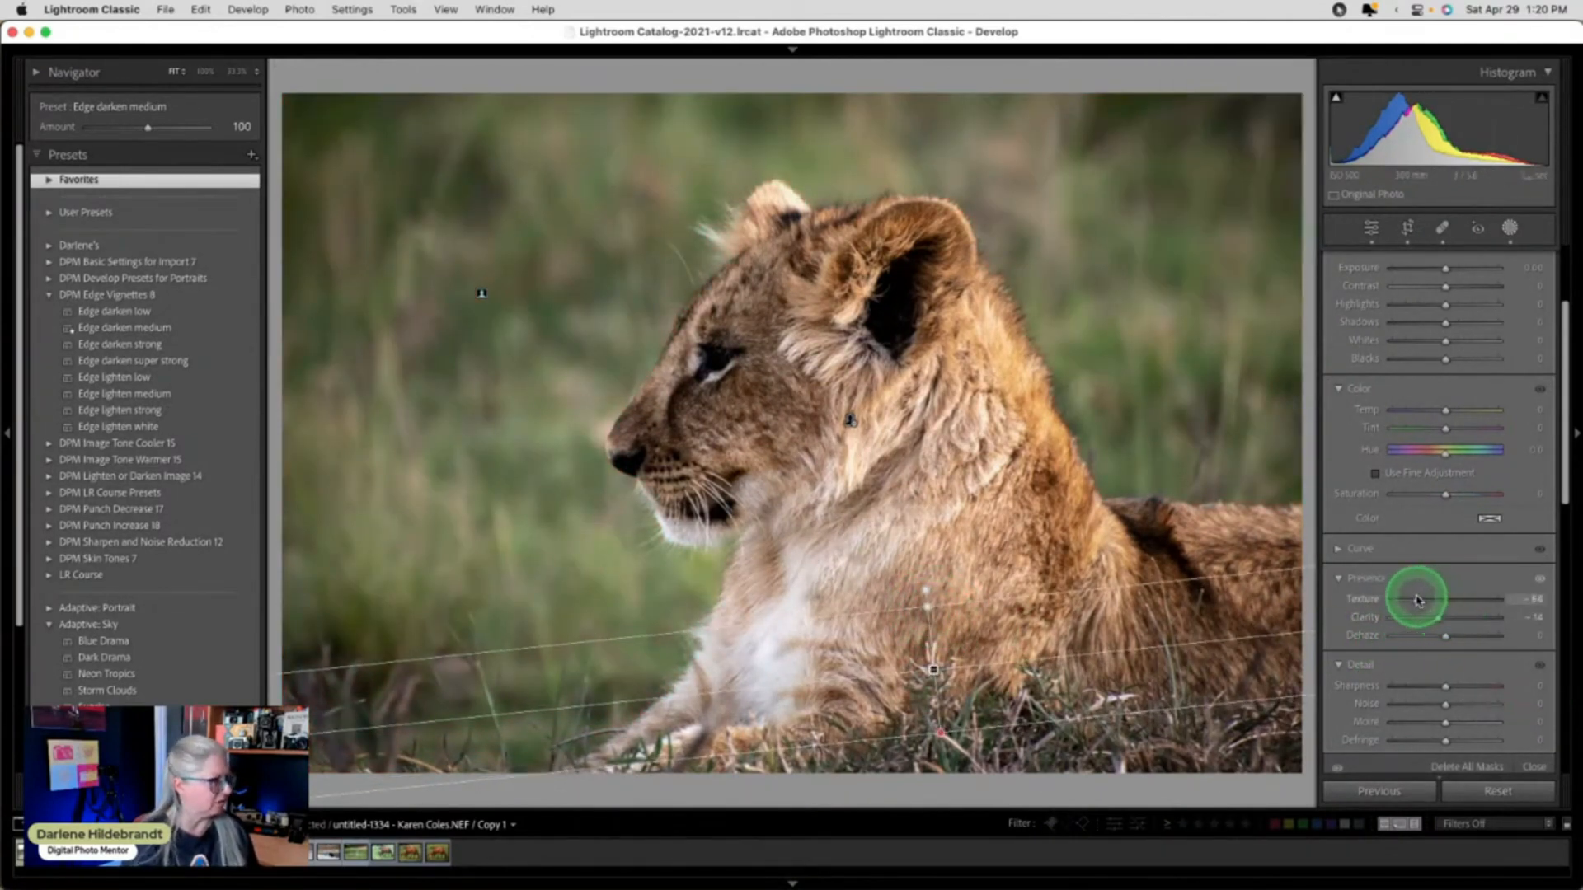
pyautogui.moveTo(1413, 598); pyautogui.dragTo(1443, 635)
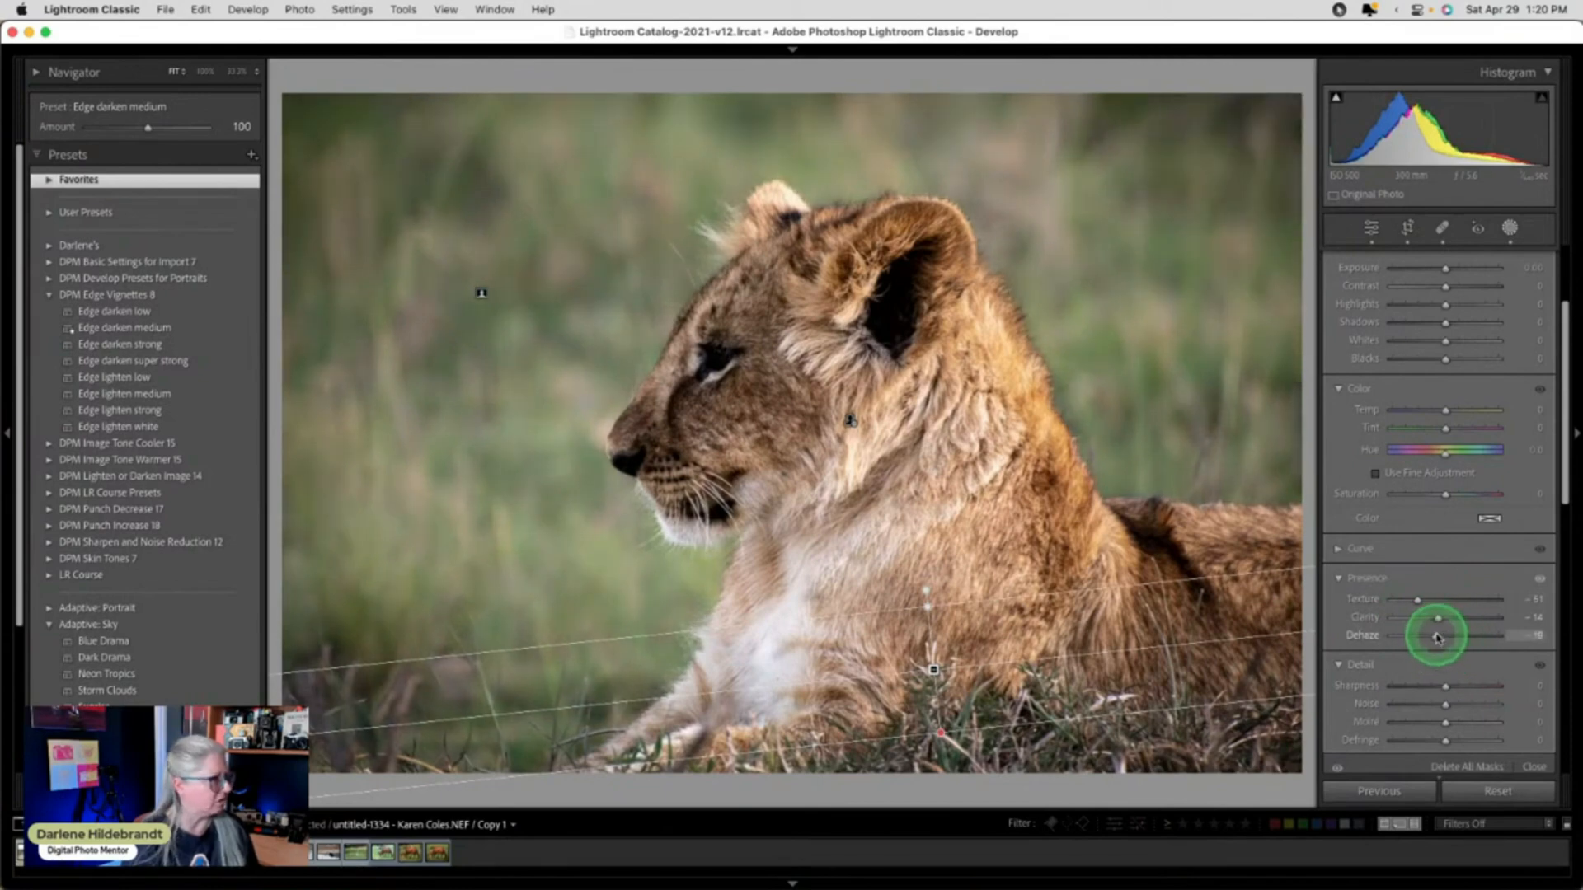
pyautogui.moveTo(1418, 635); pyautogui.dragTo(1438, 636)
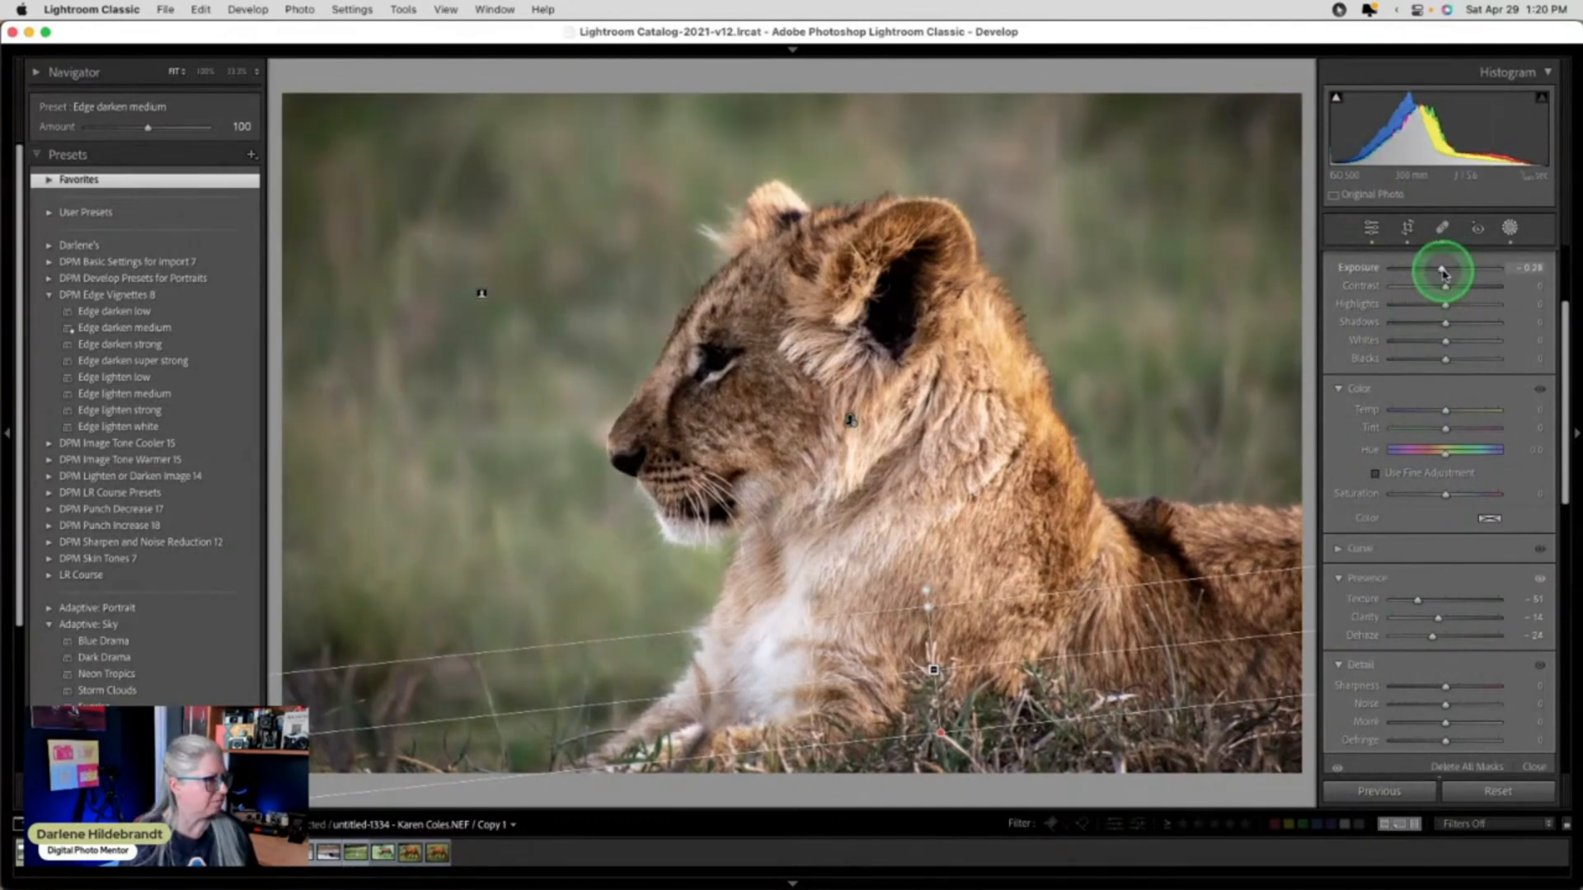
pyautogui.moveTo(1439, 270); pyautogui.dragTo(1445, 270)
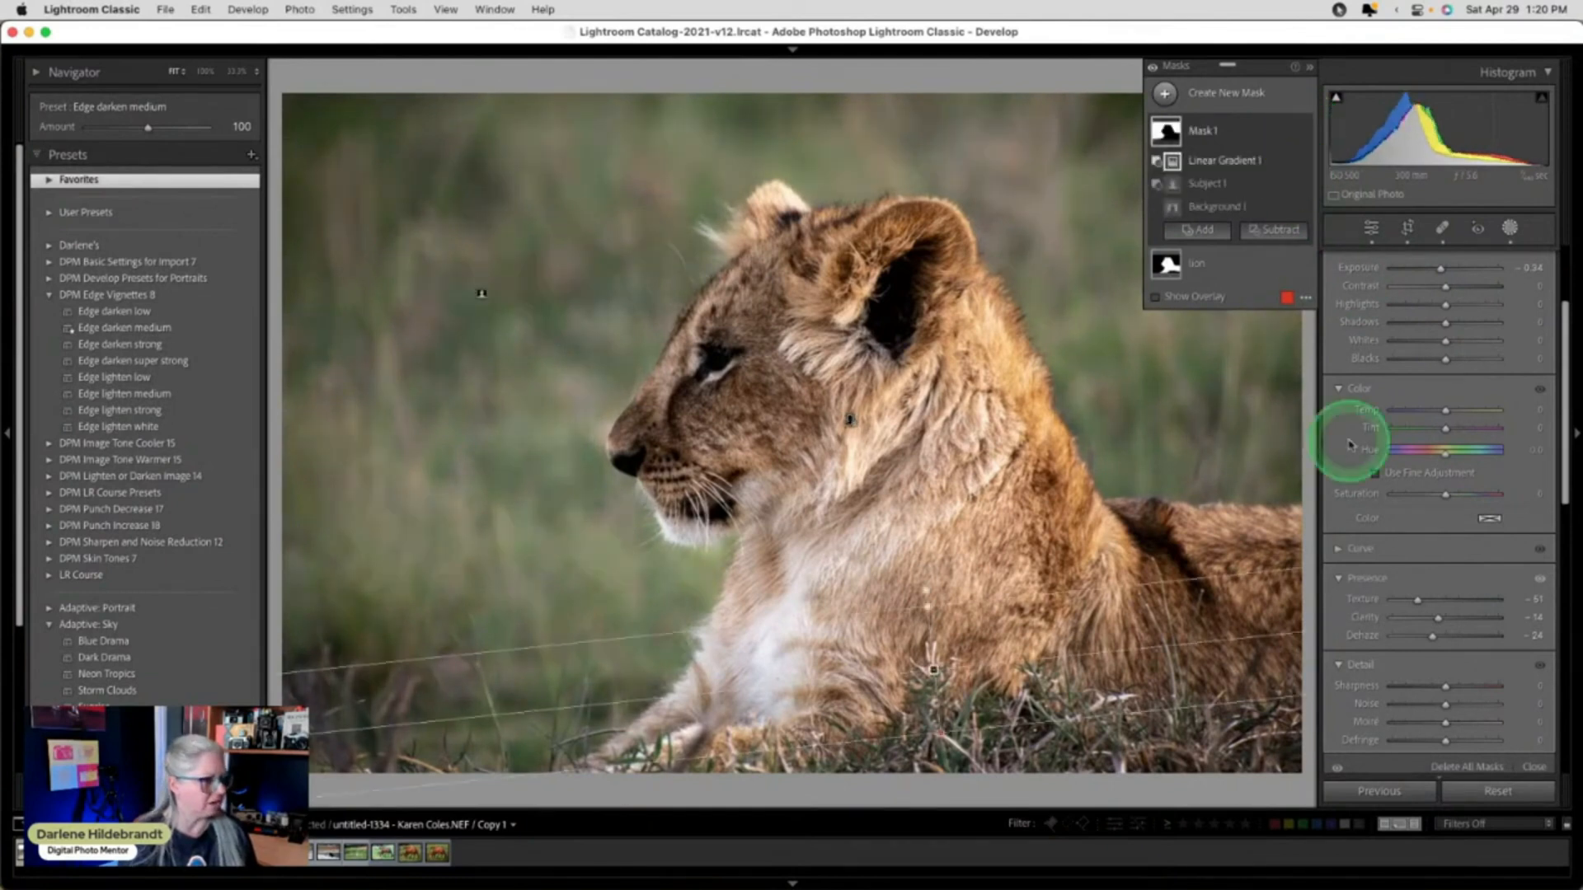
pyautogui.moveTo(1433, 638)
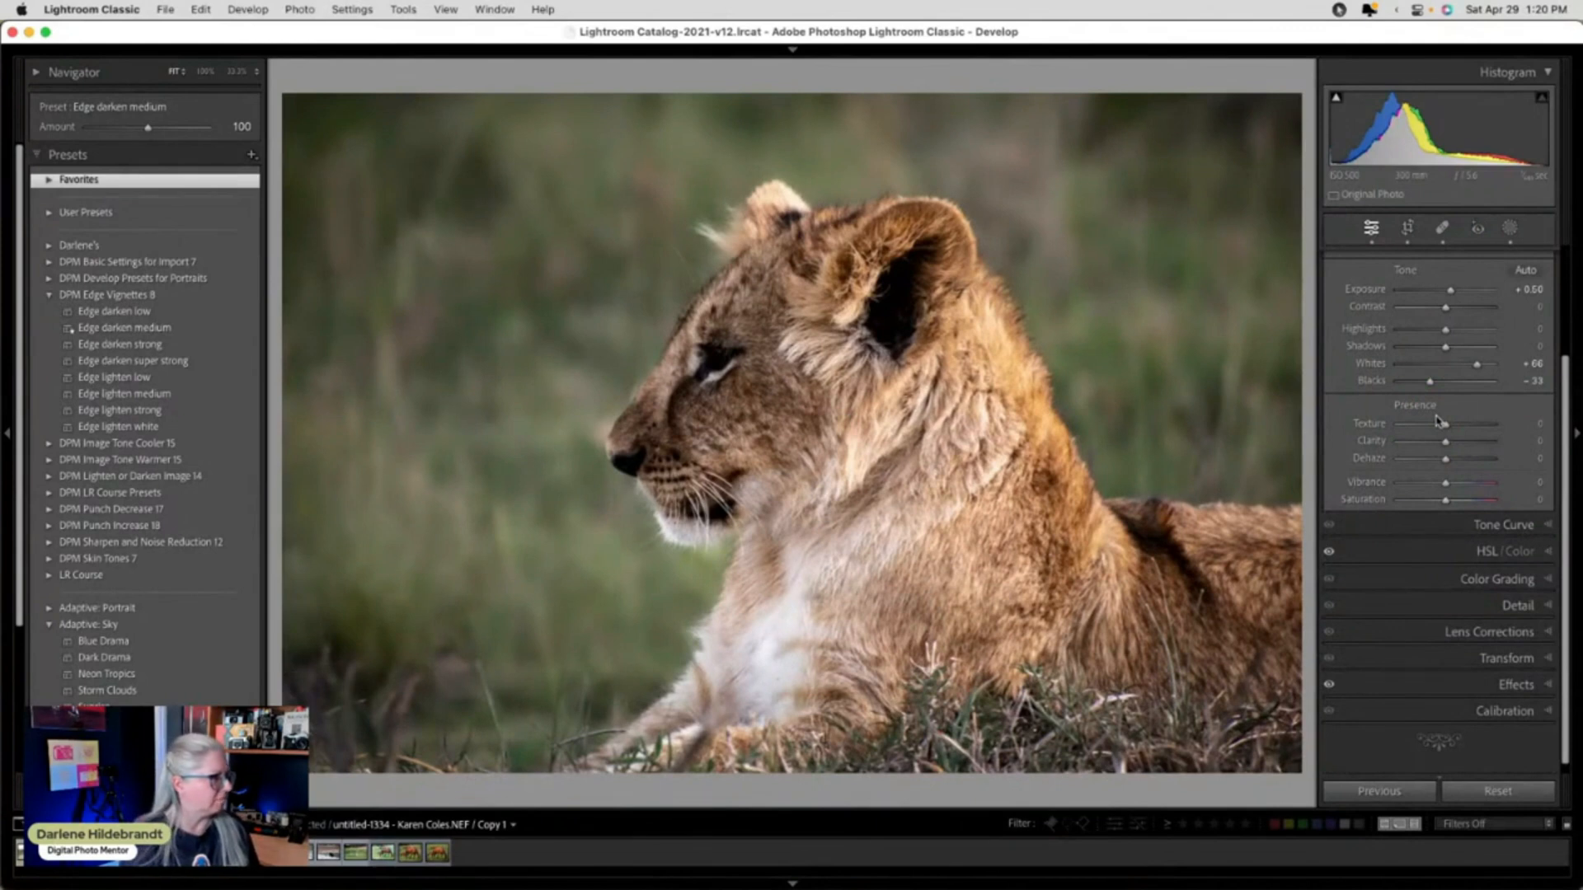
# Add a radial gradient over the cub's face with shadows +62 and exposure +0.22.
pyautogui.click(1508, 228)
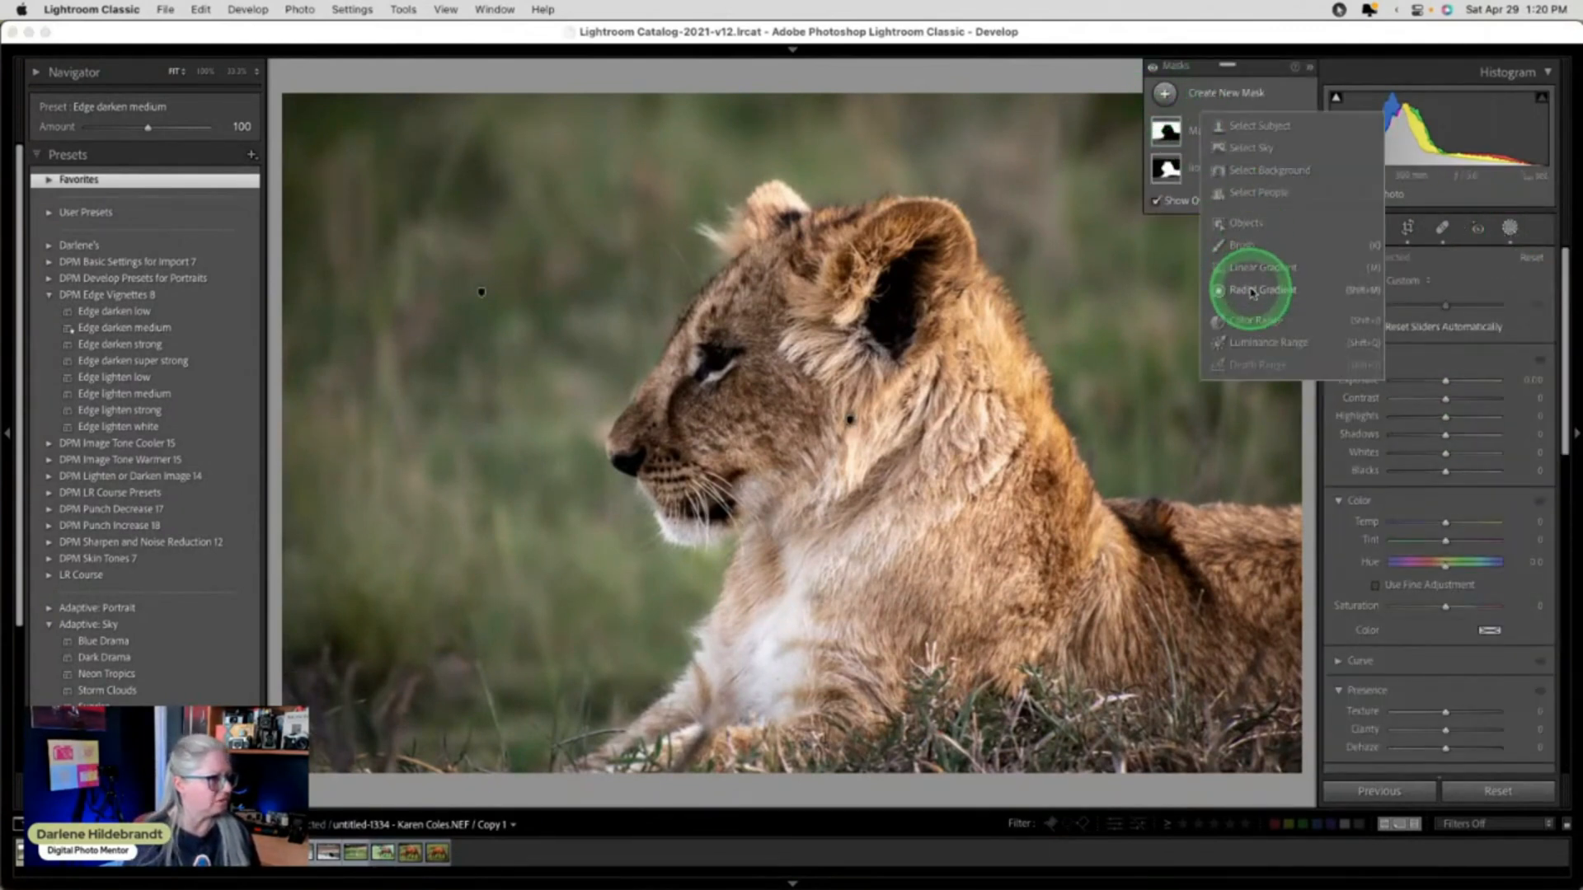
pyautogui.click(1262, 291)
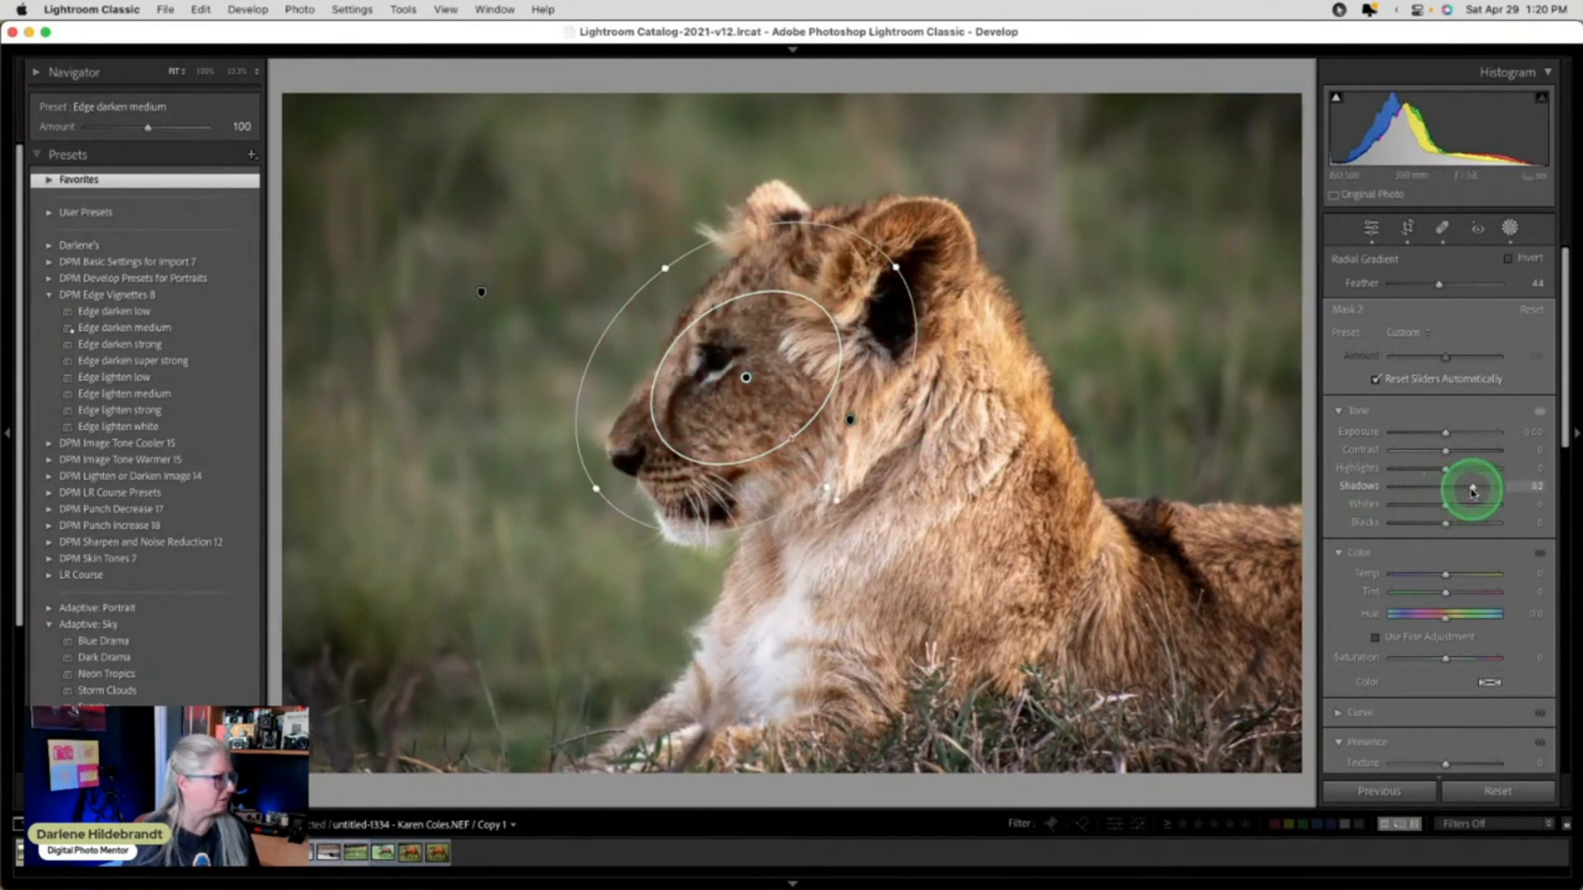
pyautogui.moveTo(1470, 490); pyautogui.dragTo(1535, 490)
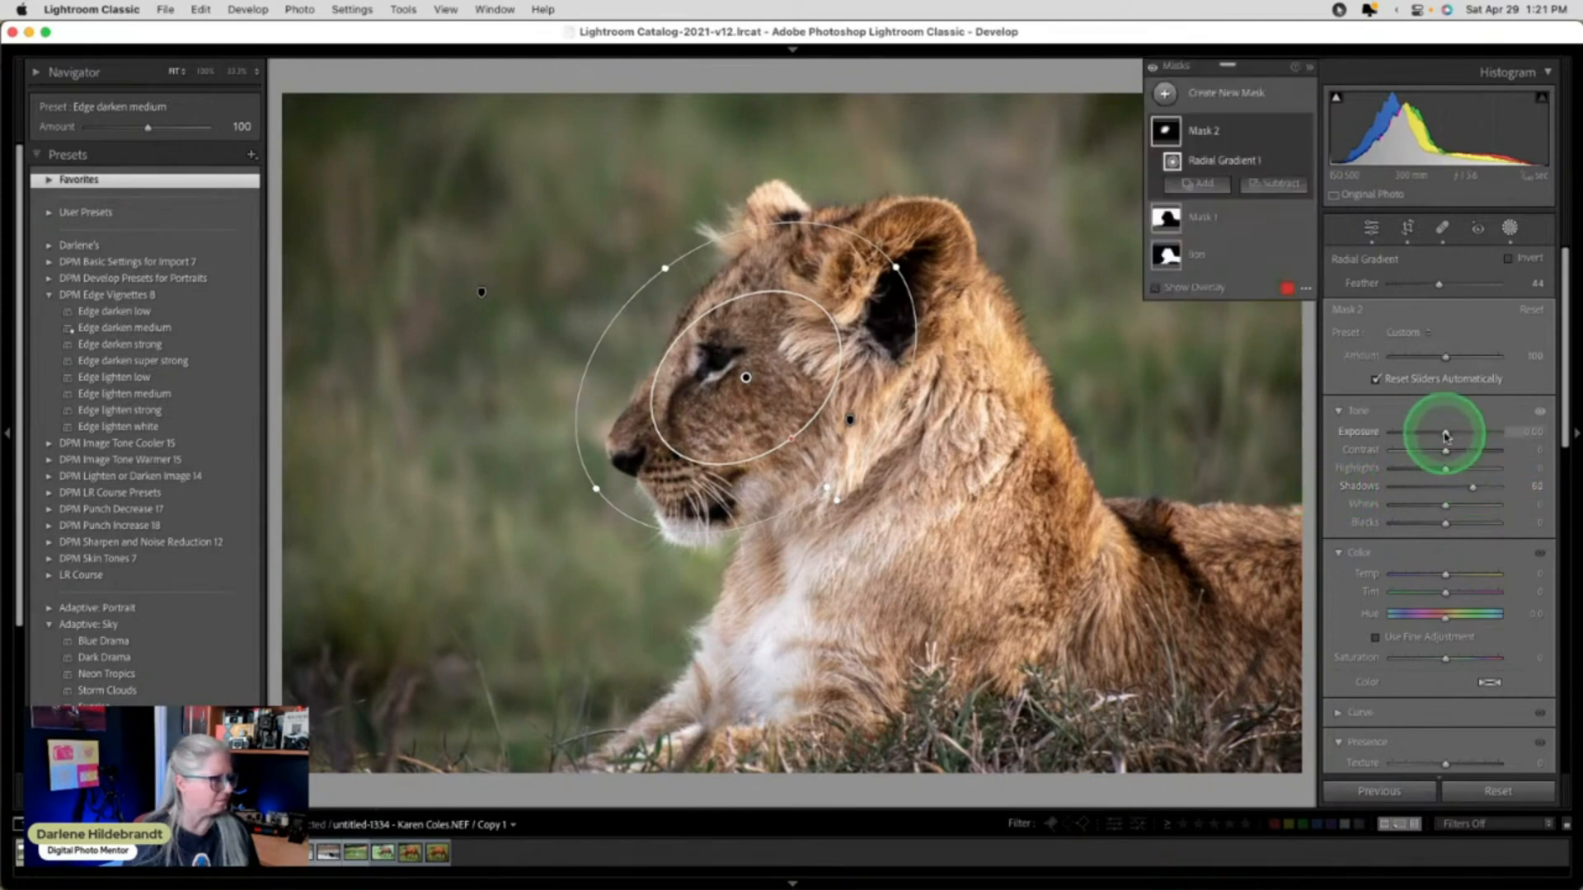
pyautogui.moveTo(1445, 432); pyautogui.dragTo(1458, 432)
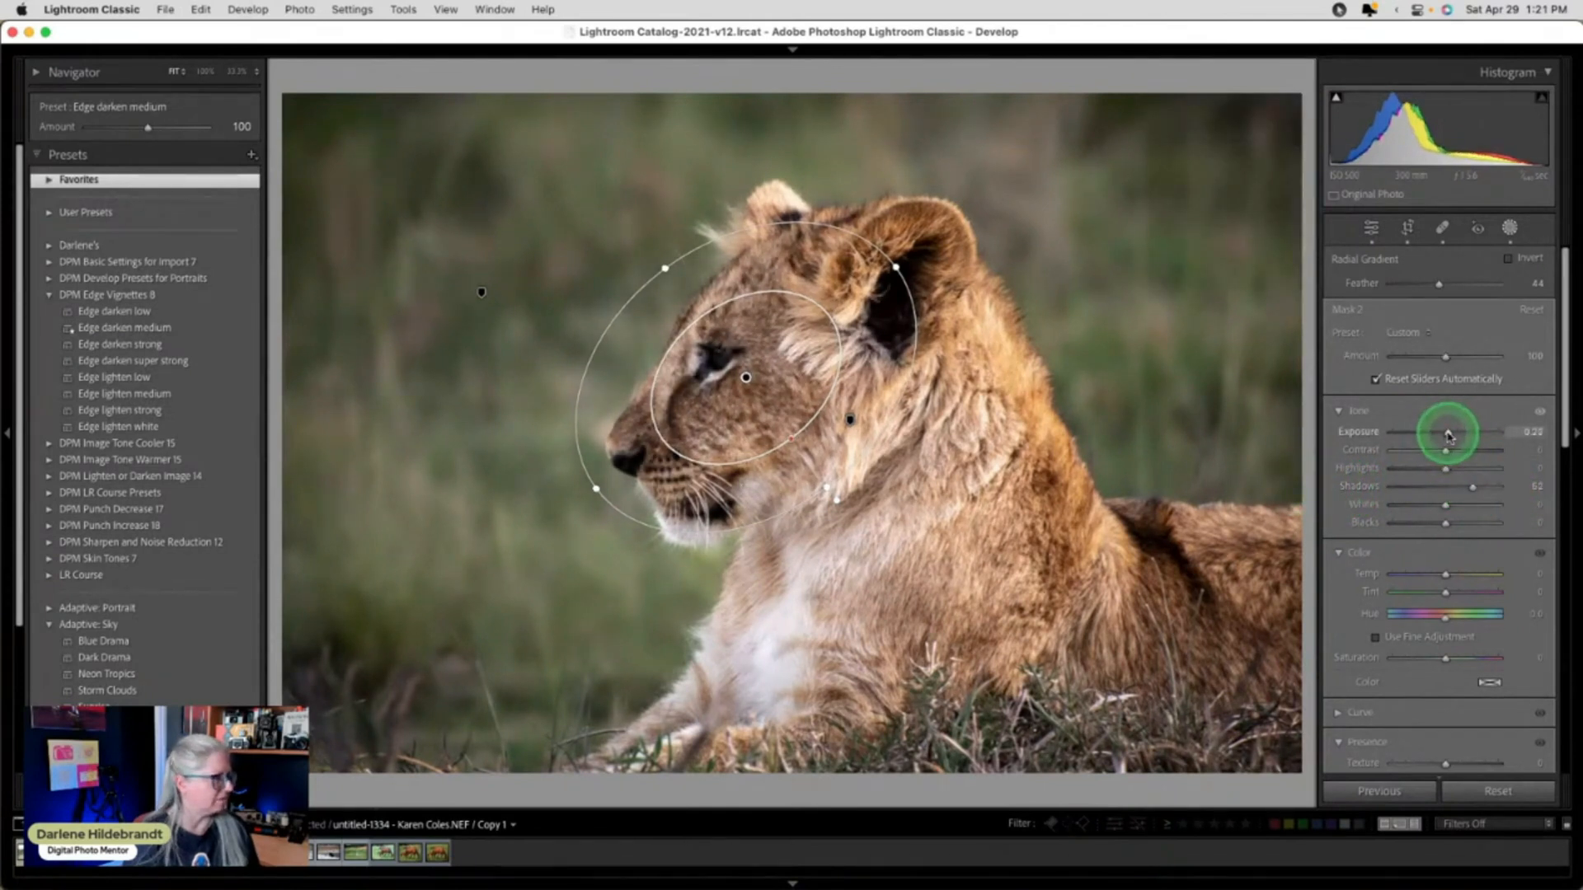